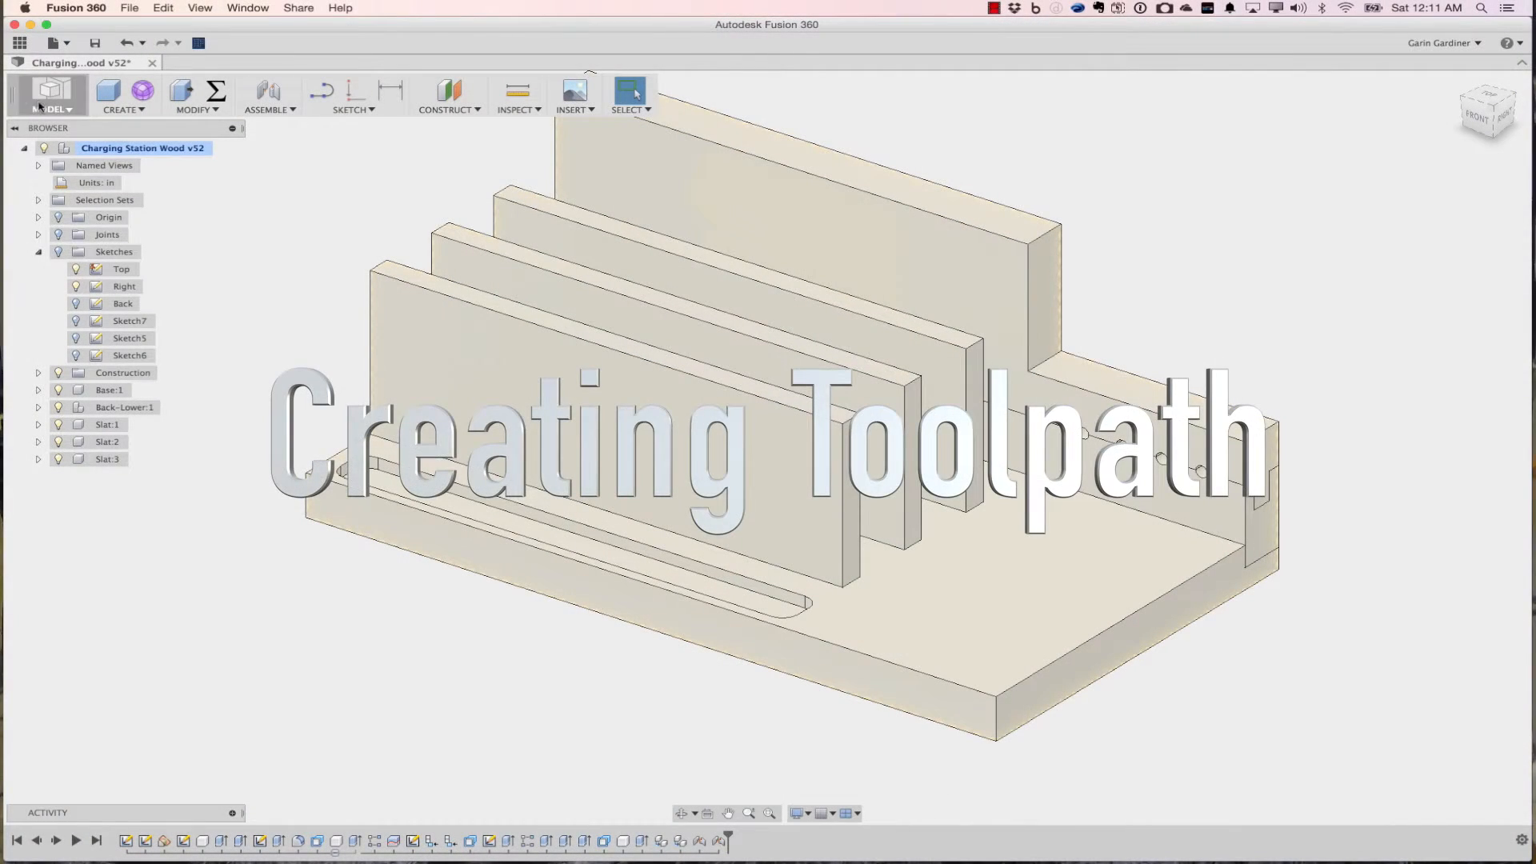
# Open the workspace switcher to move from MODEL to the CAM workspace.
pyautogui.click(51, 94)
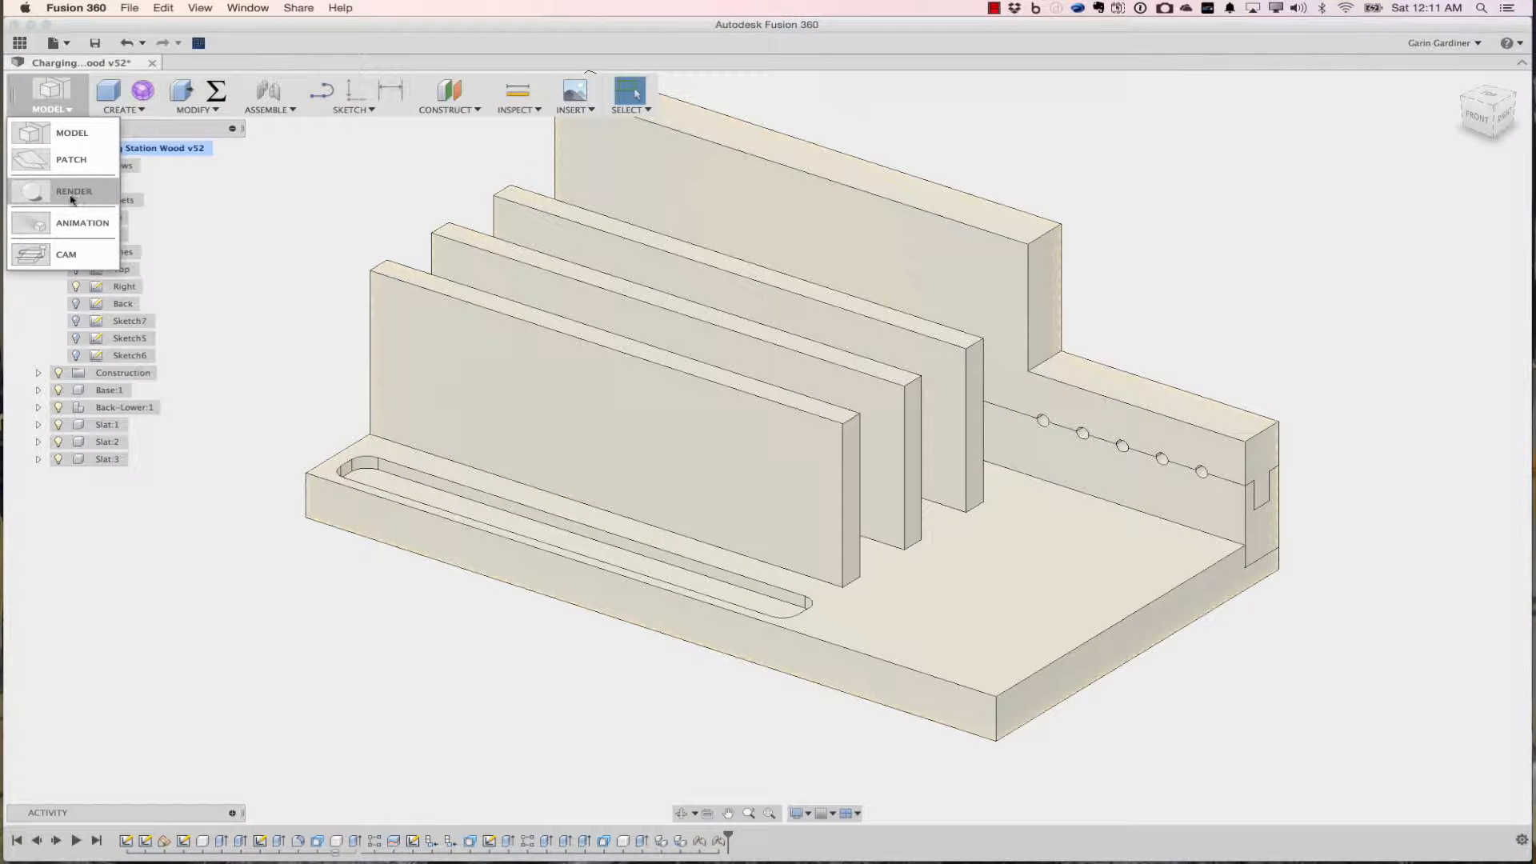
pyautogui.moveTo(82, 223)
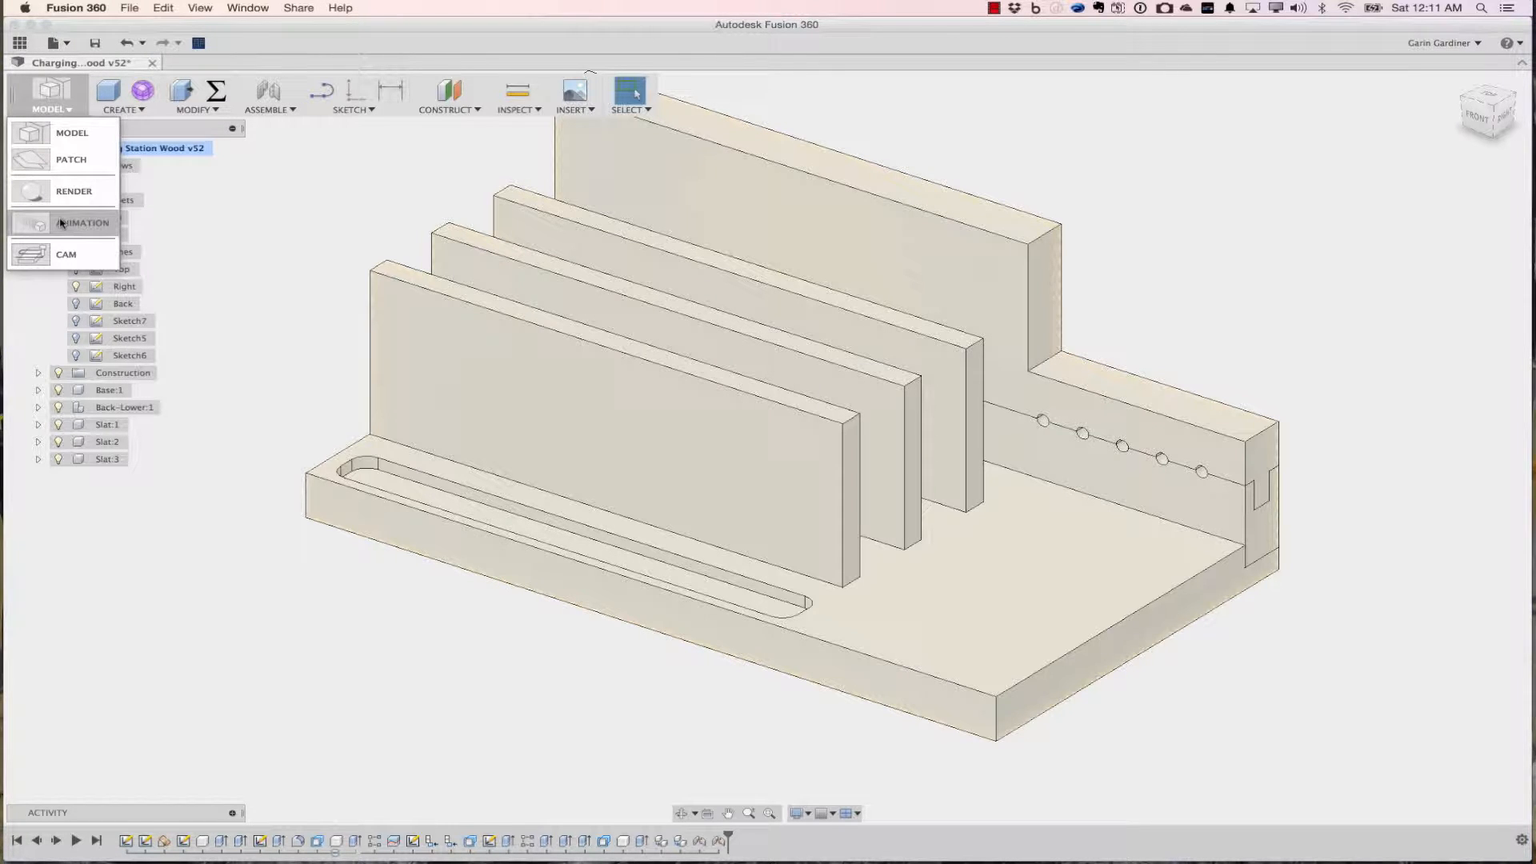
pyautogui.moveTo(83, 222)
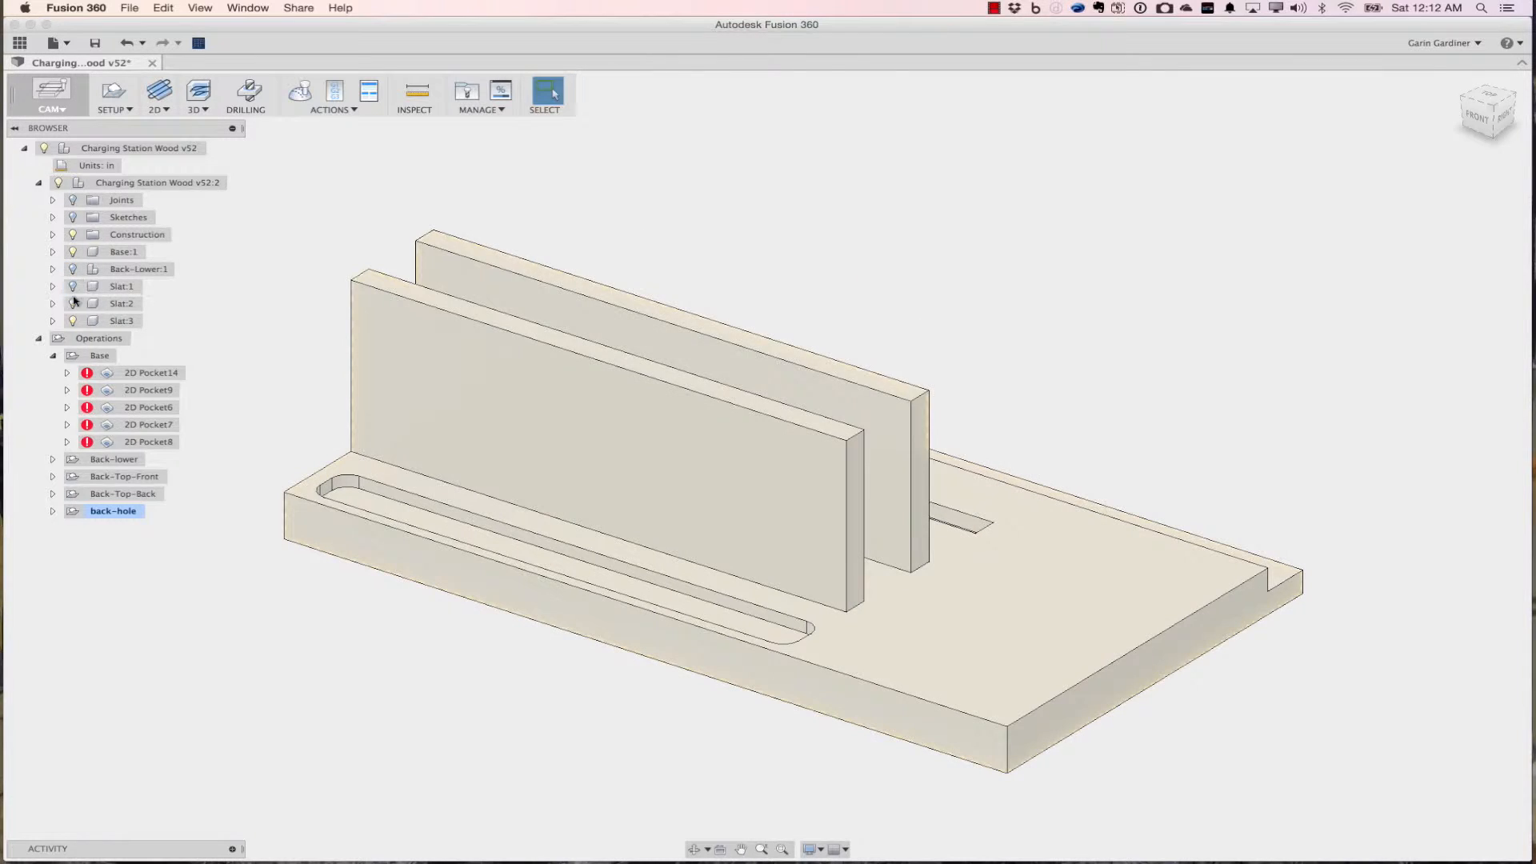
# Hide the slat bodies and check 2D Pocket14's invalid toolpath status under Base.
pyautogui.click(72, 320)
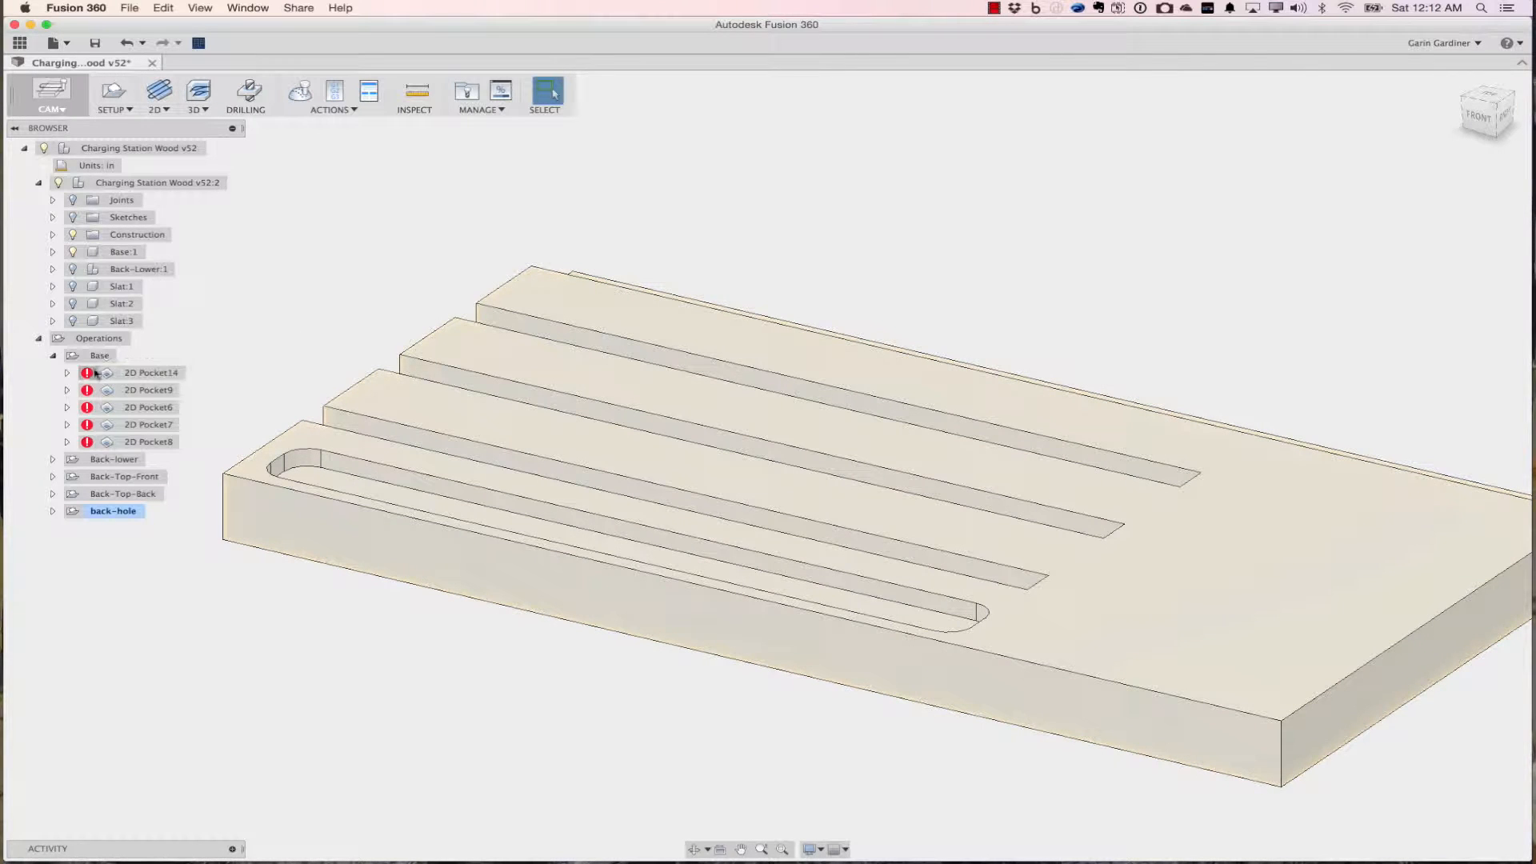
pyautogui.moveTo(147, 391)
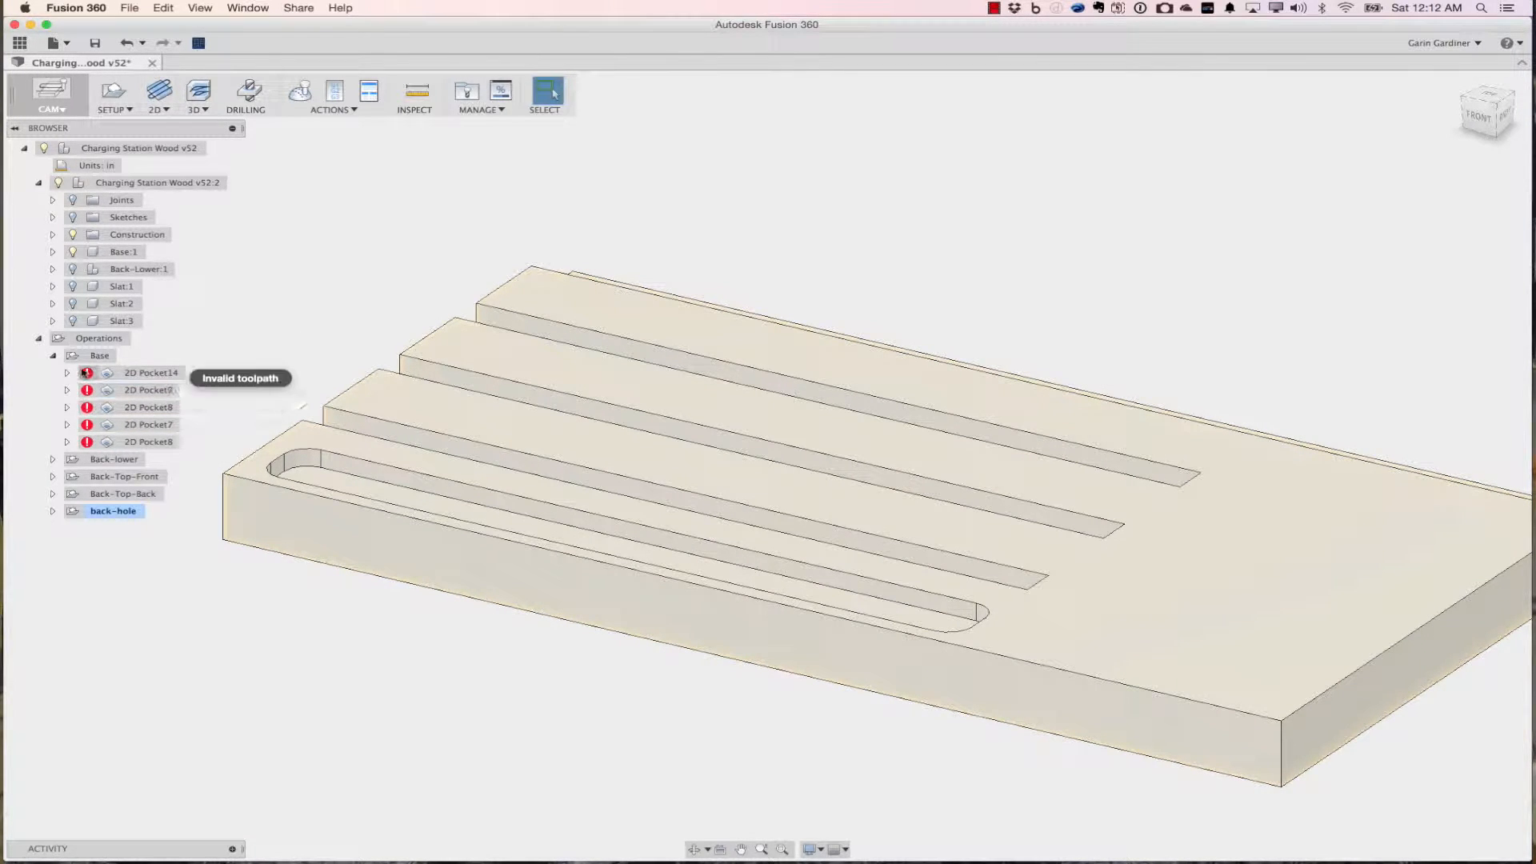
pyautogui.click(149, 373)
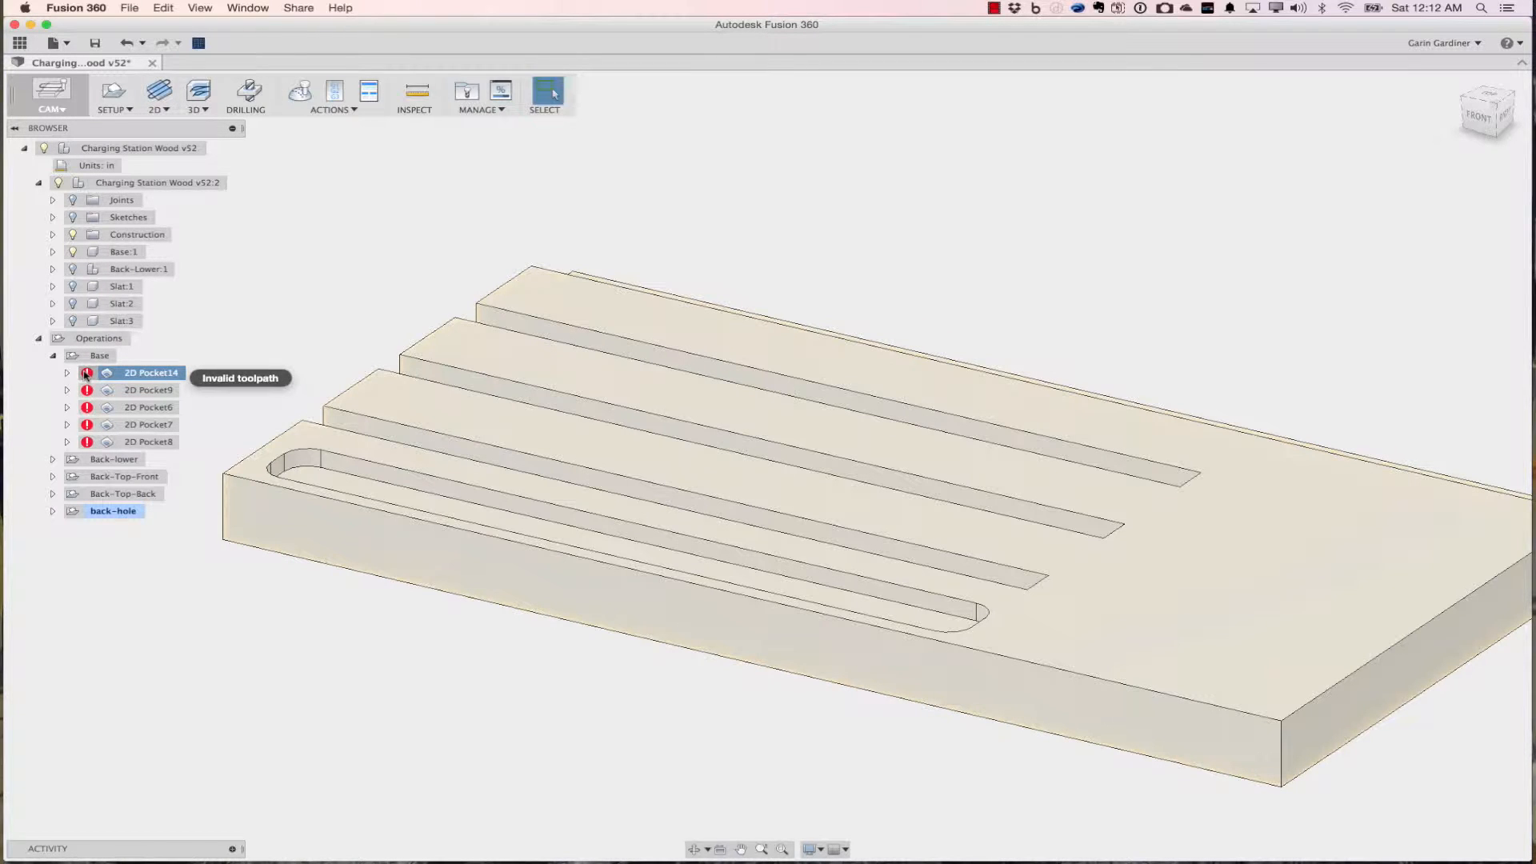
# Generate the Base setup's toolpaths and preview Pocket9, Pocket14, Pocket6 and Pocket8 along their slots.
pyautogui.rightClick(99, 355)
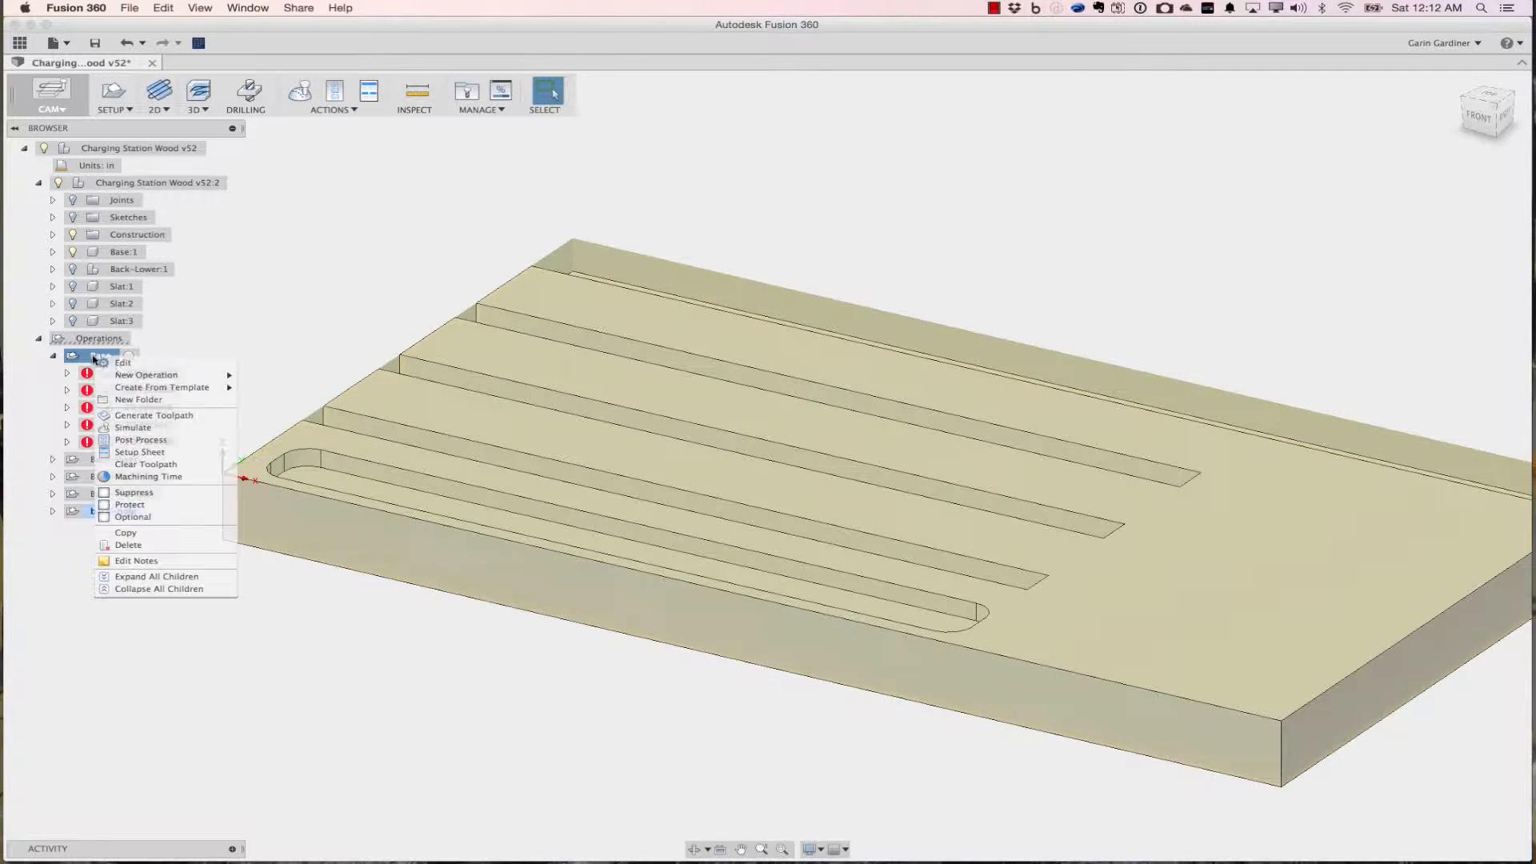
pyautogui.moveTo(152, 416)
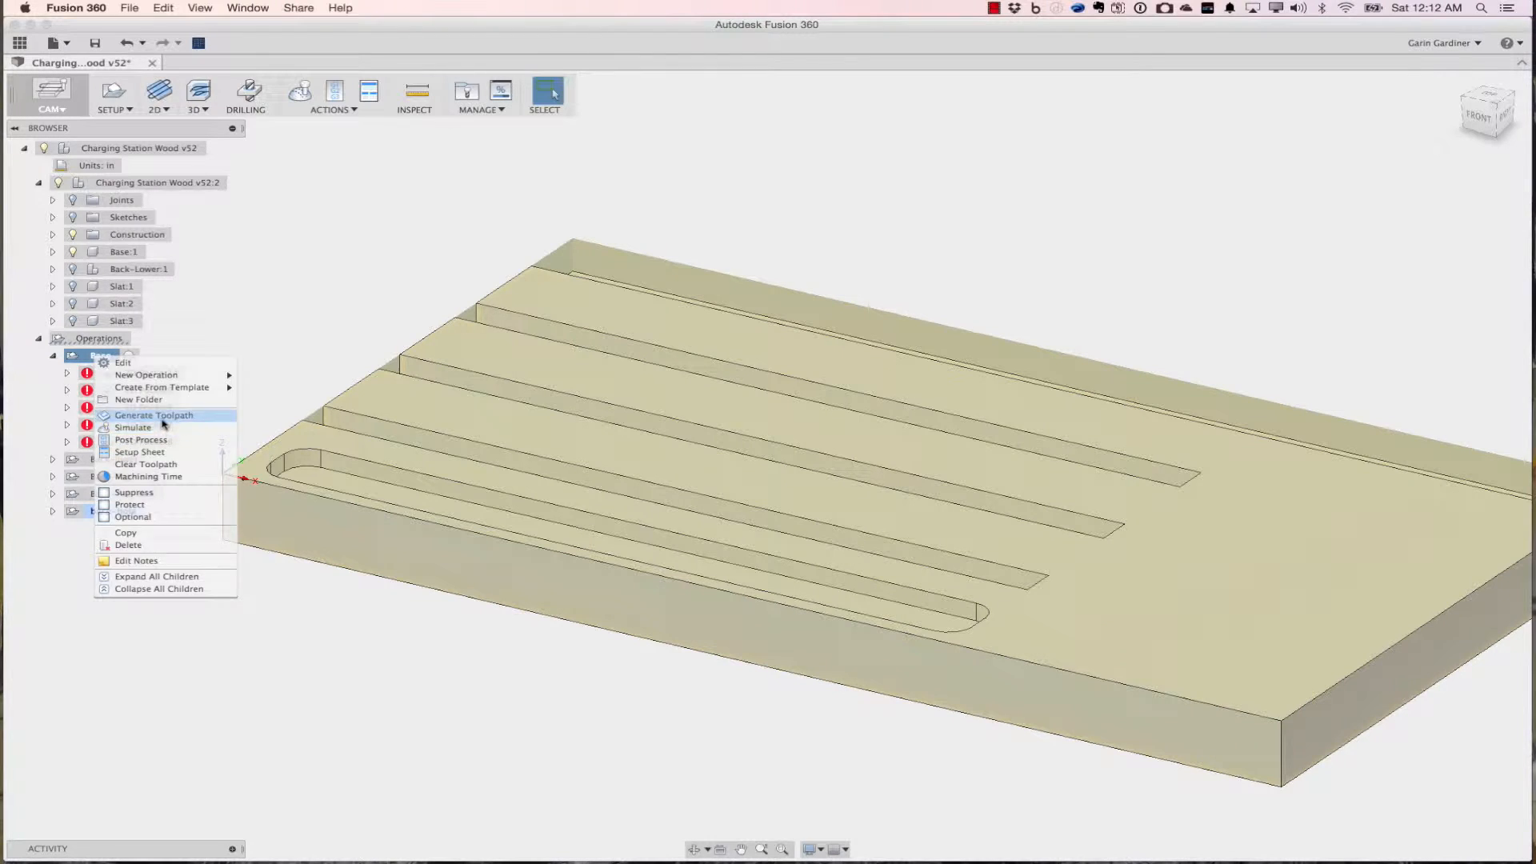
pyautogui.click(155, 576)
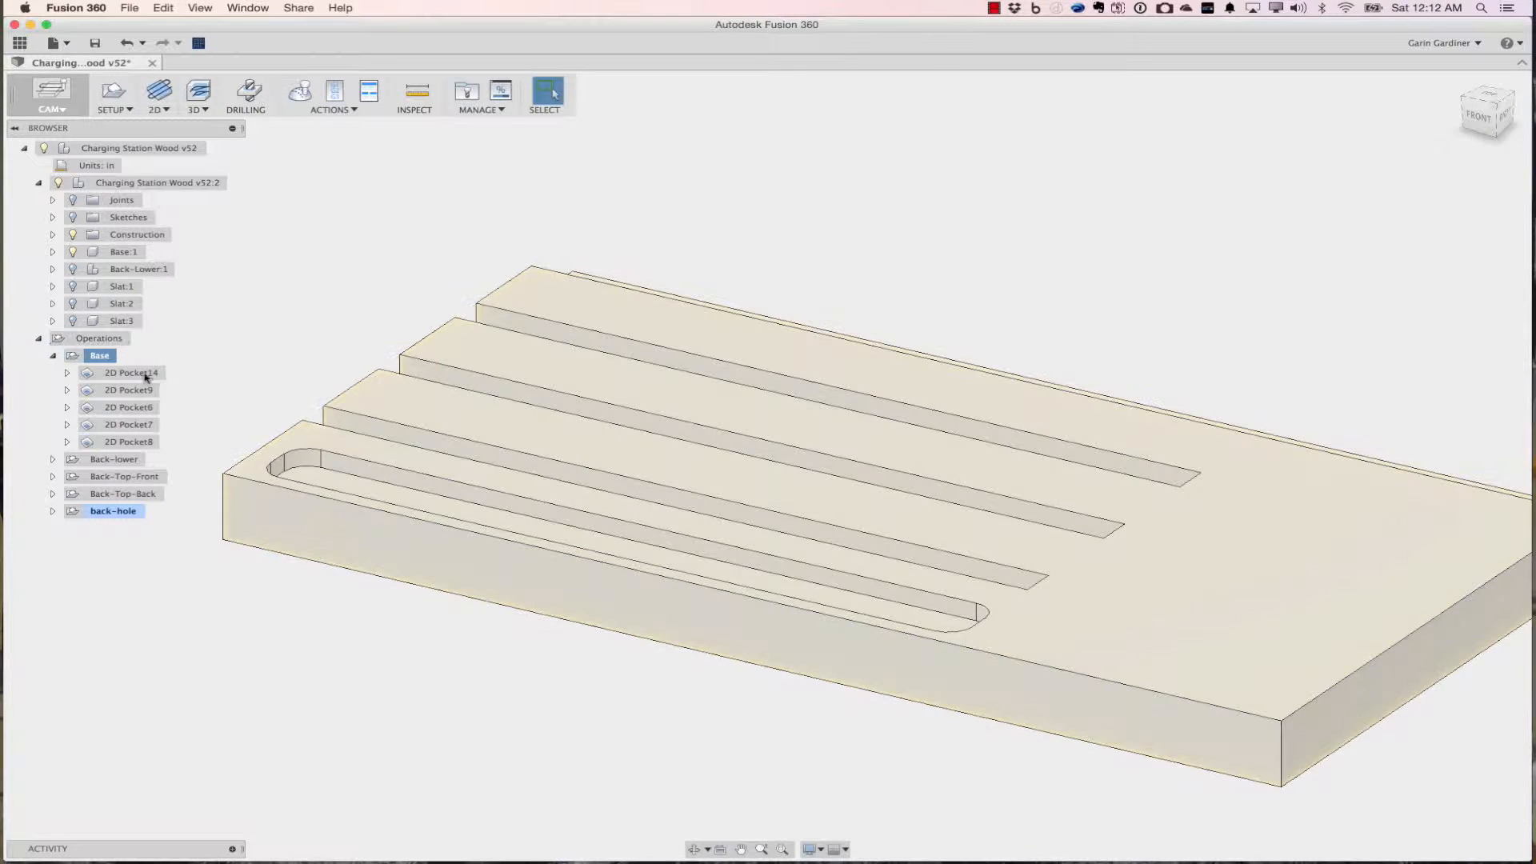
pyautogui.click(128, 391)
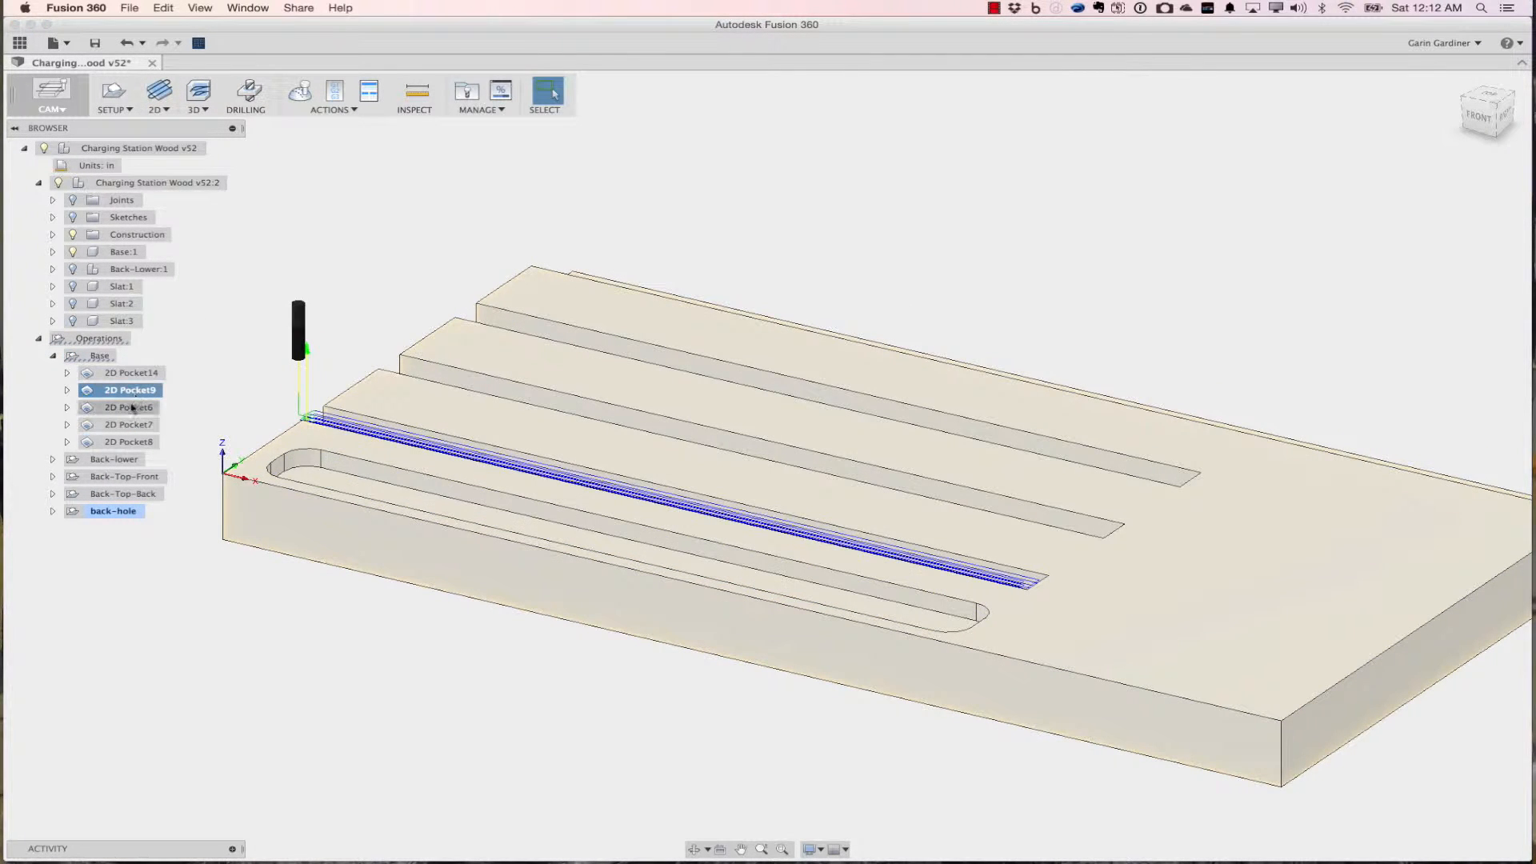
pyautogui.click(130, 372)
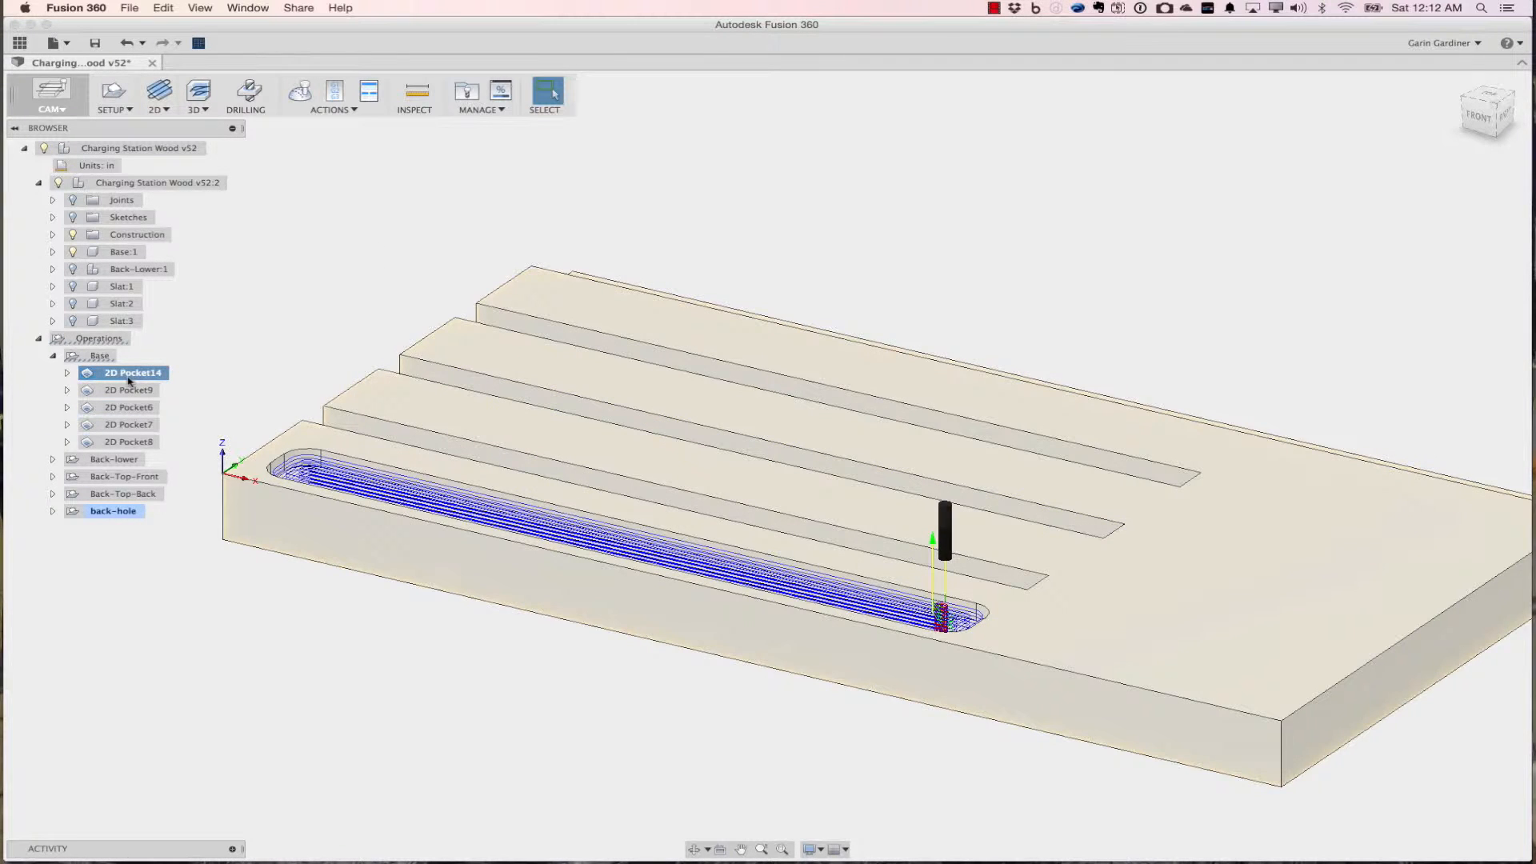
pyautogui.click(128, 389)
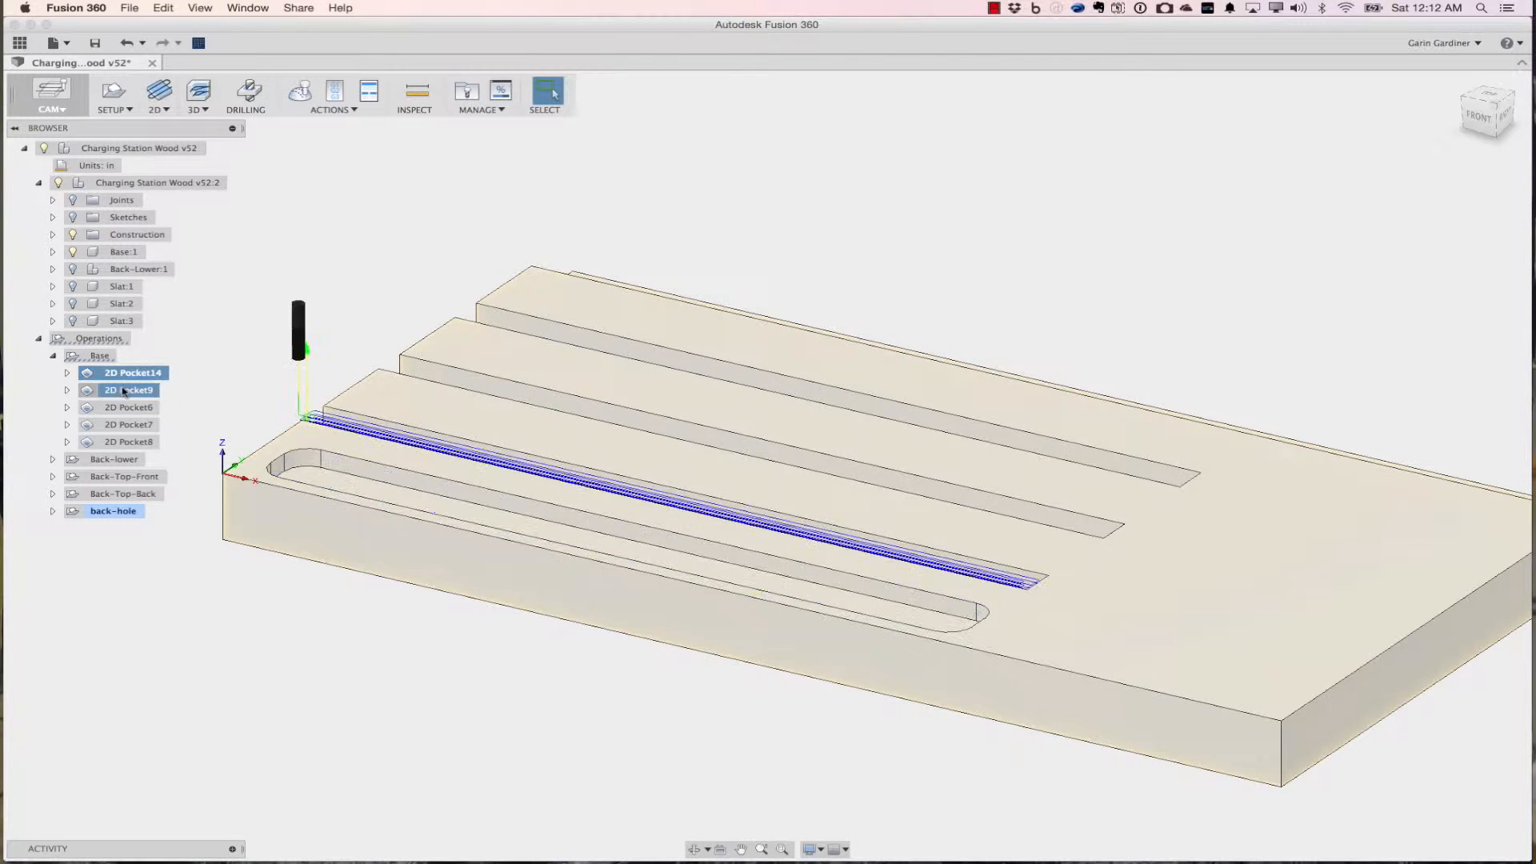
pyautogui.click(128, 407)
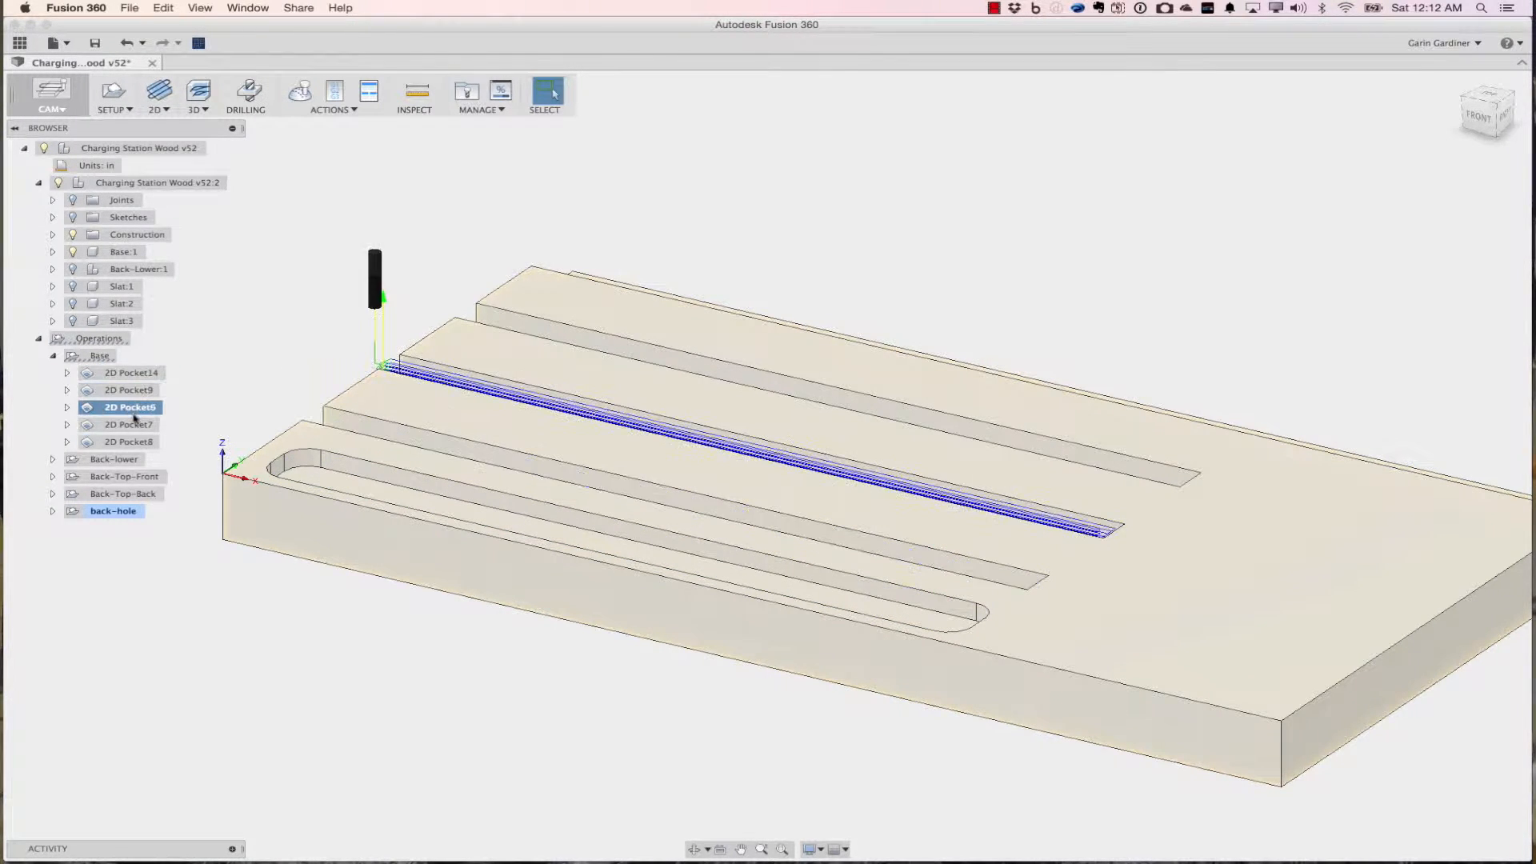
pyautogui.click(128, 441)
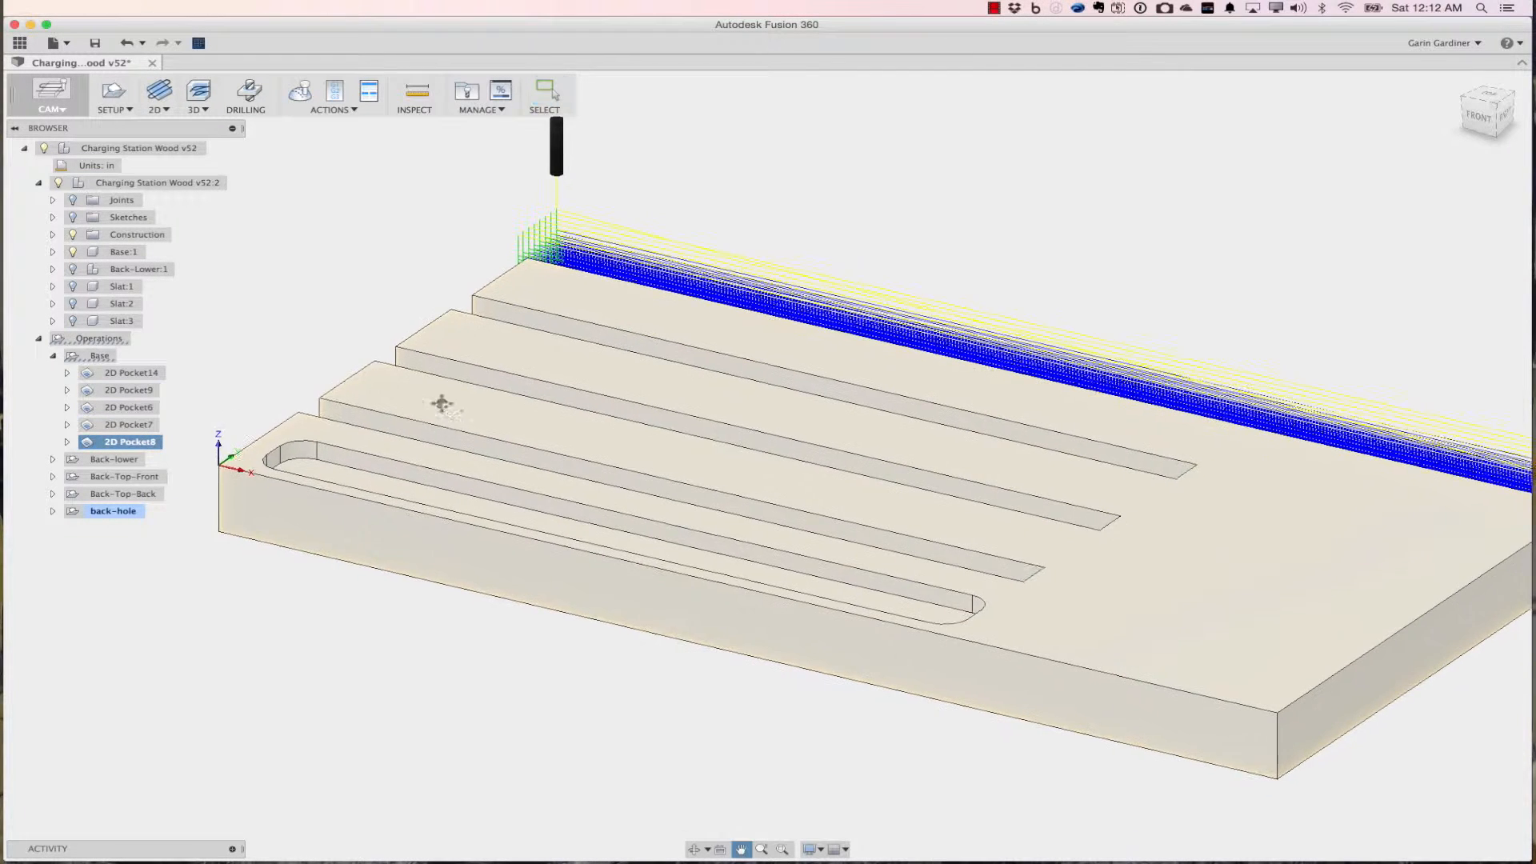
# Browse the 2D and 3D machining menus, then collapse the Base setup's operation list.
pyautogui.click(157, 94)
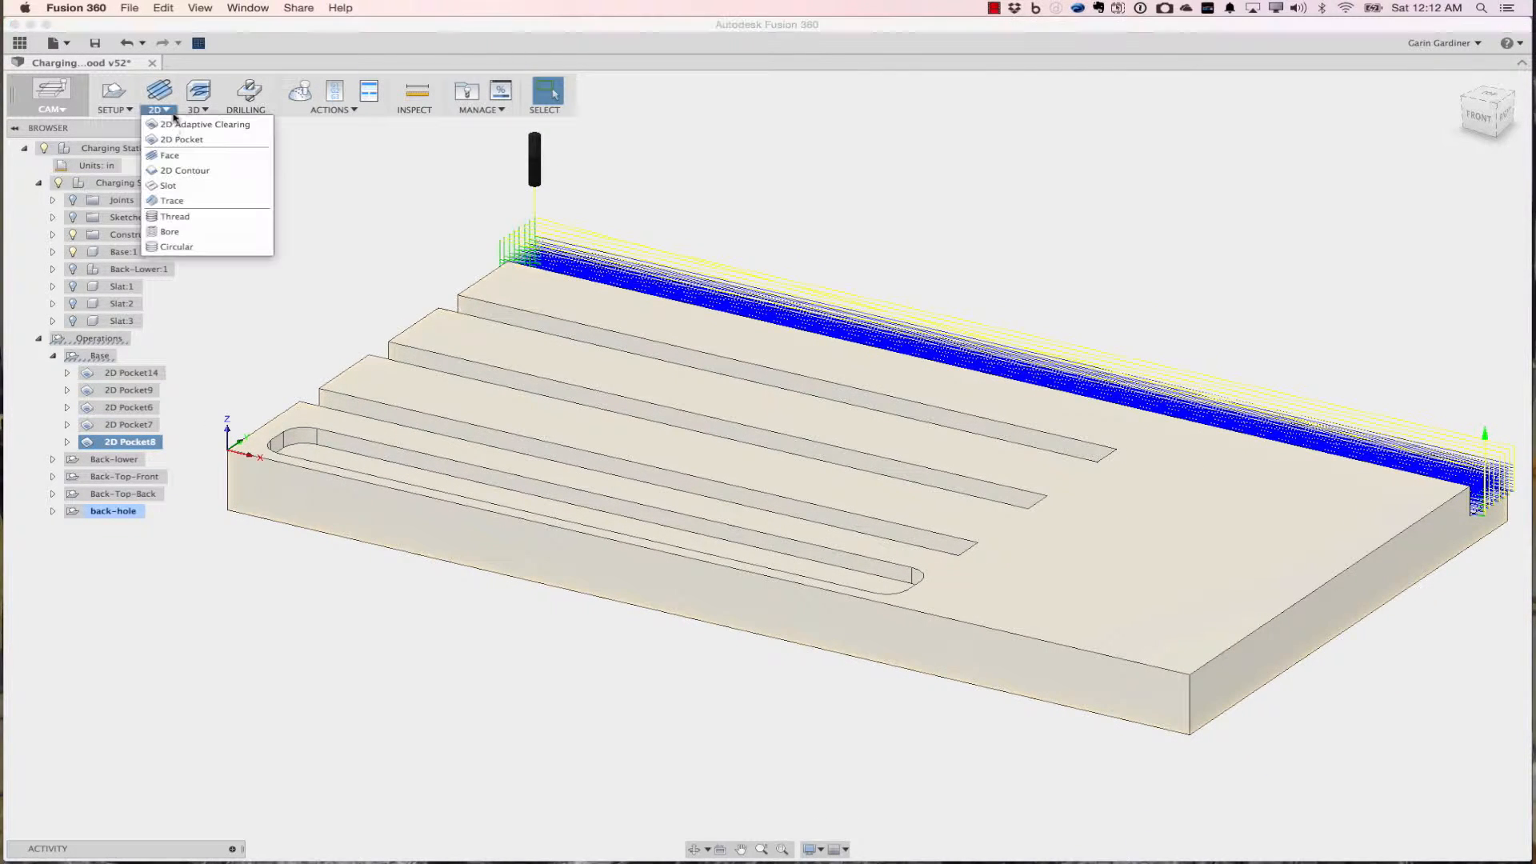
pyautogui.moveTo(203, 125)
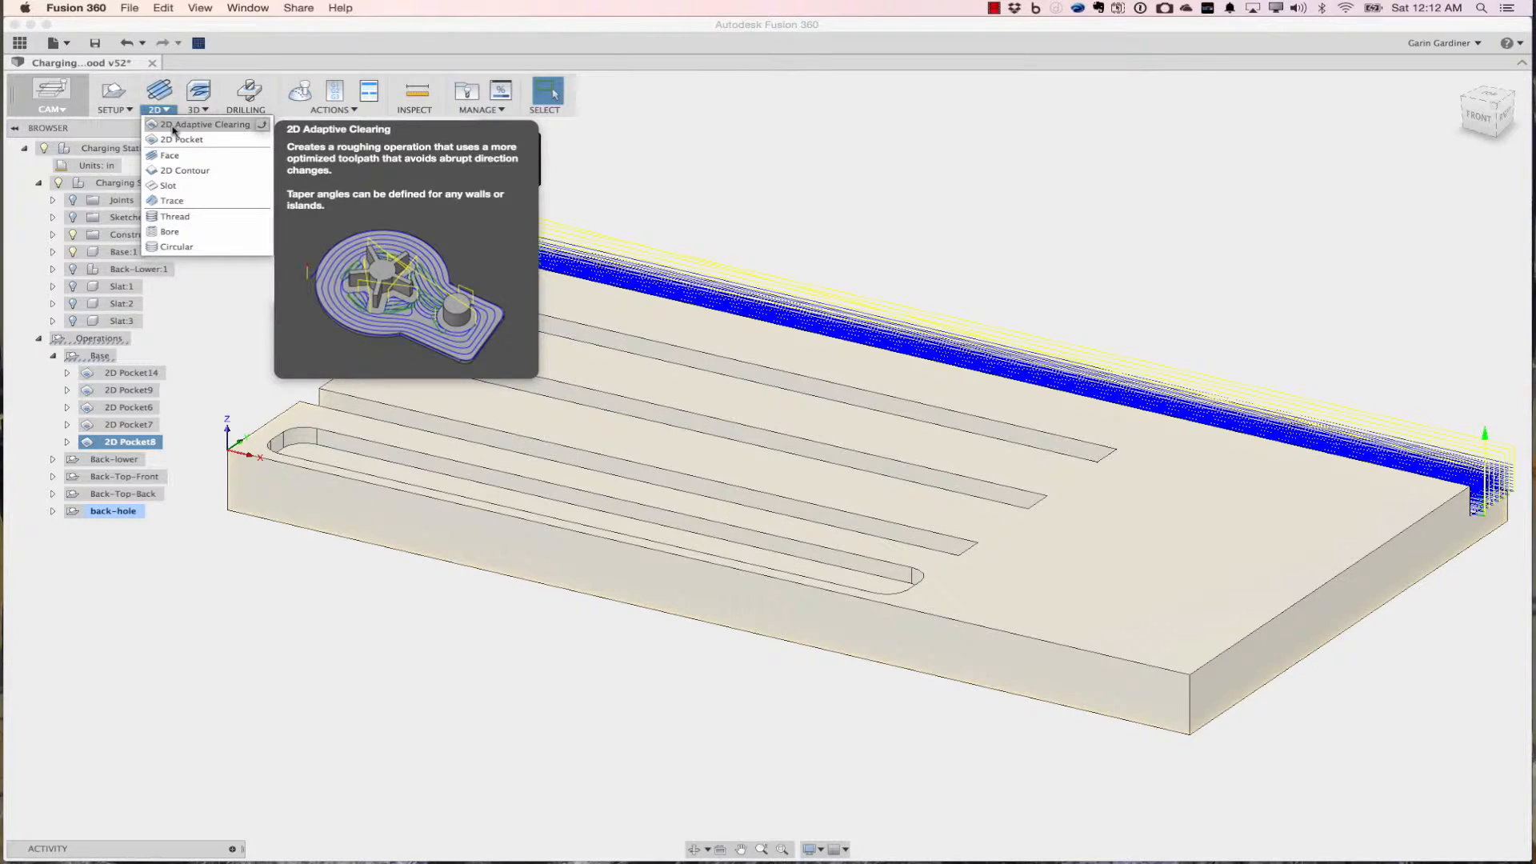
pyautogui.moveTo(181, 140)
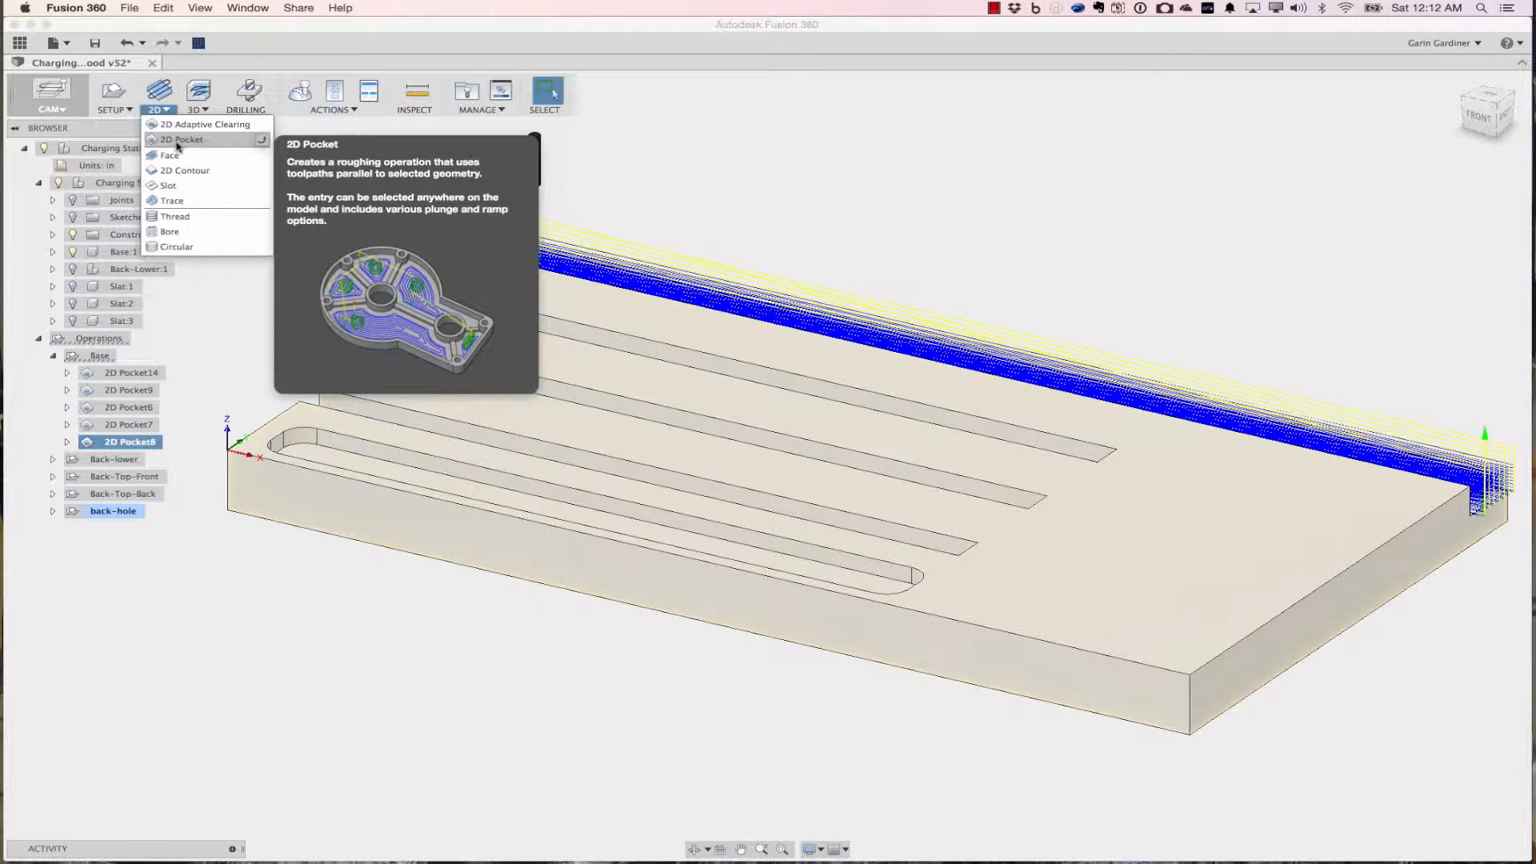
pyautogui.moveTo(185, 170)
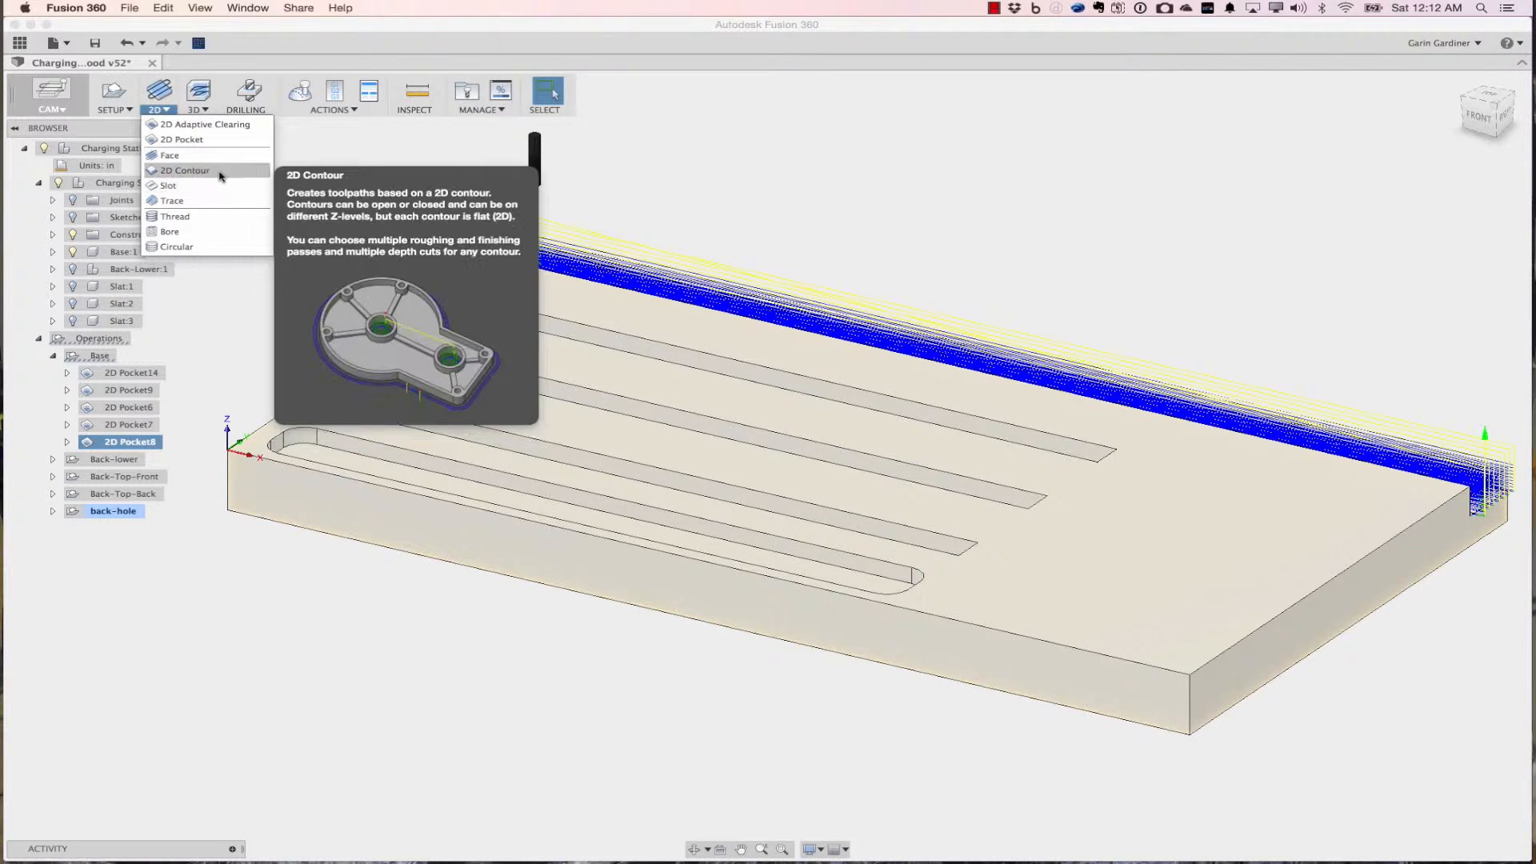
pyautogui.click(195, 95)
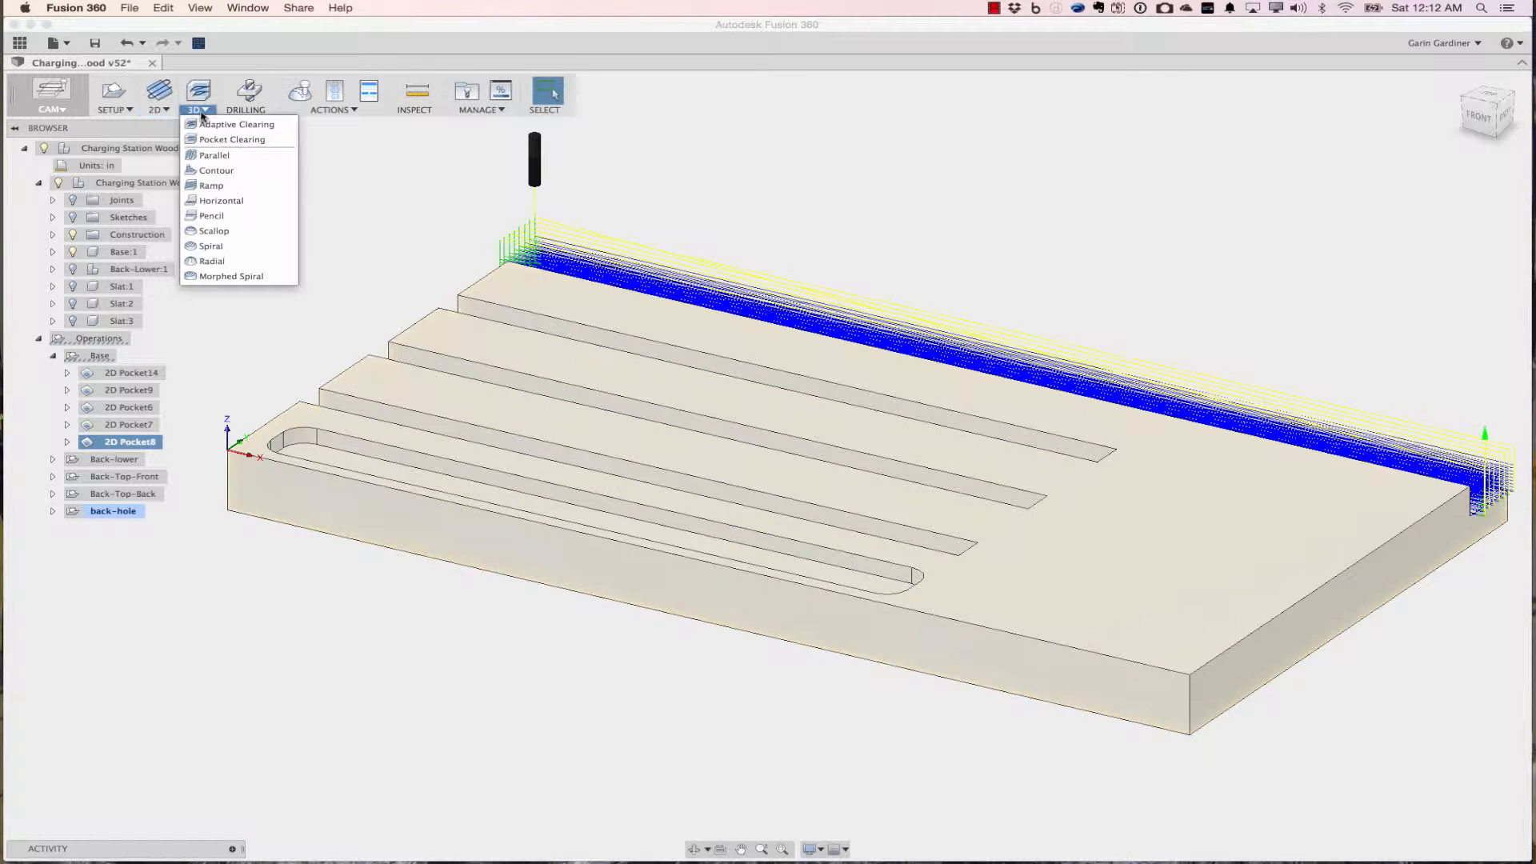
pyautogui.moveTo(372, 180)
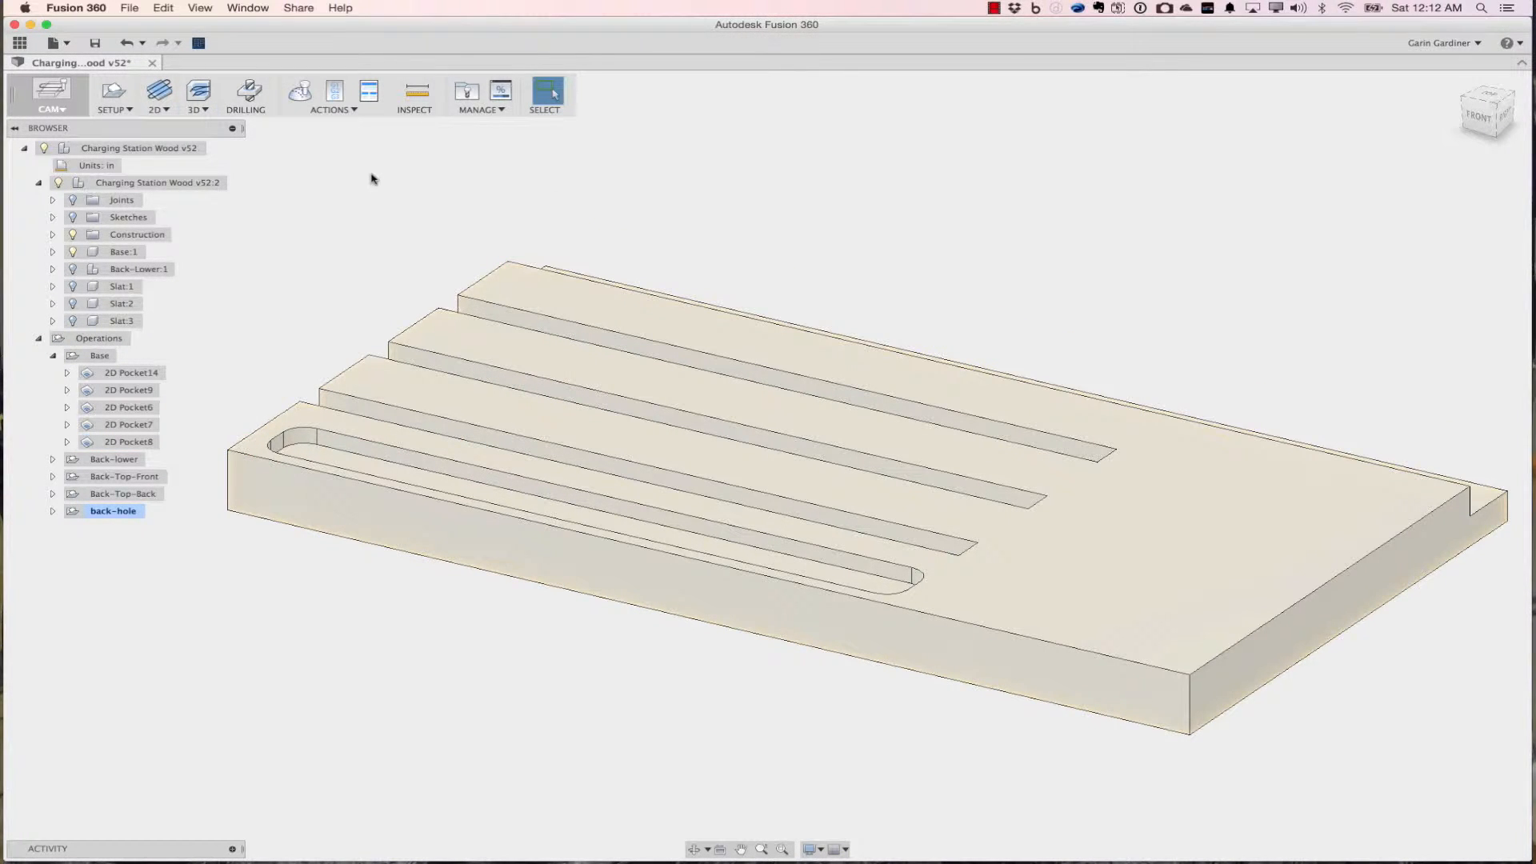
pyautogui.moveTo(171, 374)
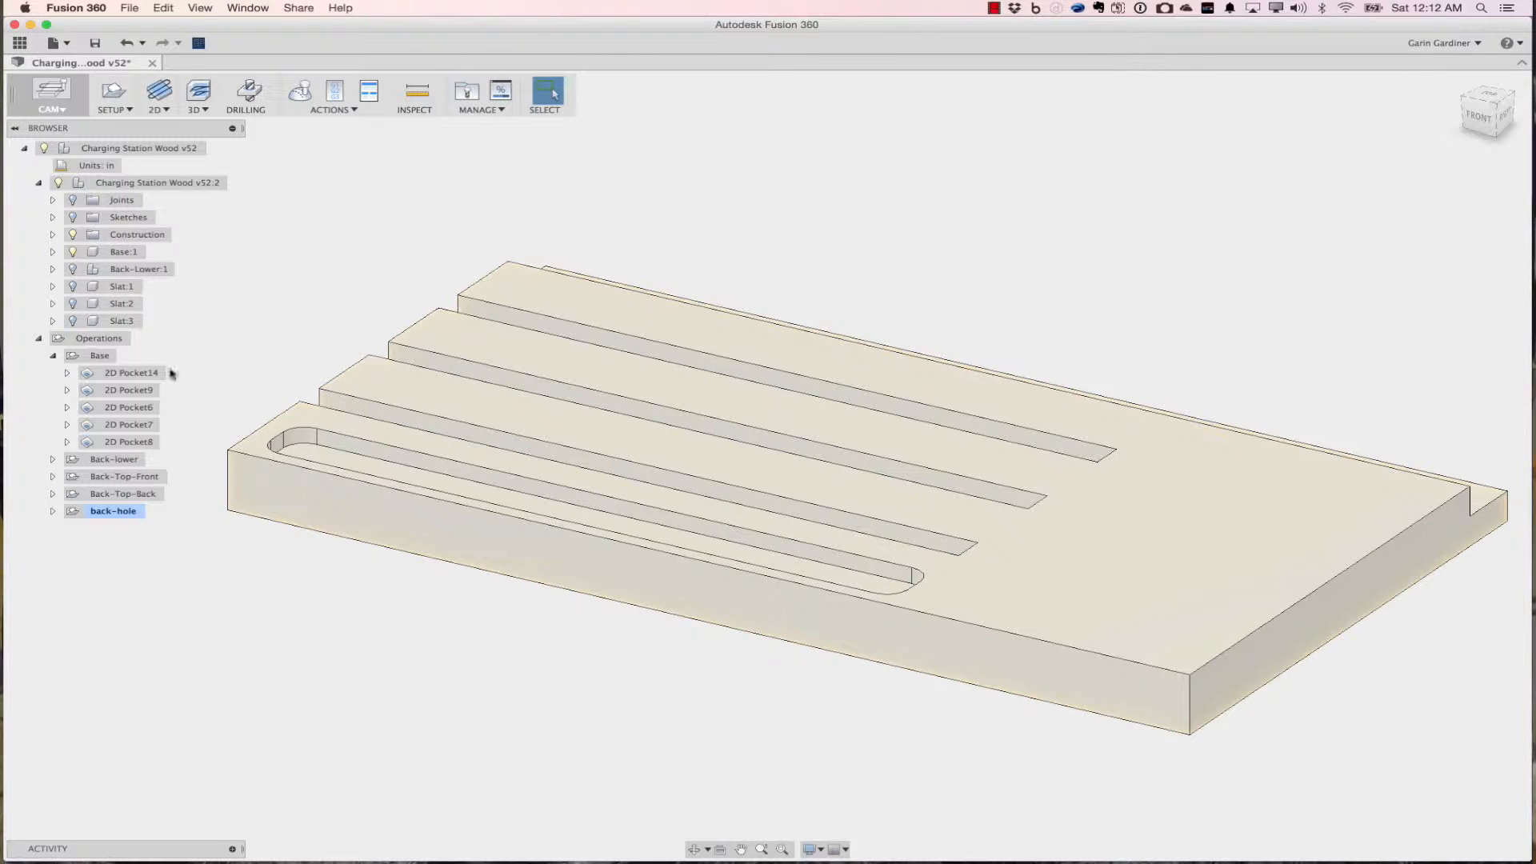
pyautogui.click(54, 355)
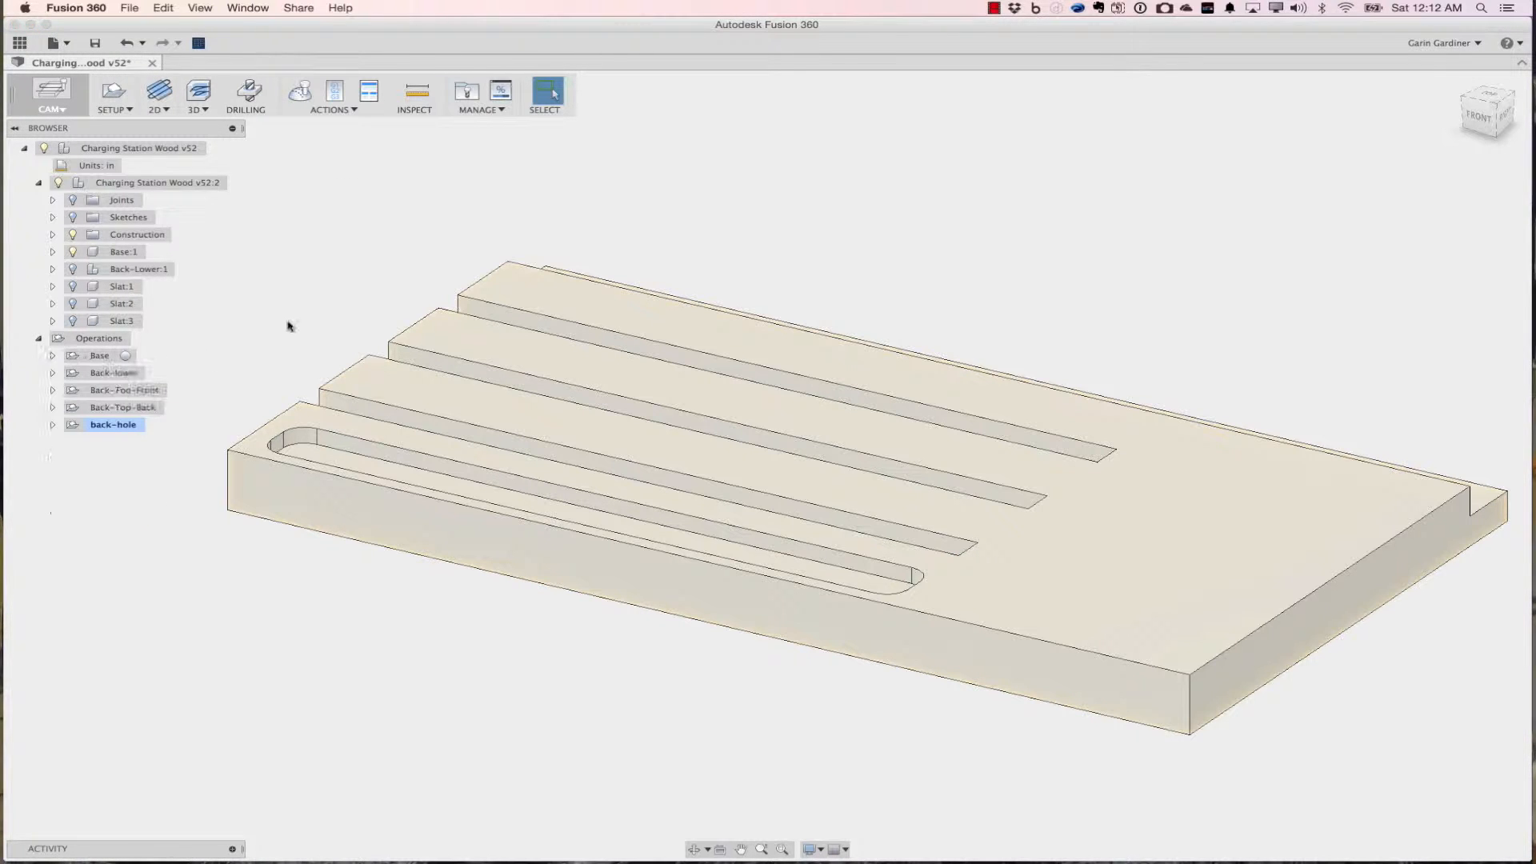
# Create Setup7 with a relative size box stock, no extra offset, 11.3125 × 0.75 × 6.34 in.
pyautogui.click(112, 94)
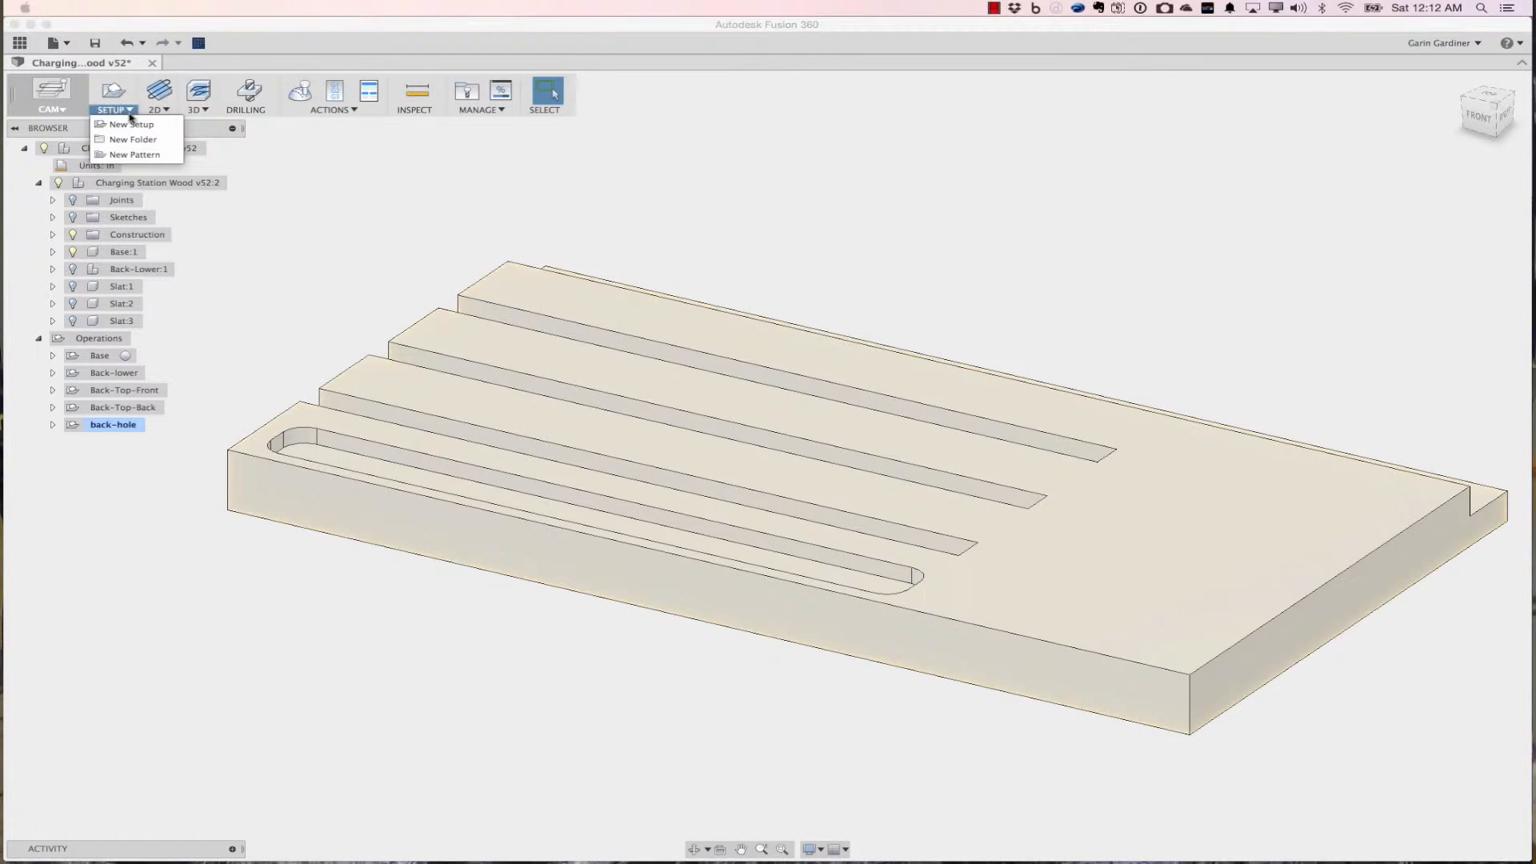
pyautogui.click(129, 124)
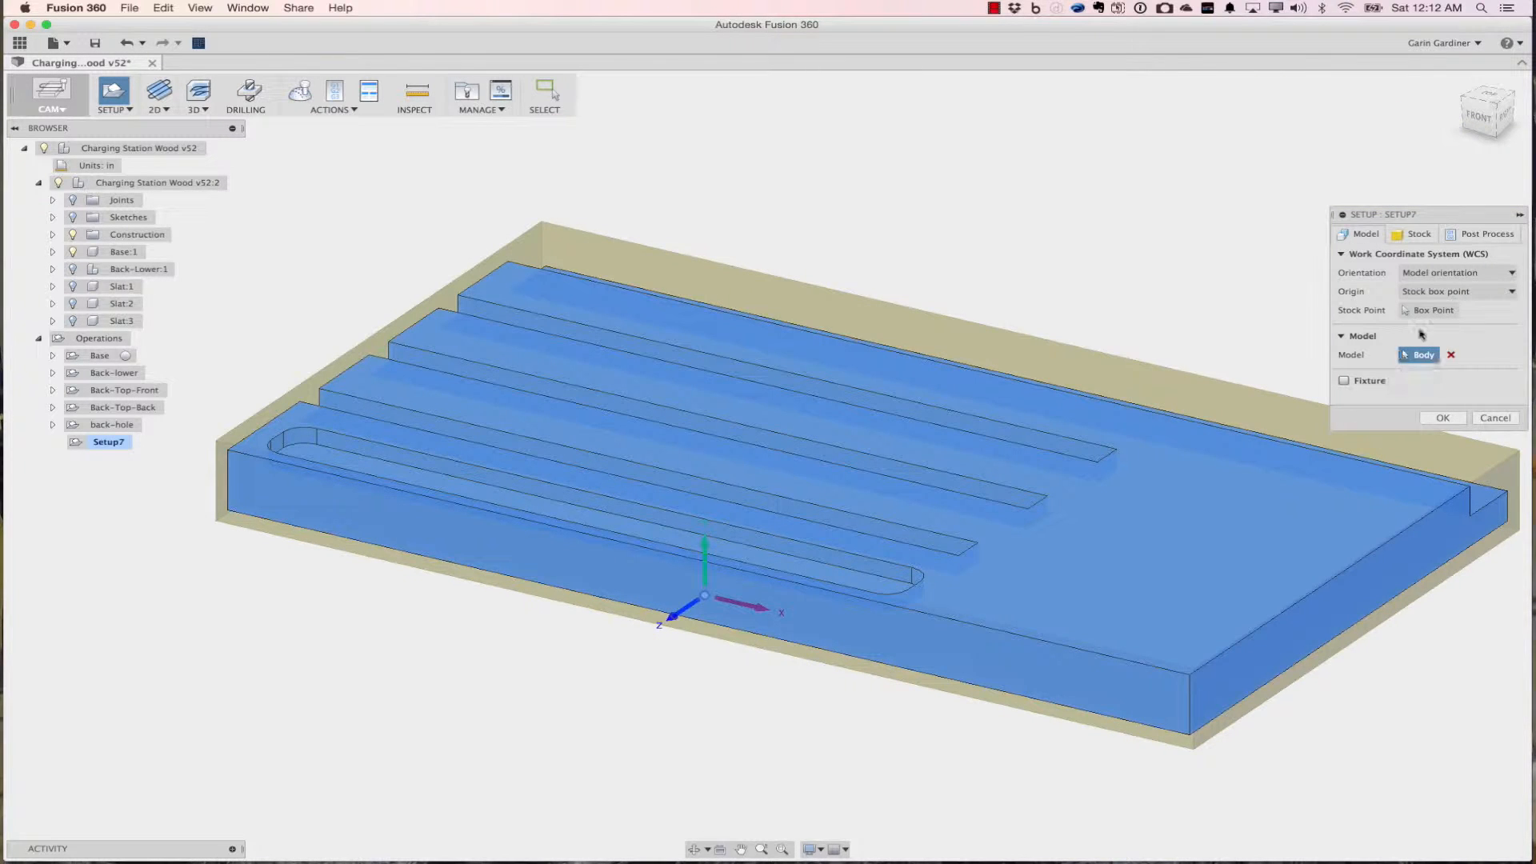
pyautogui.click(1416, 233)
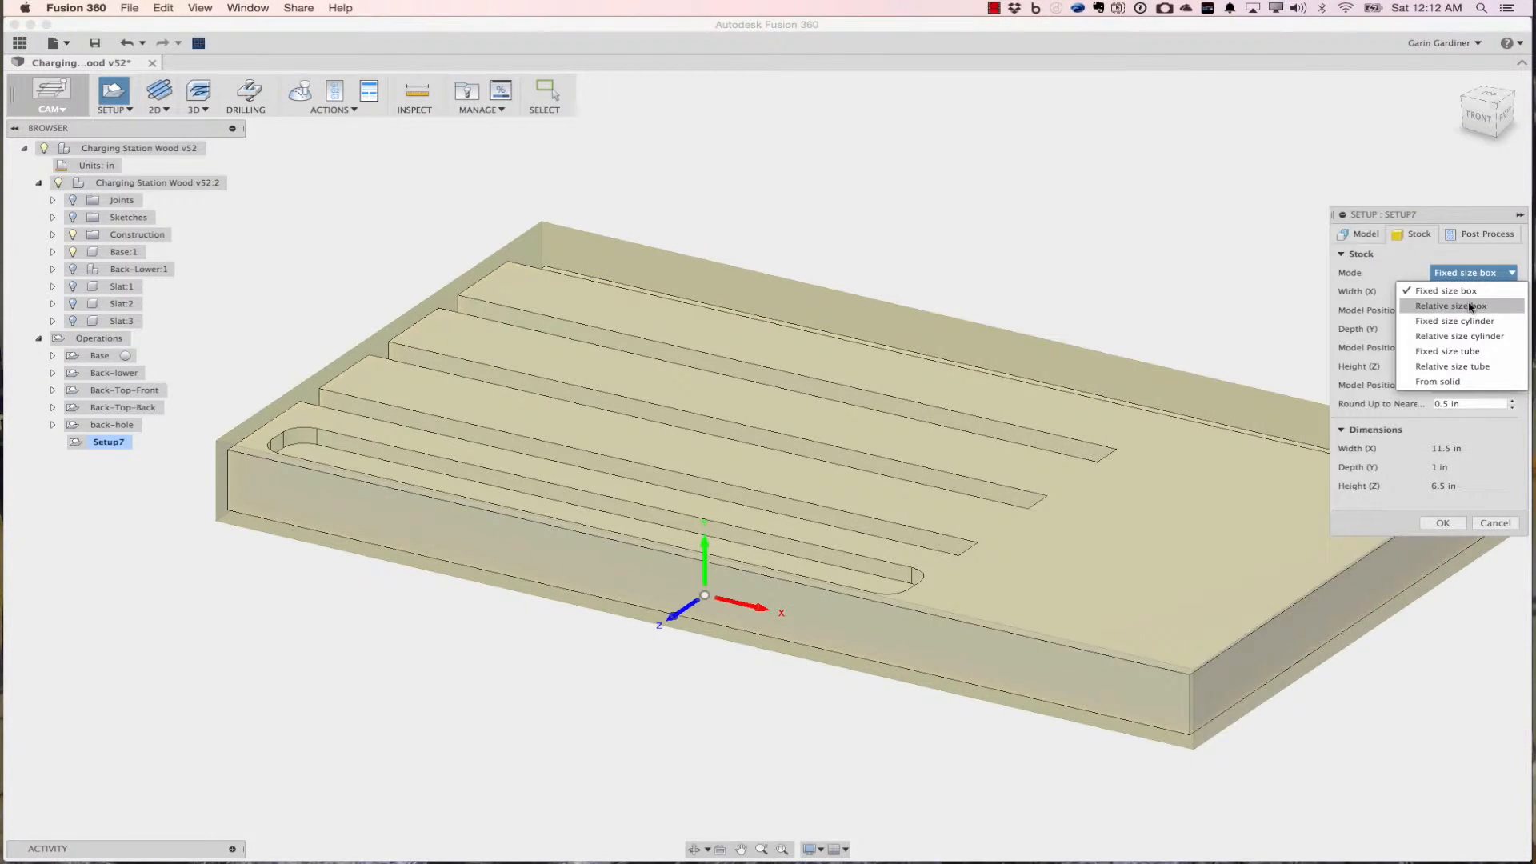
pyautogui.click(1453, 306)
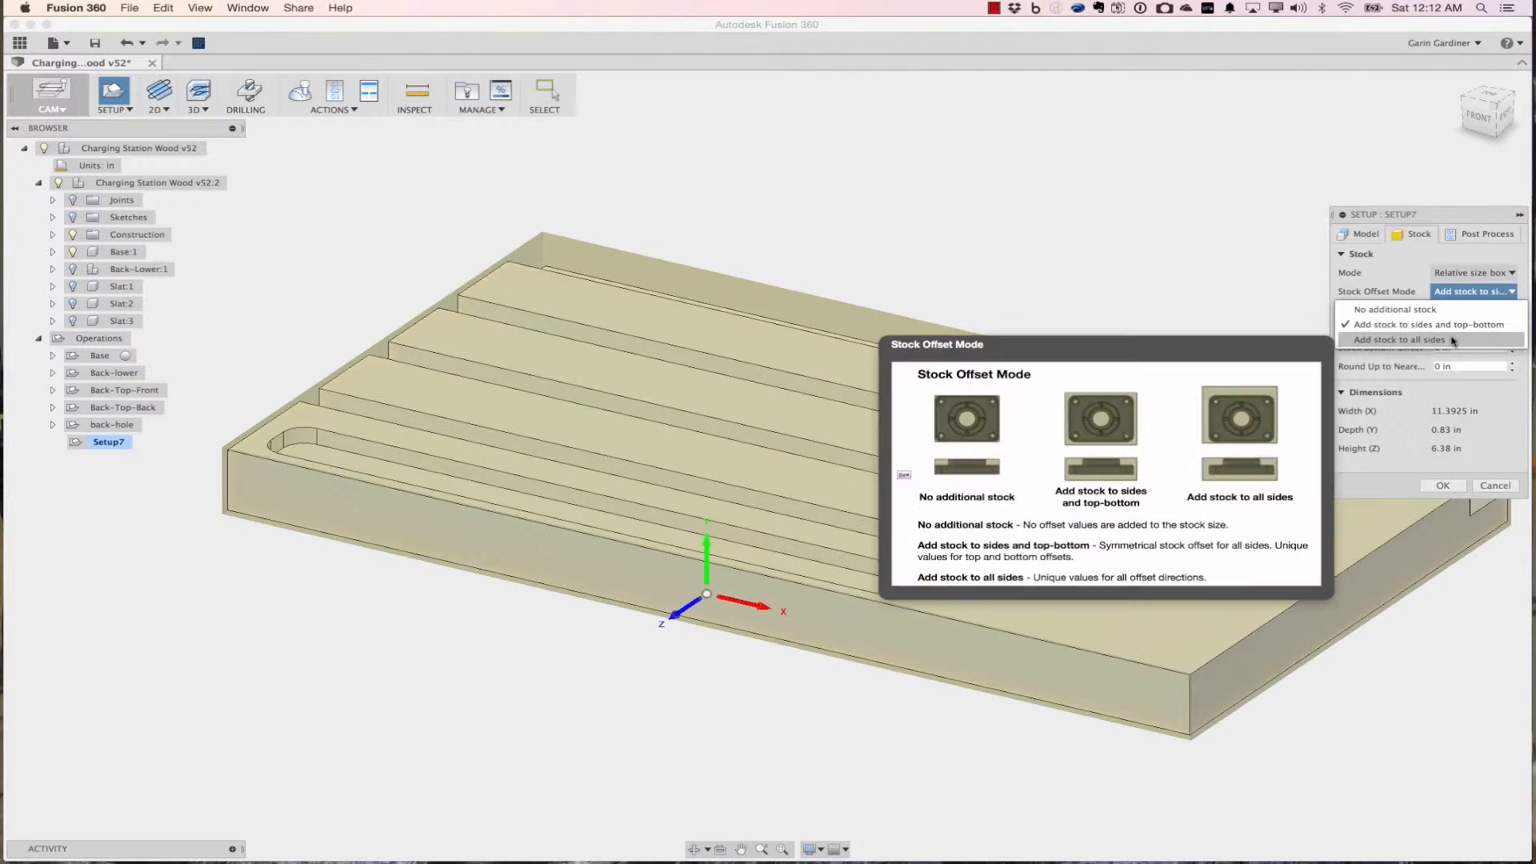
pyautogui.click(1394, 309)
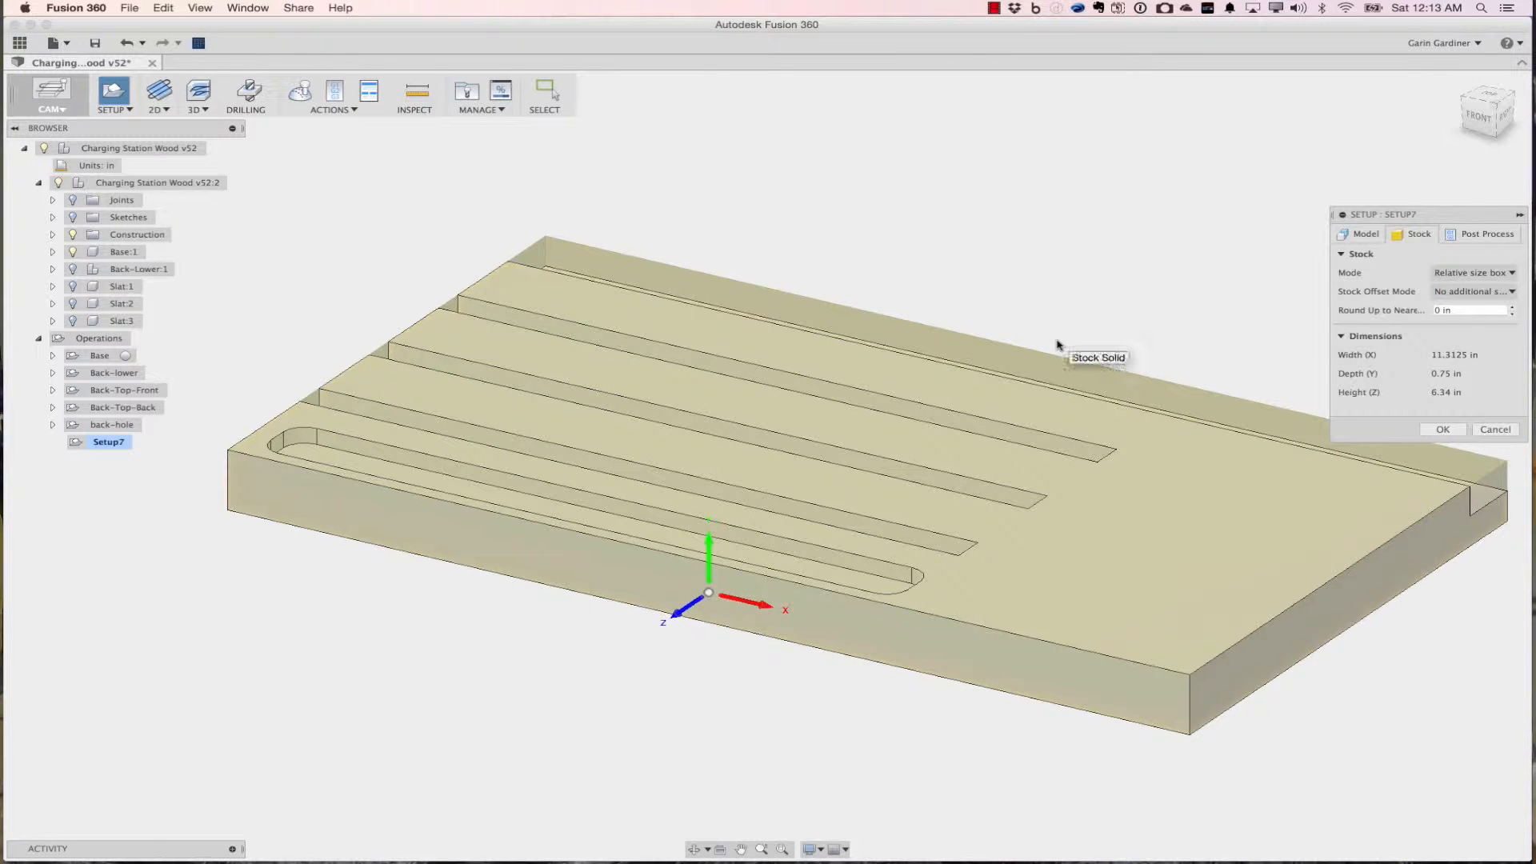
pyautogui.moveTo(1045, 351)
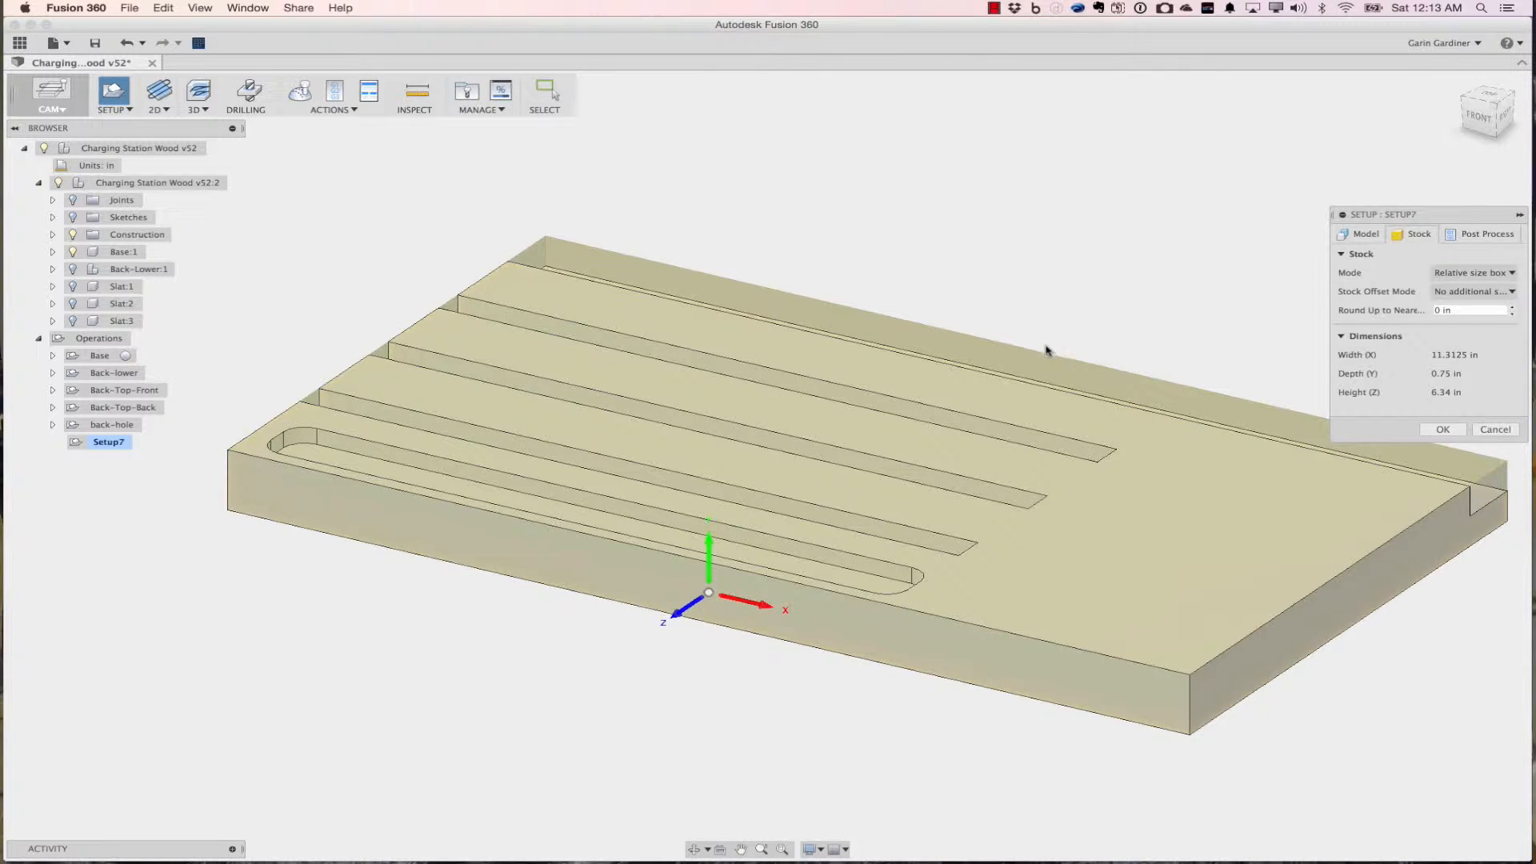
pyautogui.moveTo(1128, 331)
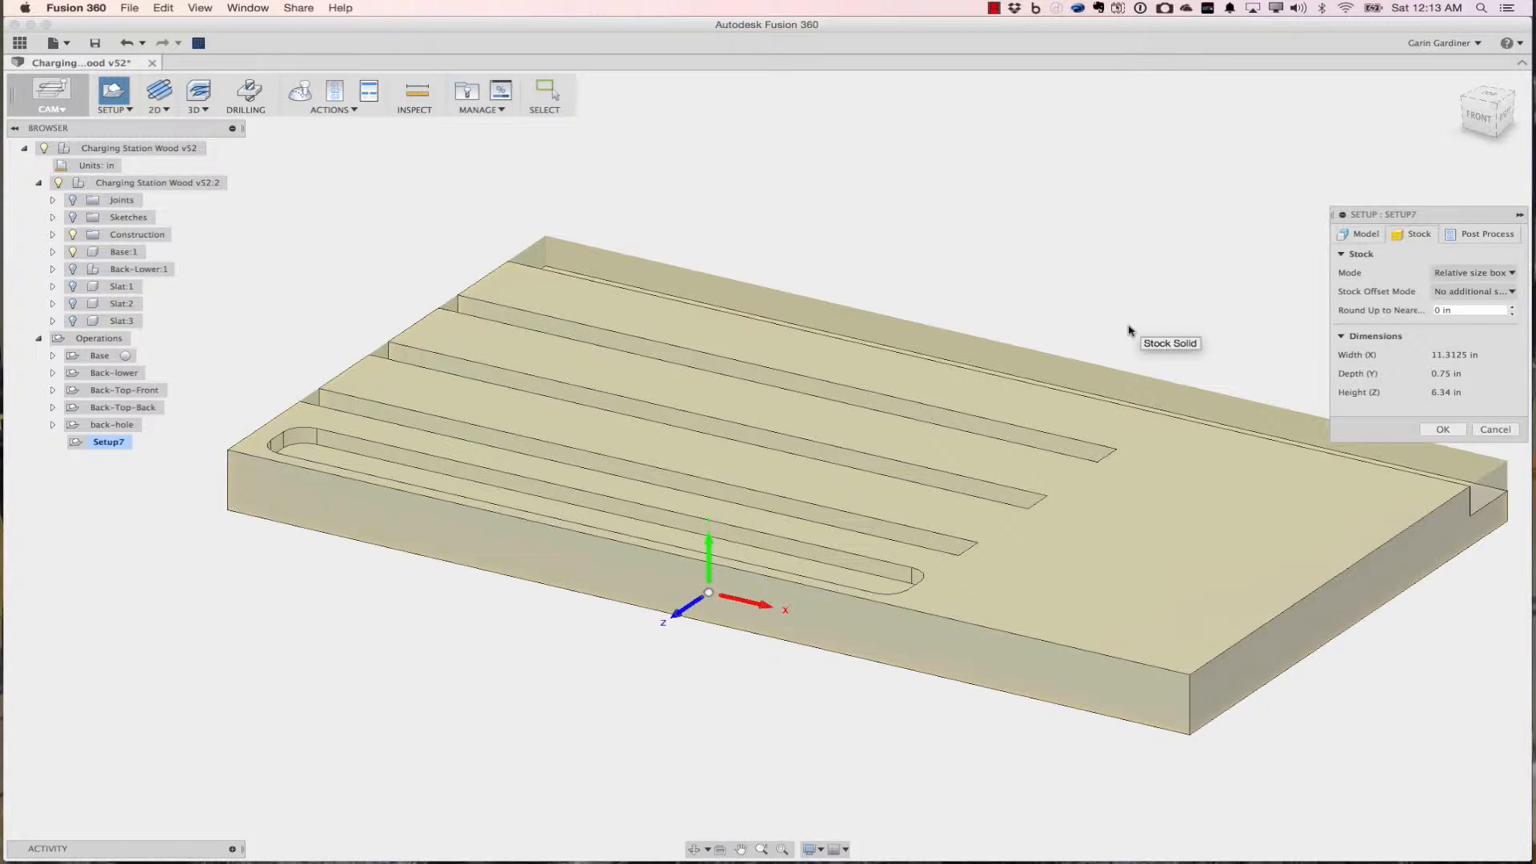
pyautogui.moveTo(1303, 272)
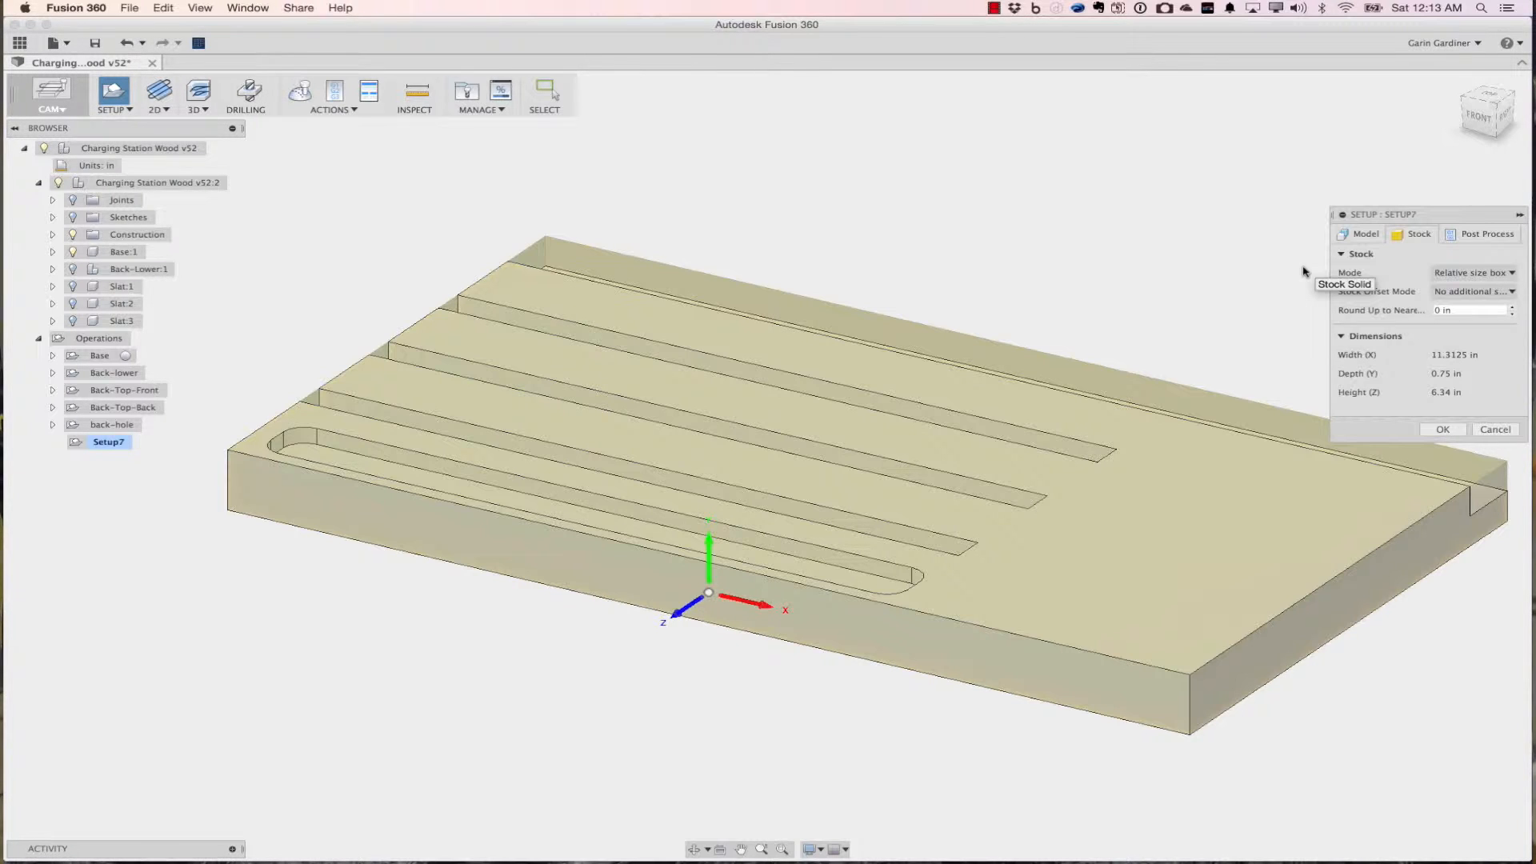
pyautogui.moveTo(1447, 374)
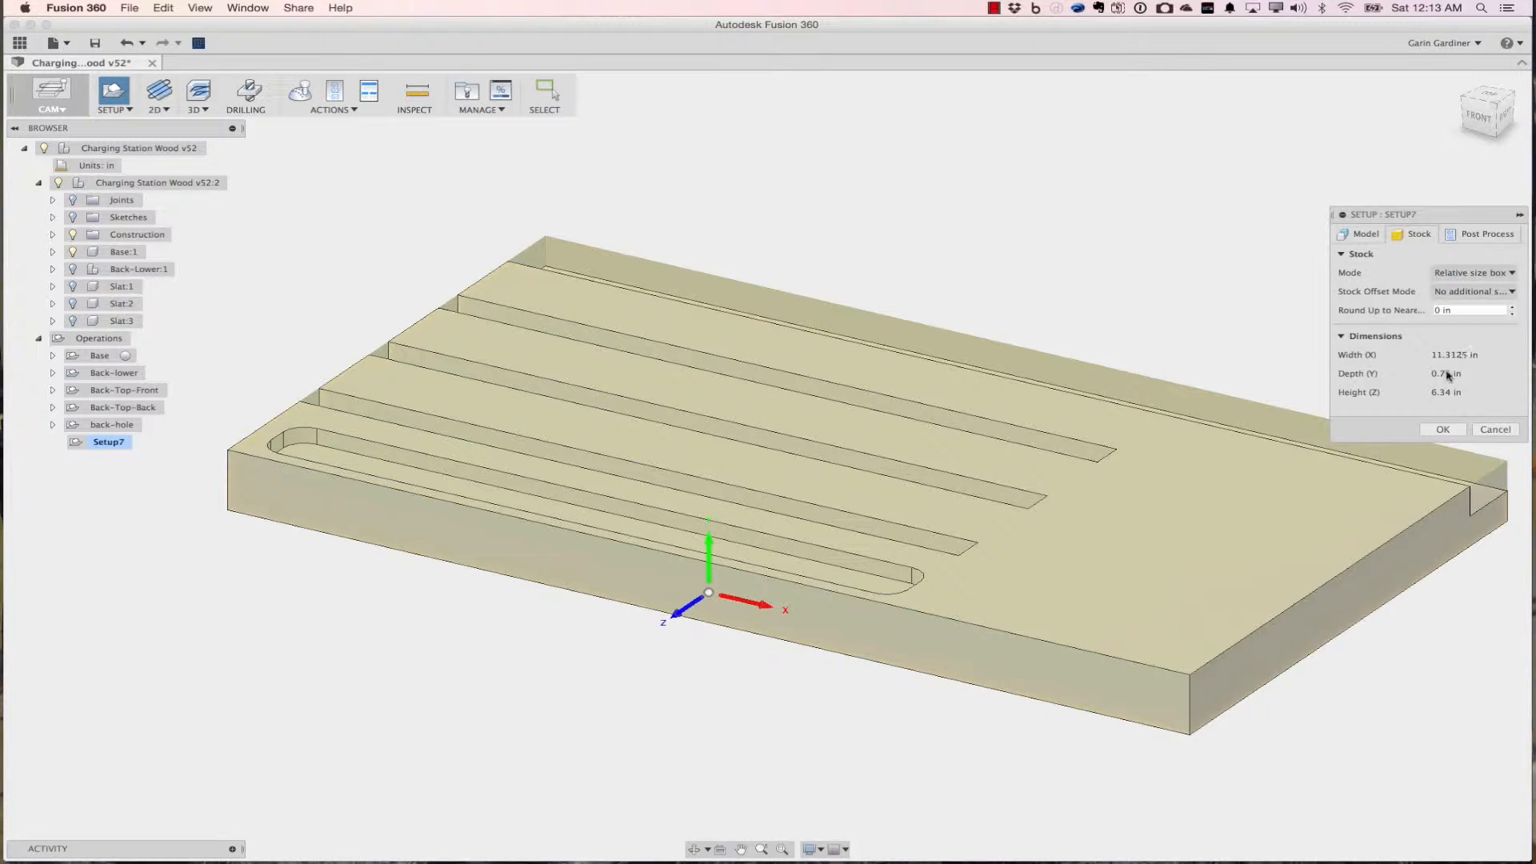
pyautogui.moveTo(1446, 392)
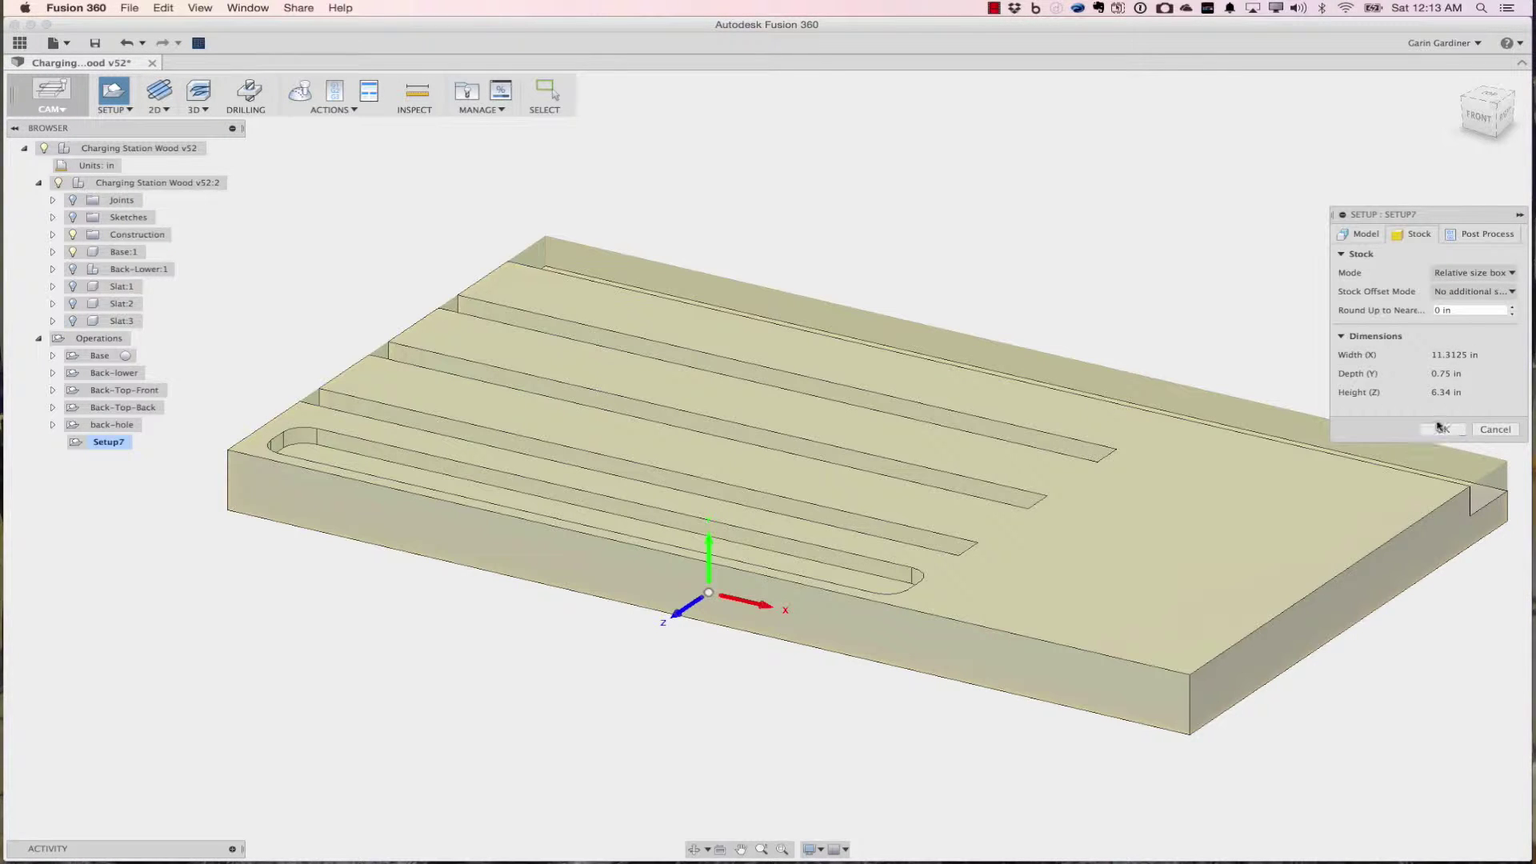
pyautogui.click(1482, 234)
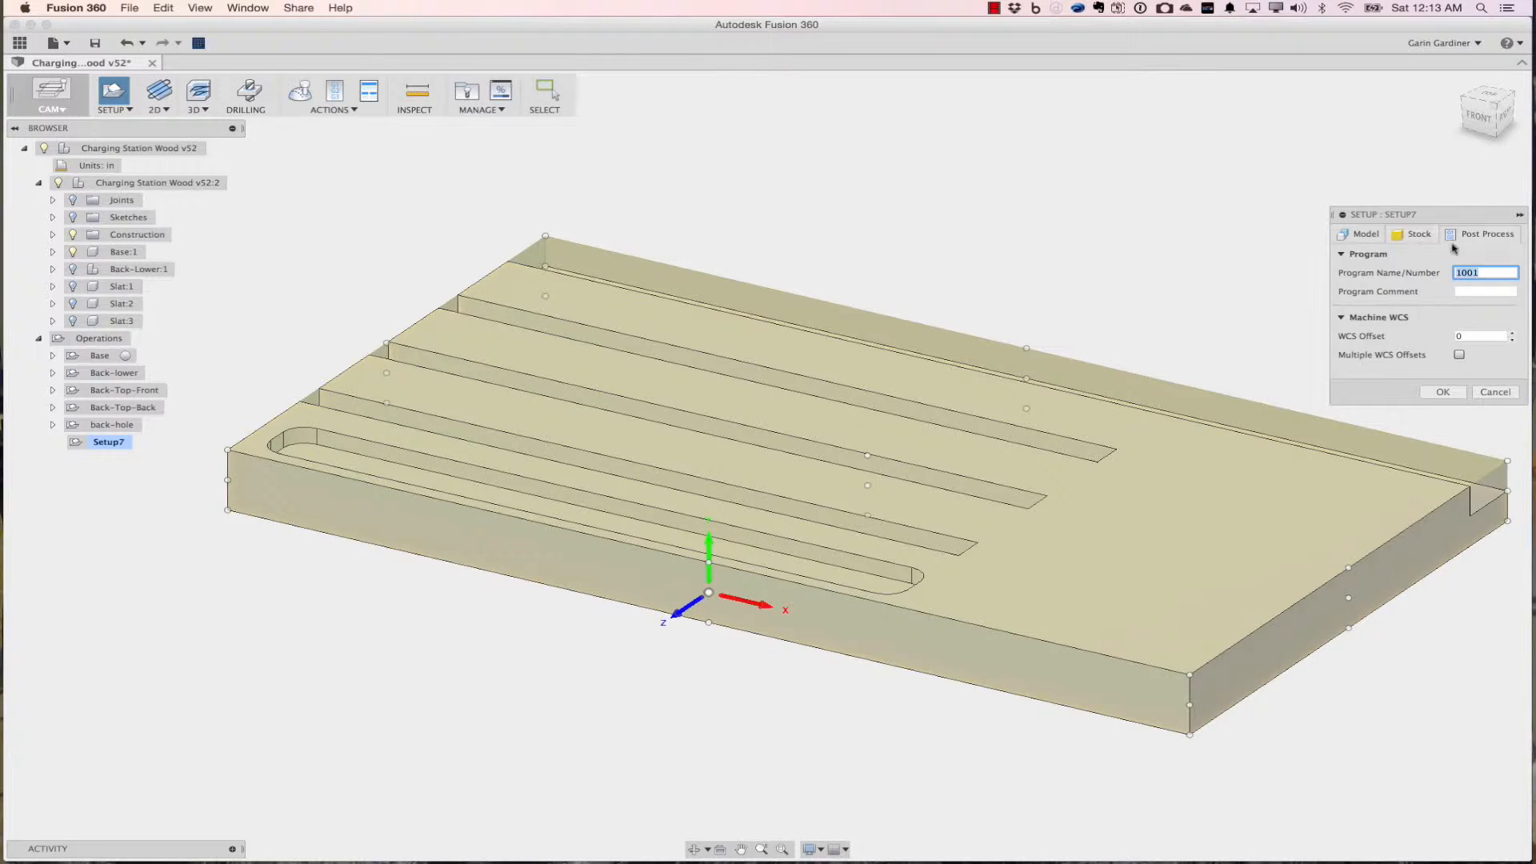
pyautogui.click(1441, 392)
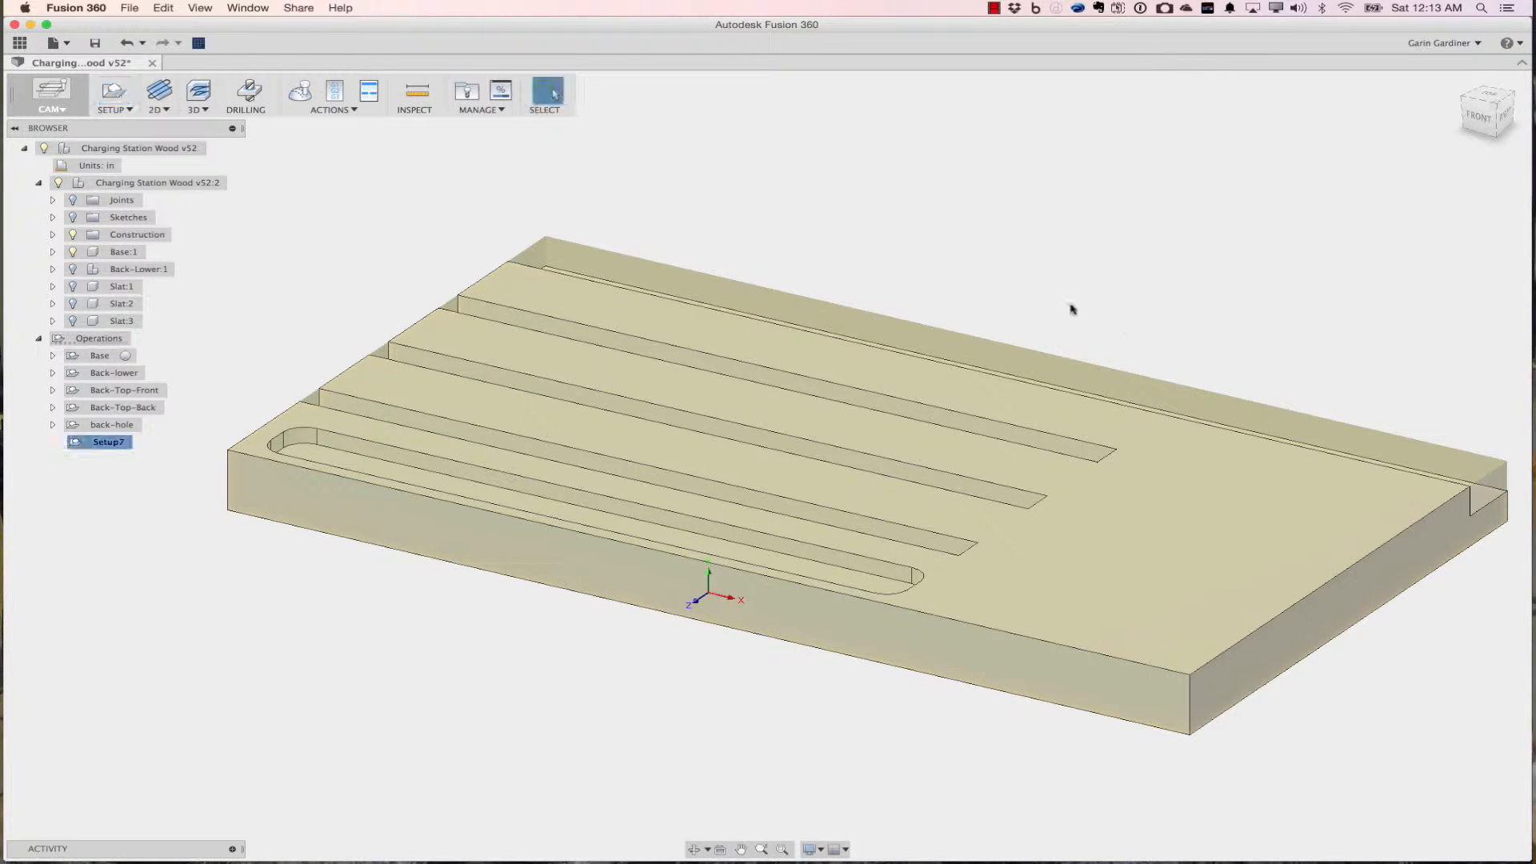
# Edit Setup7 so its work origin sits at the stock's top left corner with Z from a model edge.
pyautogui.click(108, 442)
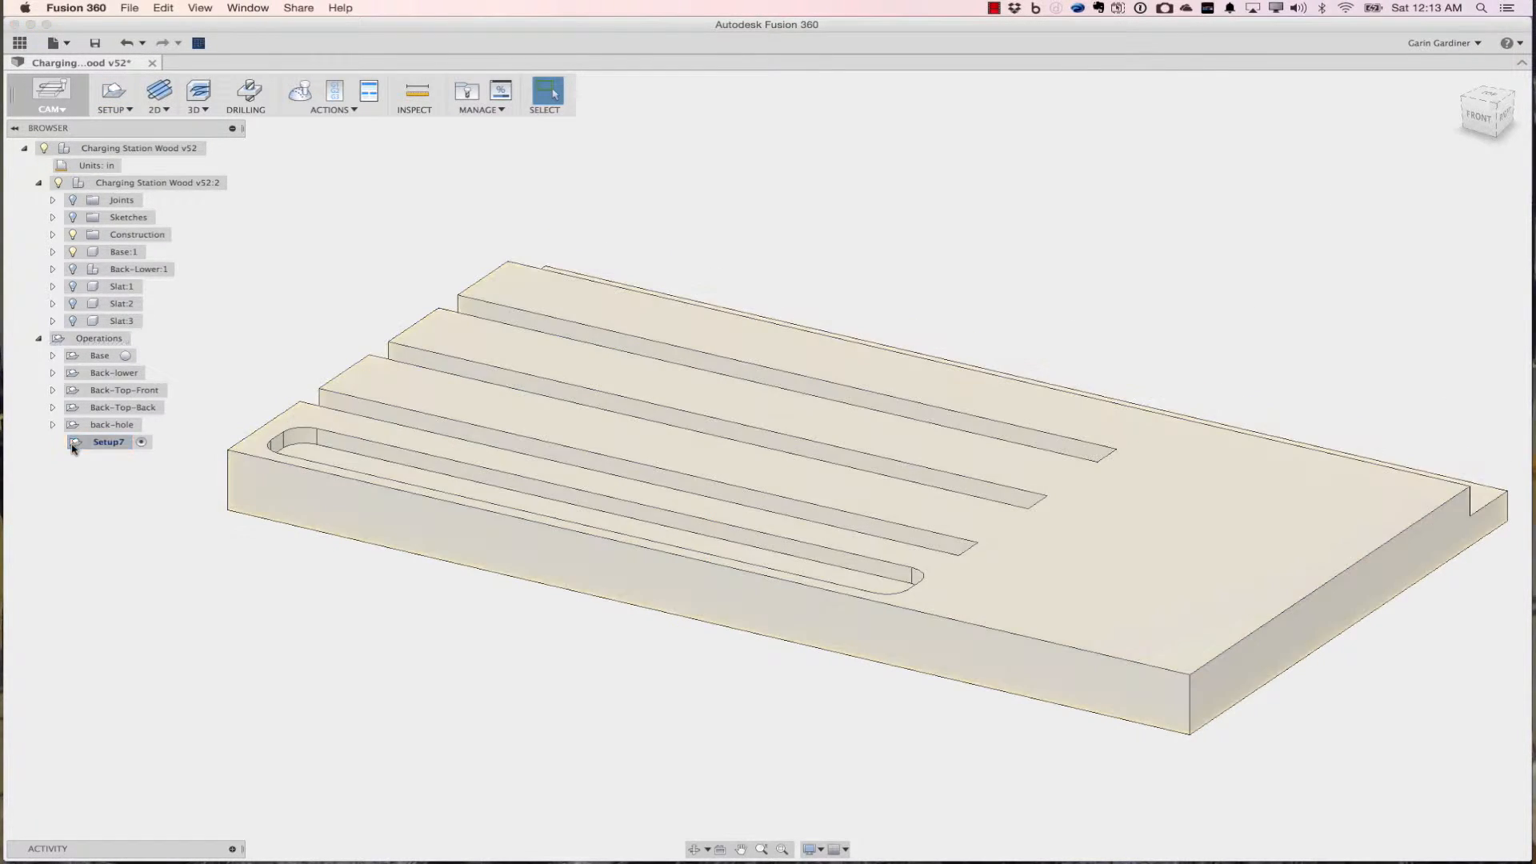
pyautogui.doubleClick(107, 442)
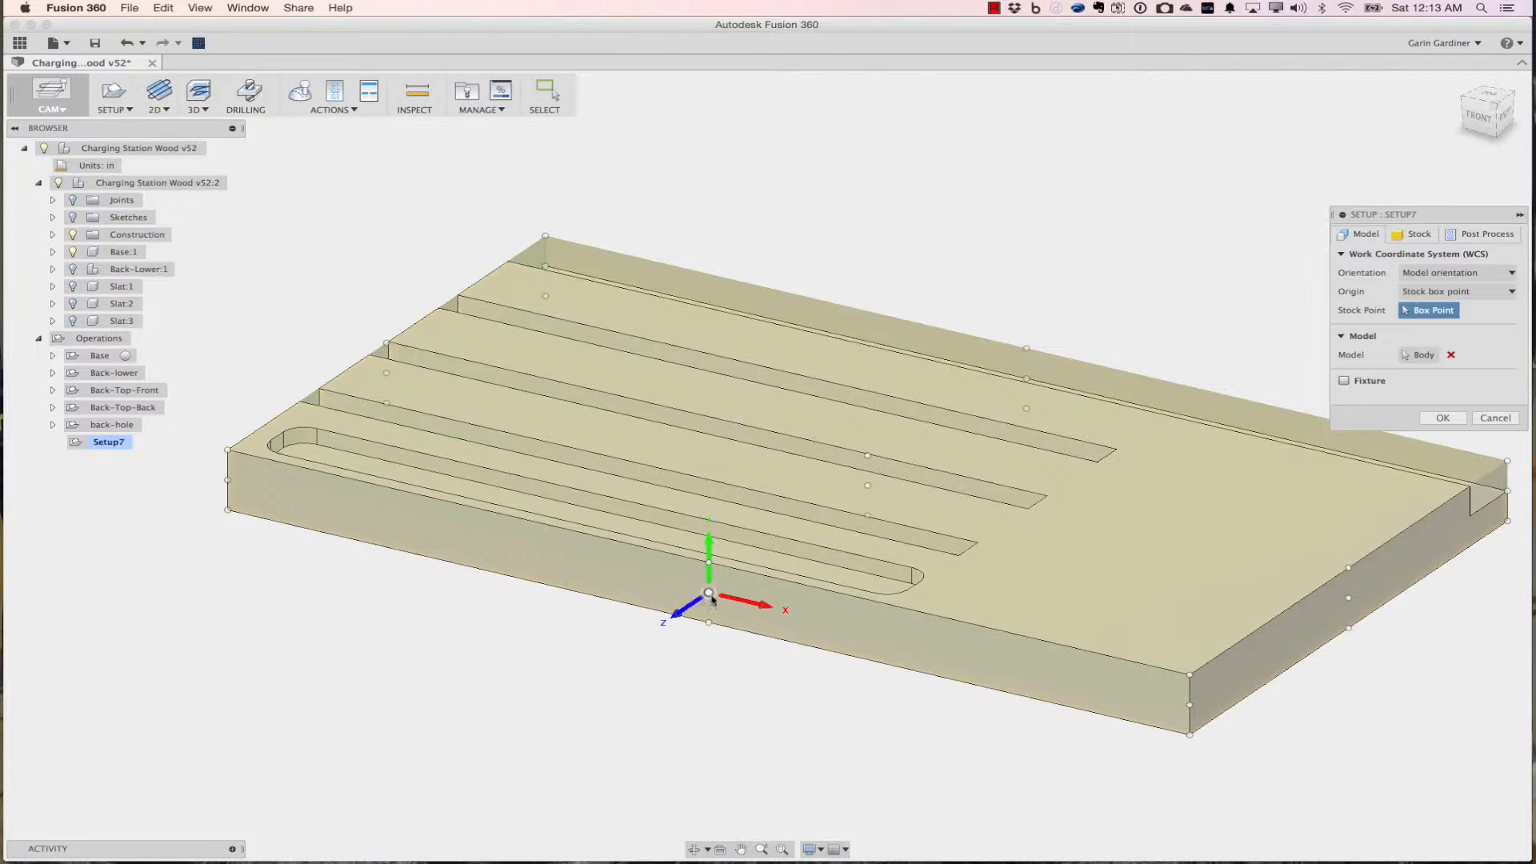
pyautogui.moveTo(709, 595)
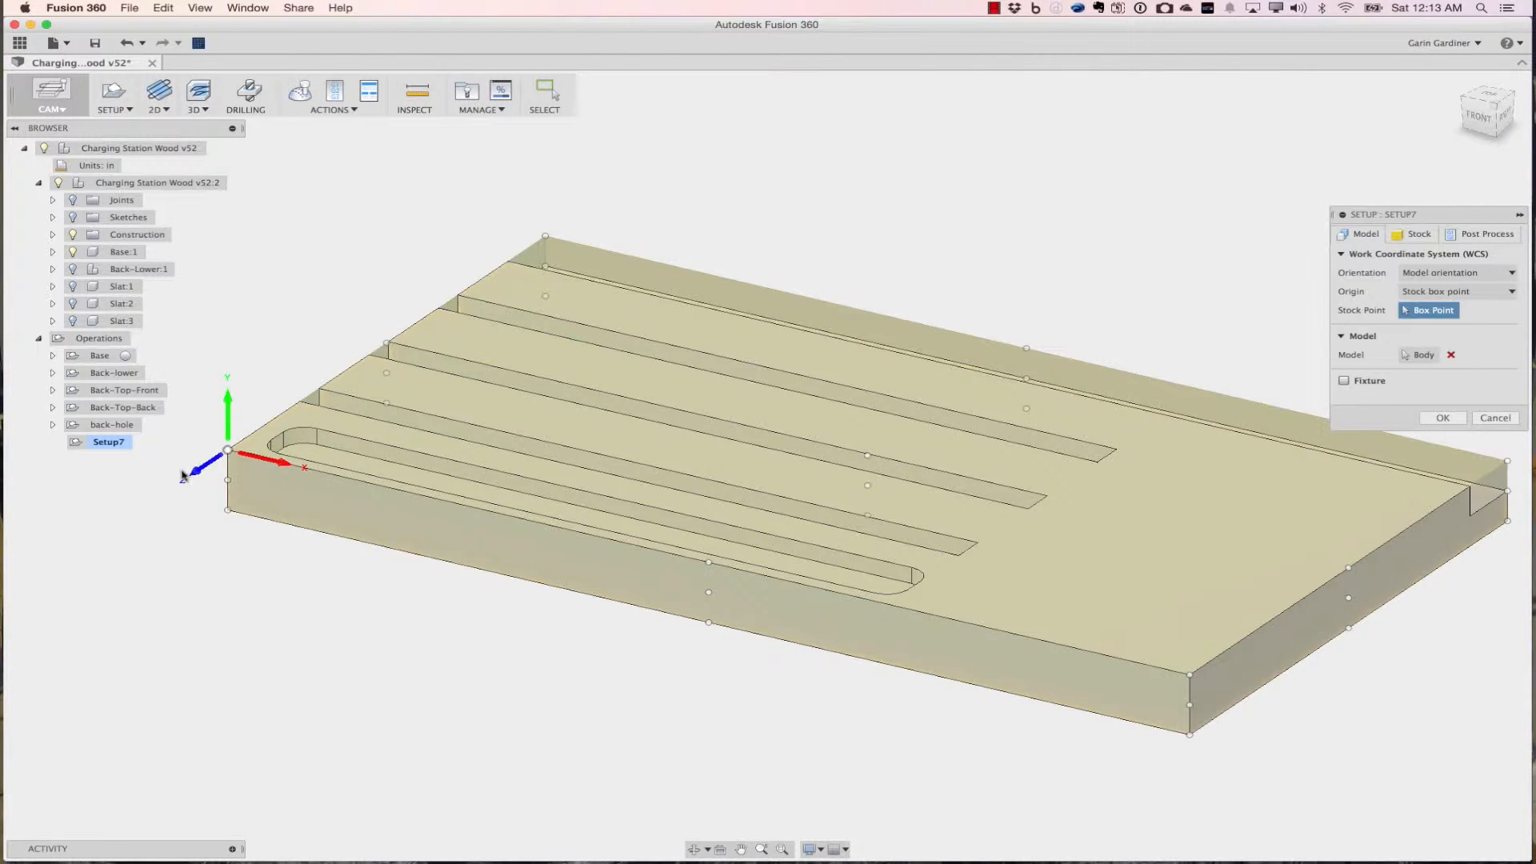
pyautogui.click(1456, 272)
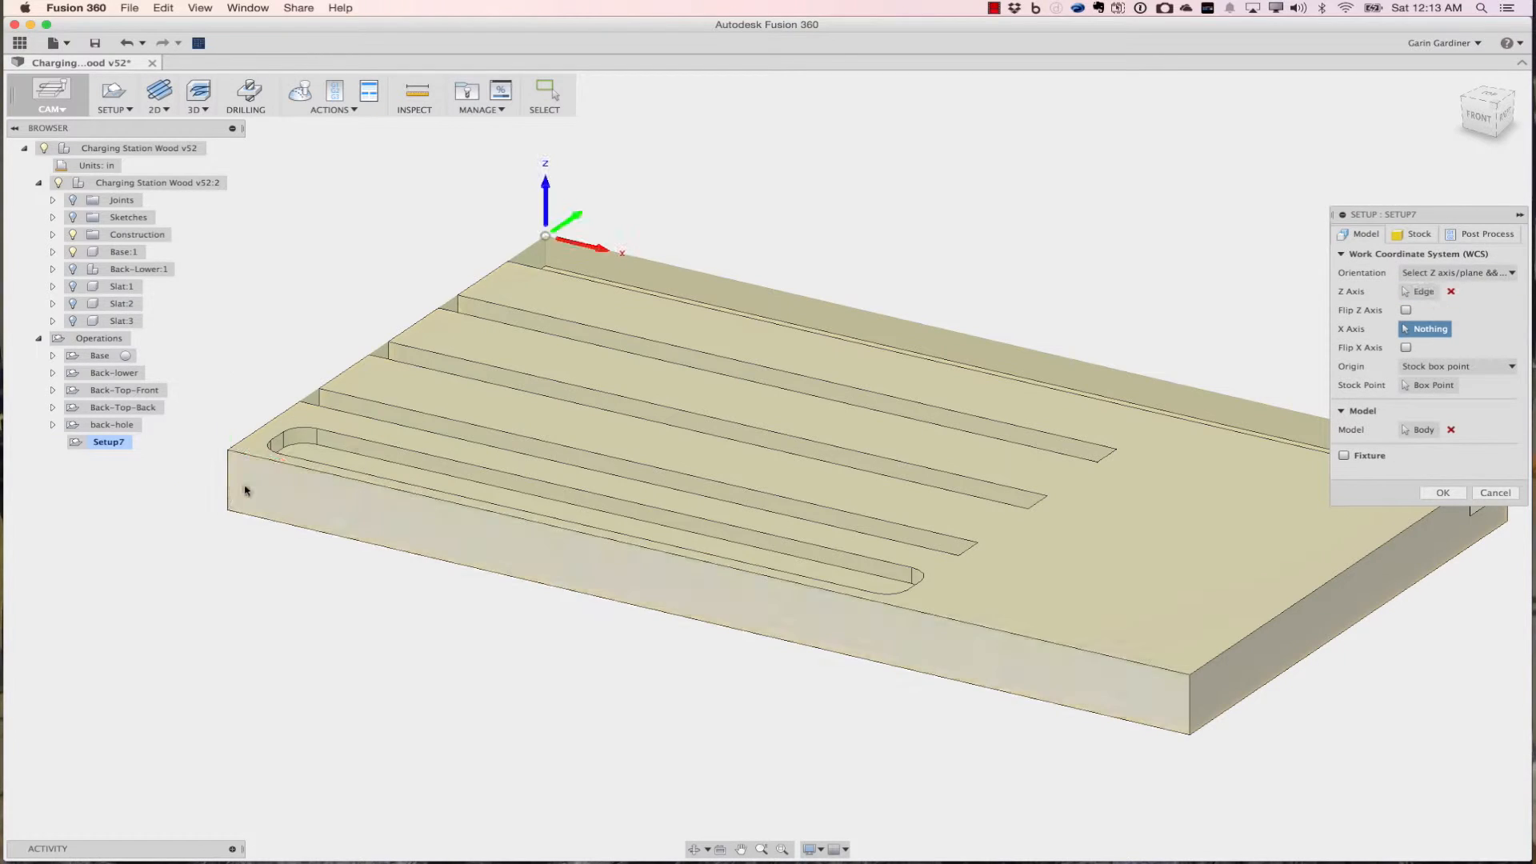
pyautogui.click(1430, 386)
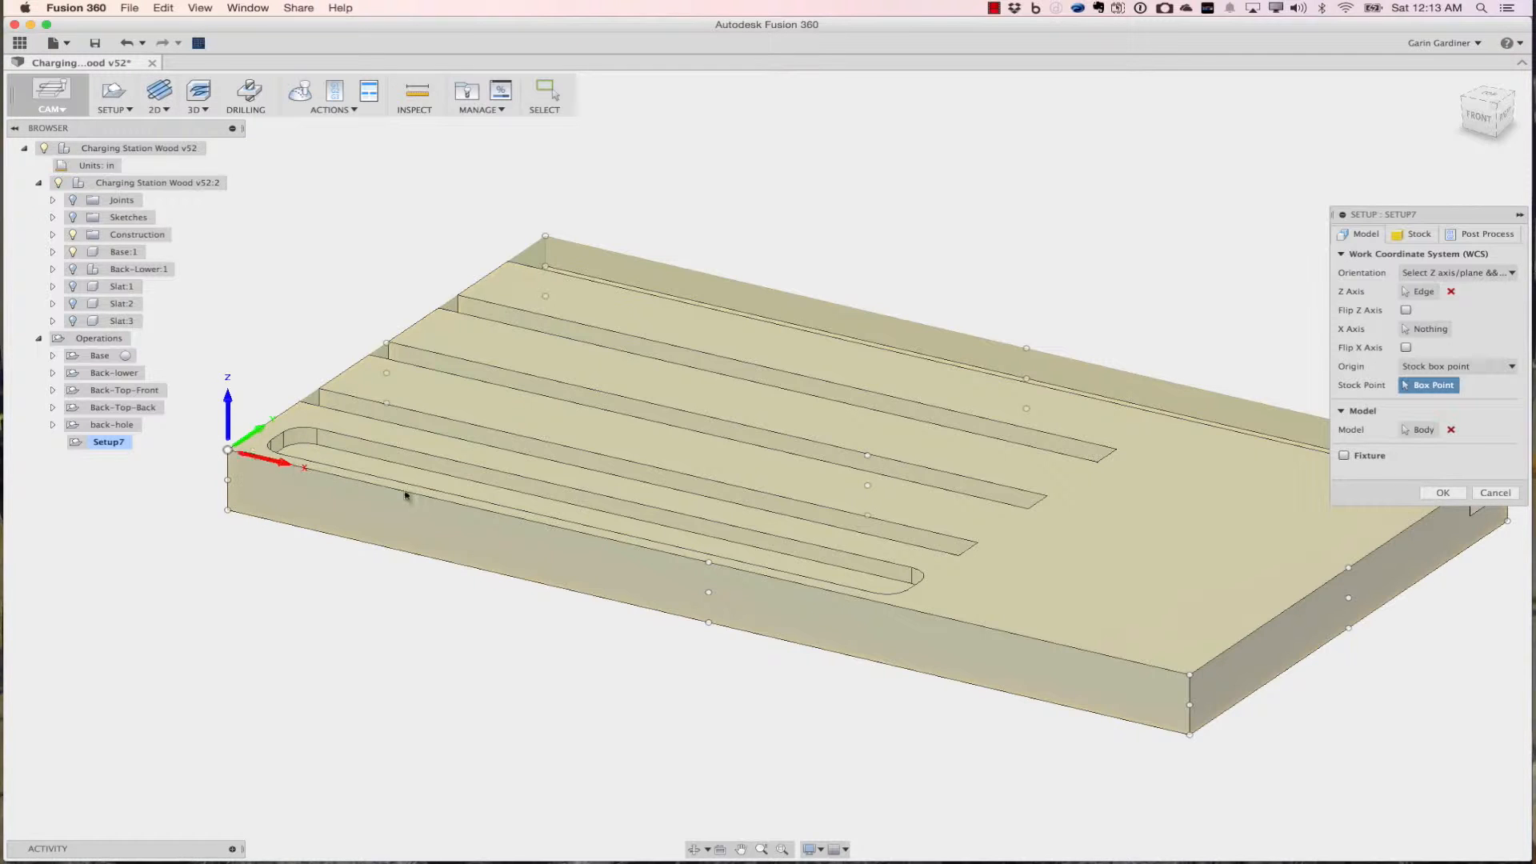
pyautogui.moveTo(1441, 486)
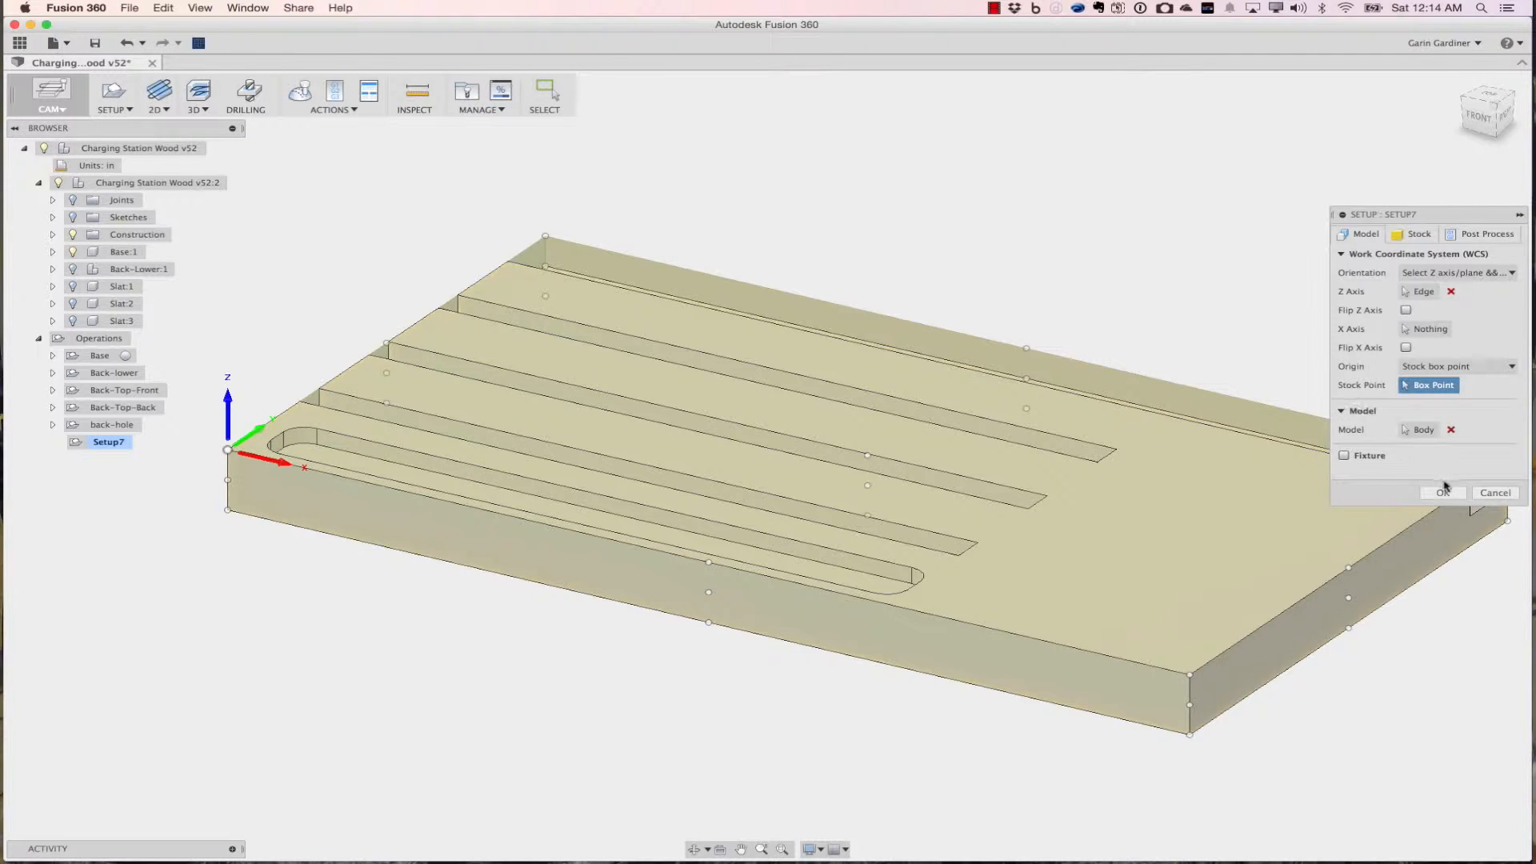
pyautogui.click(1442, 493)
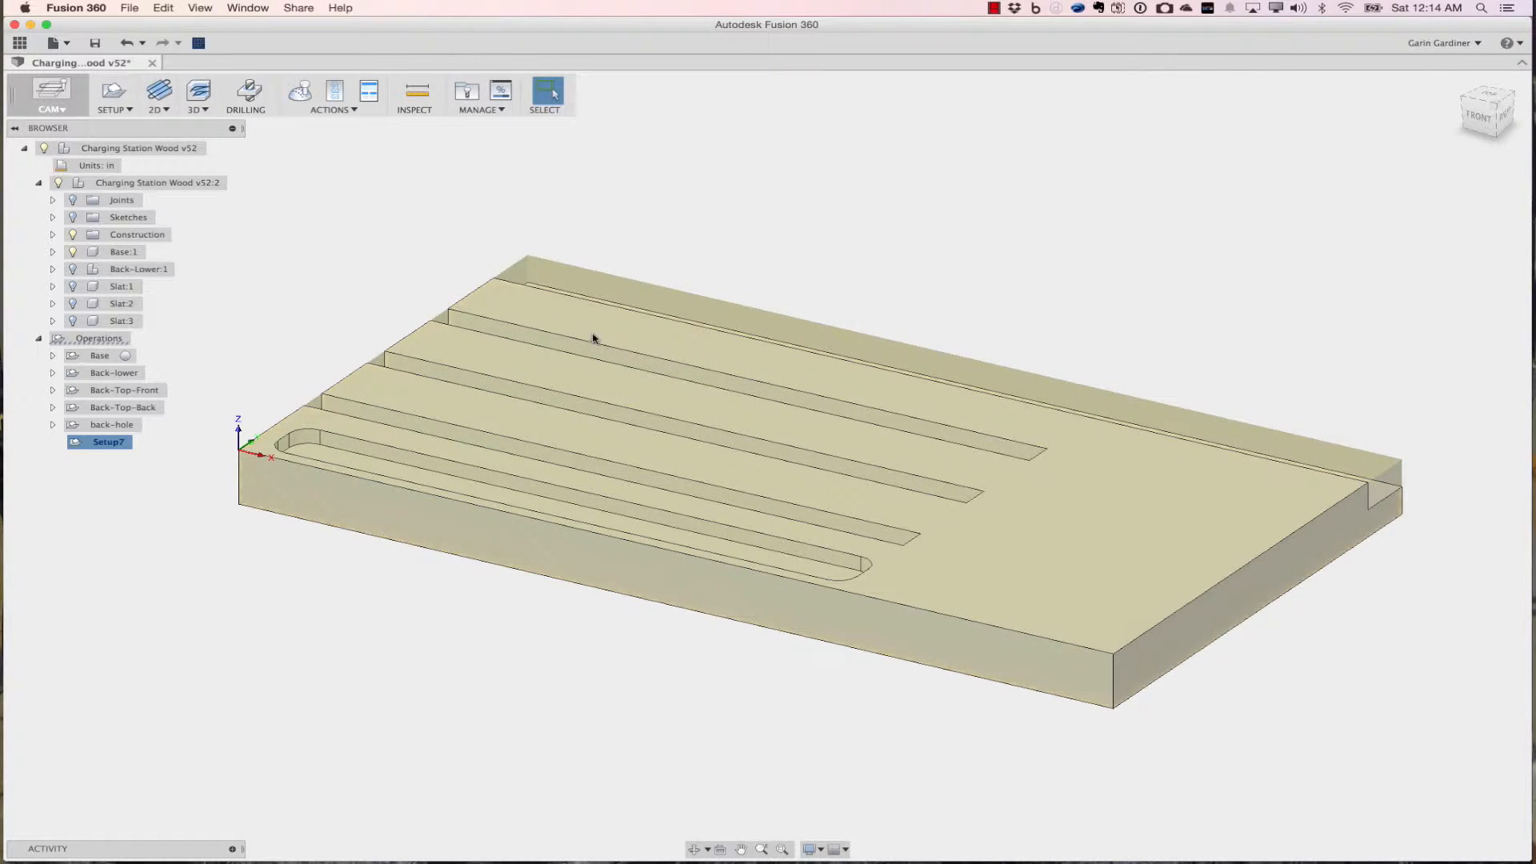
# Start a new 2D Pocket operation in Setup7.
pyautogui.click(155, 95)
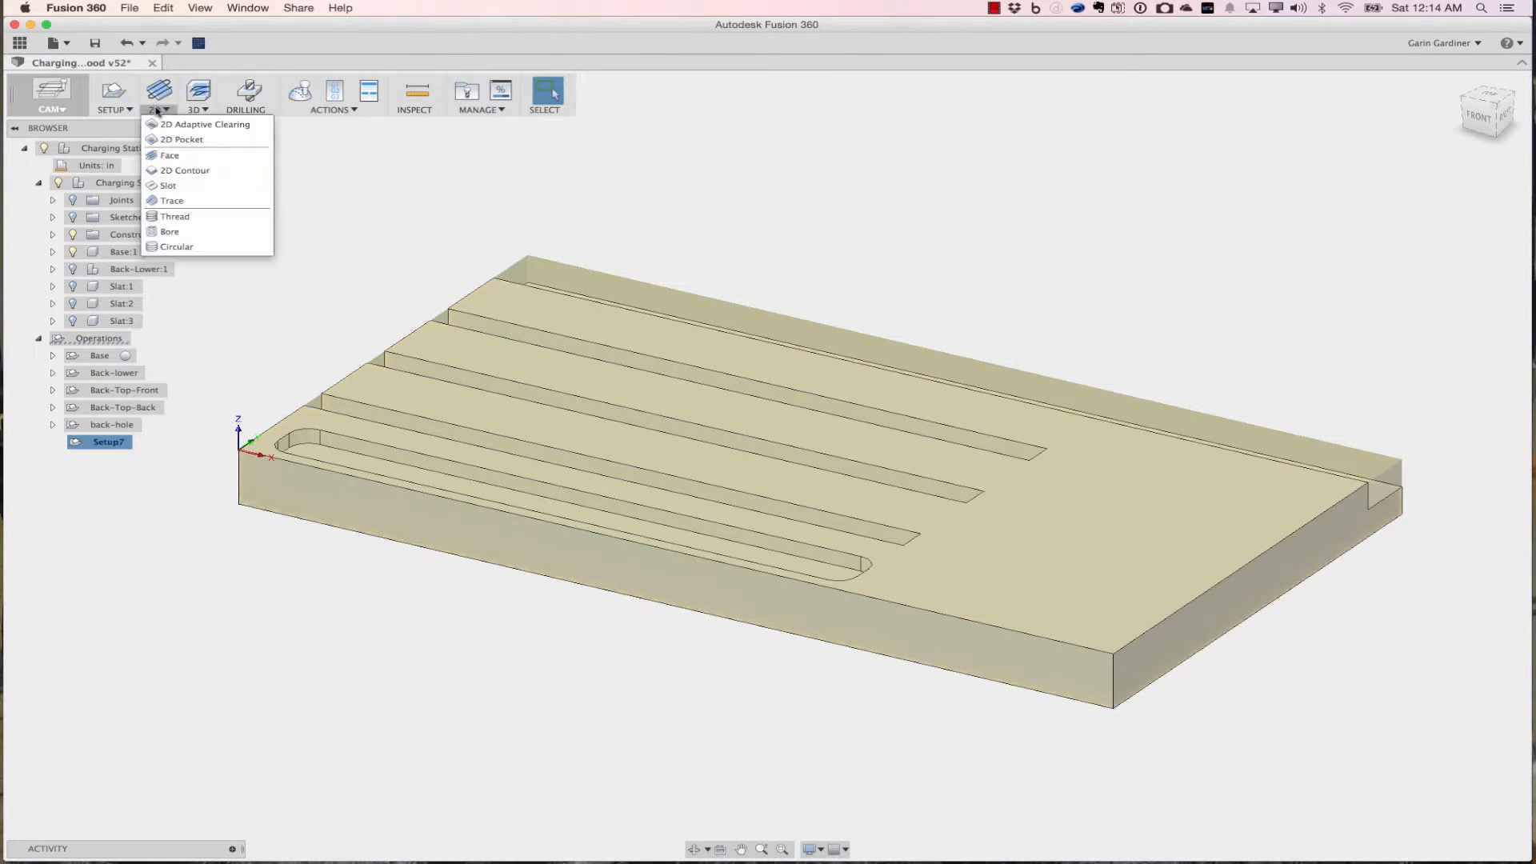
pyautogui.click(301, 282)
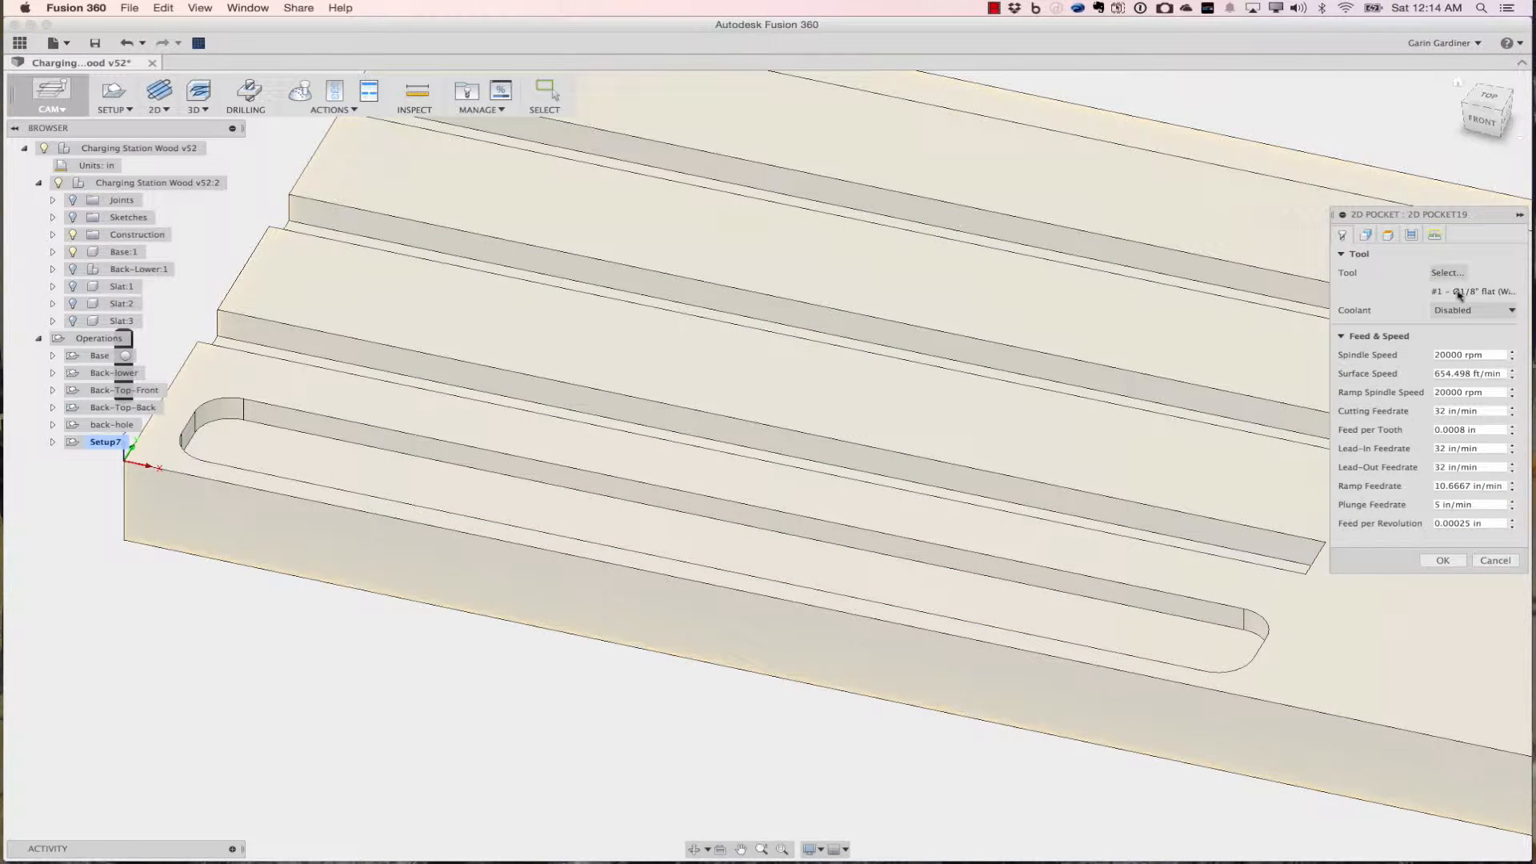
pyautogui.click(1446, 272)
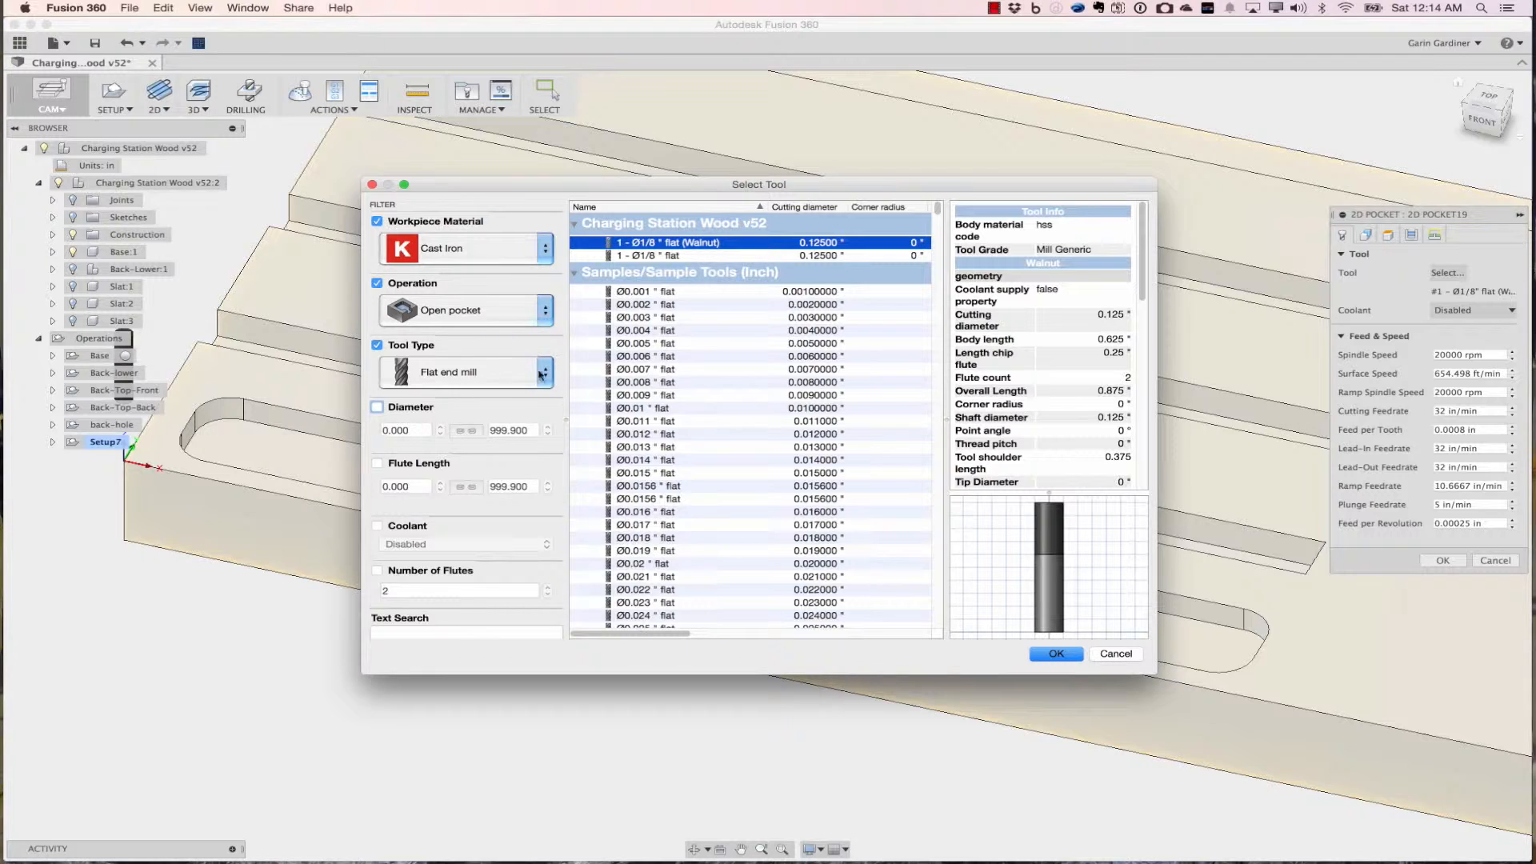
pyautogui.click(544, 373)
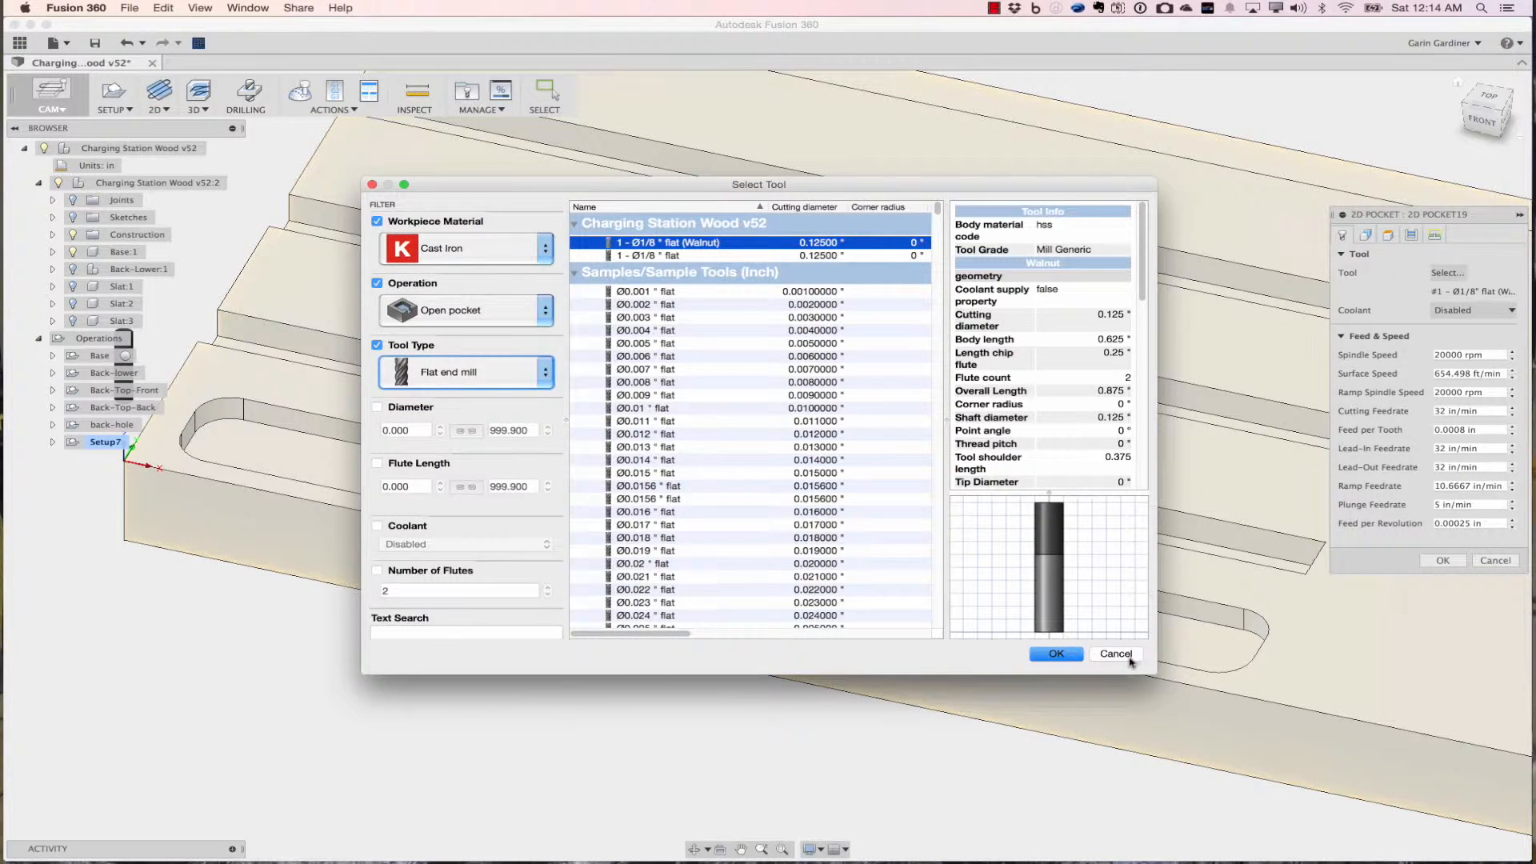
pyautogui.click(1055, 653)
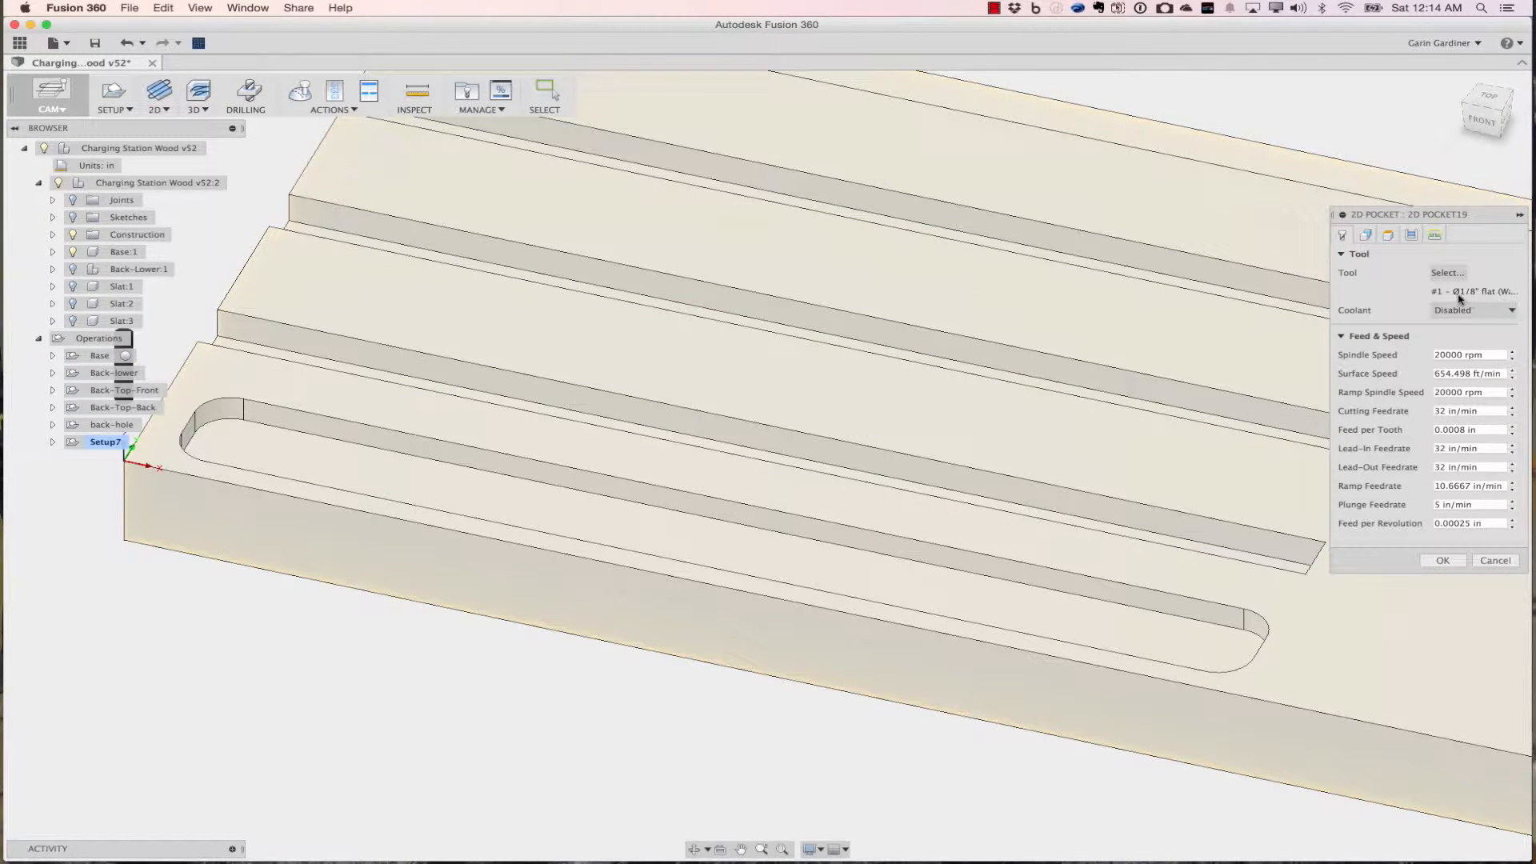
pyautogui.moveTo(1478, 299)
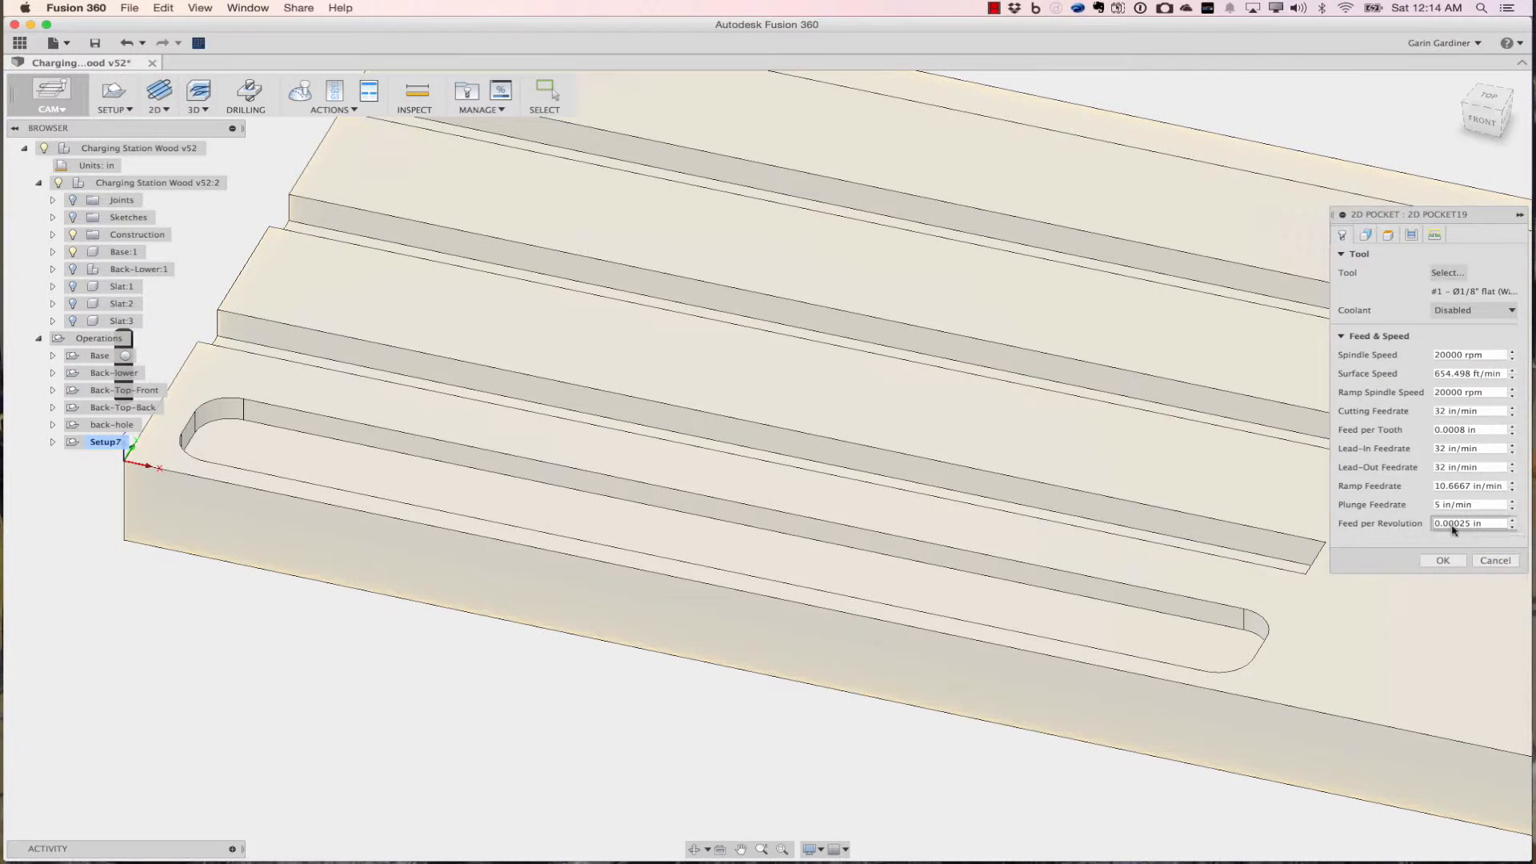
pyautogui.moveTo(1469, 373)
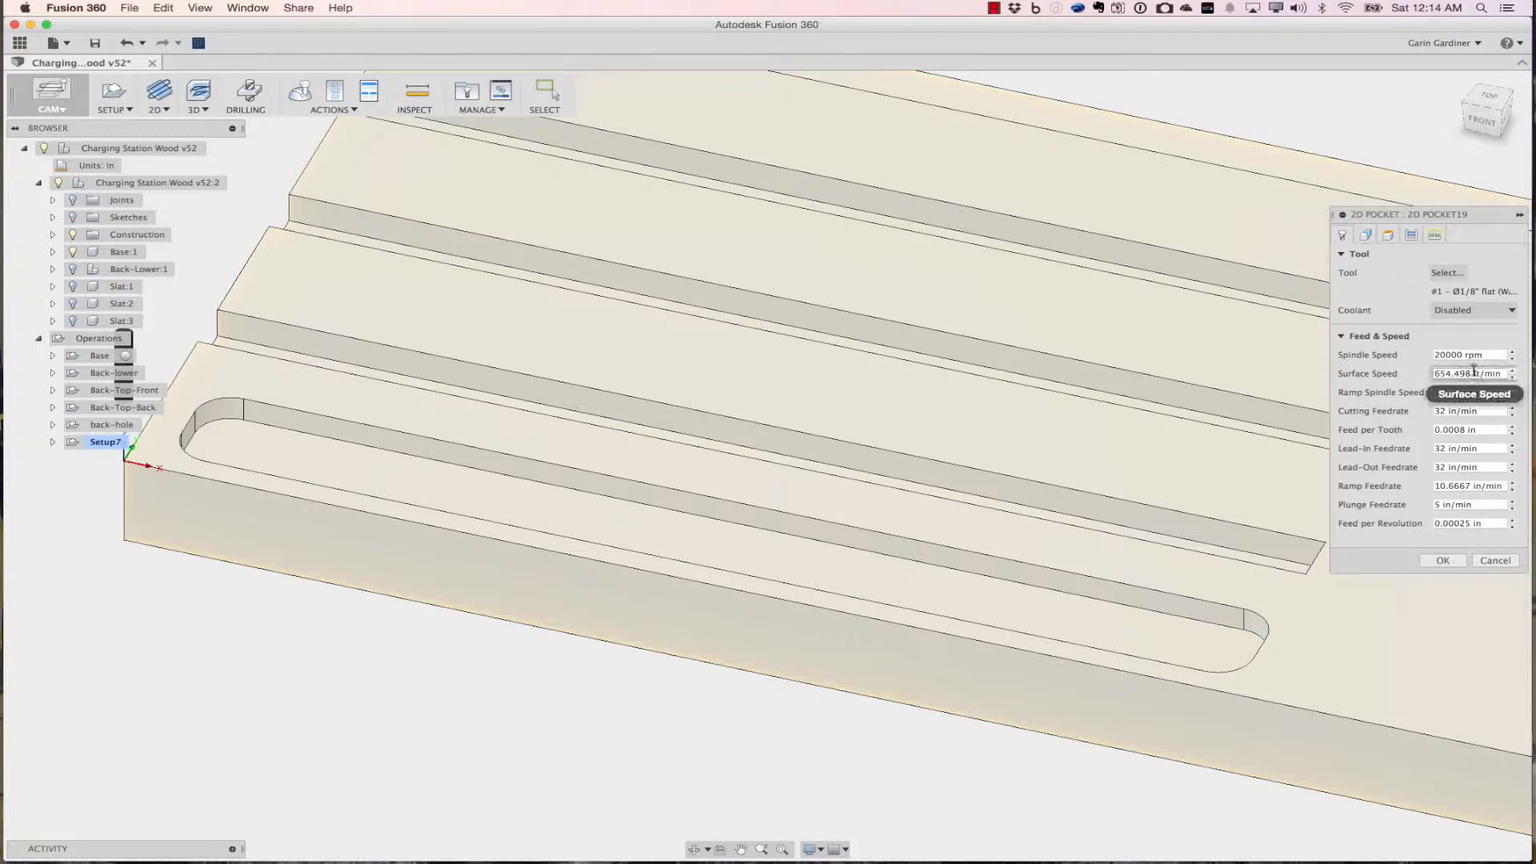
pyautogui.moveTo(1469, 465)
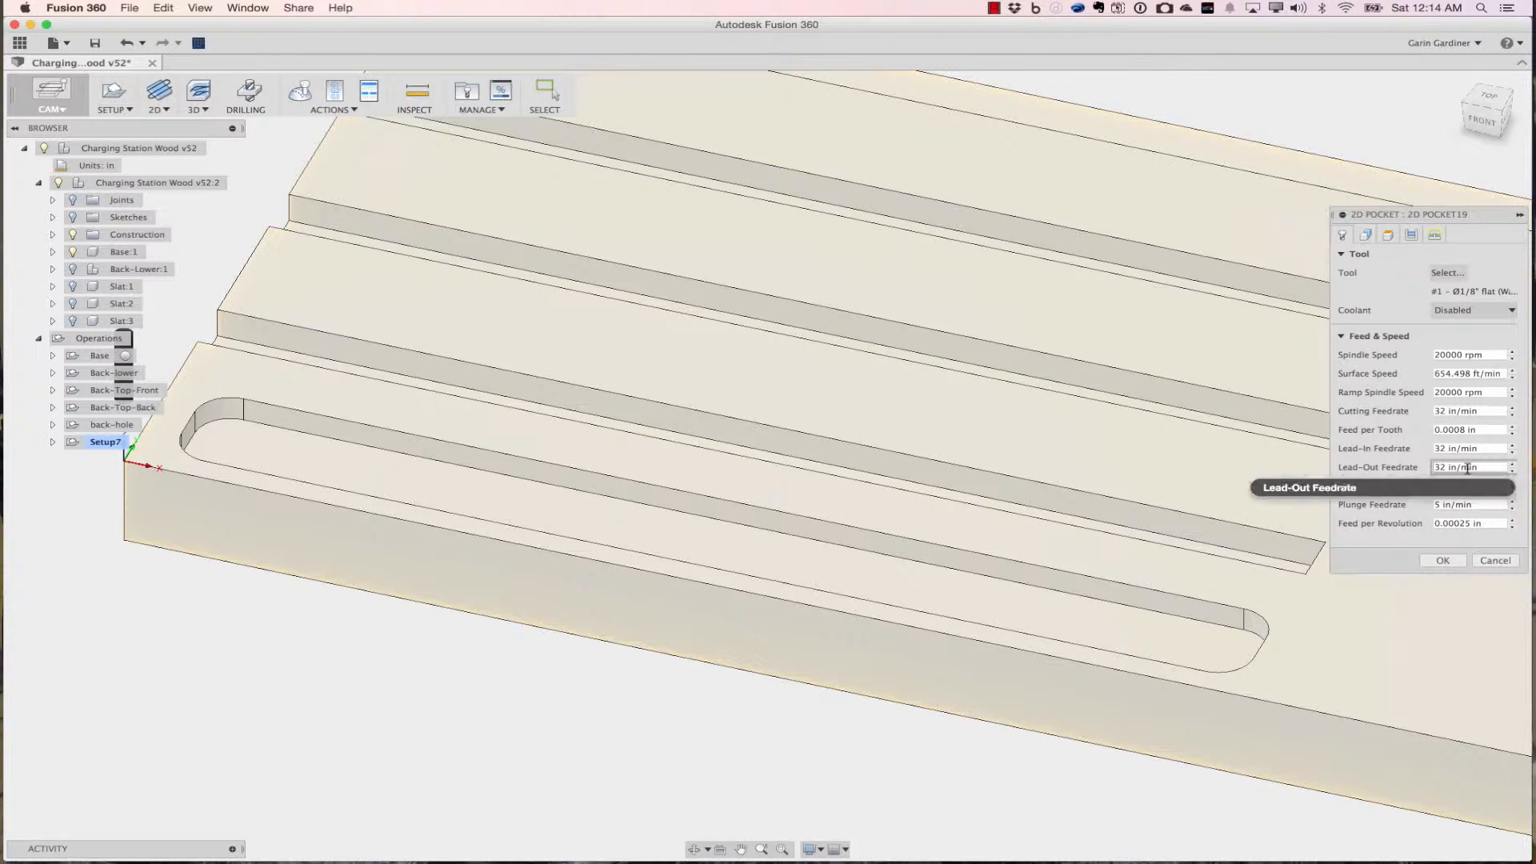
pyautogui.moveTo(1448, 272)
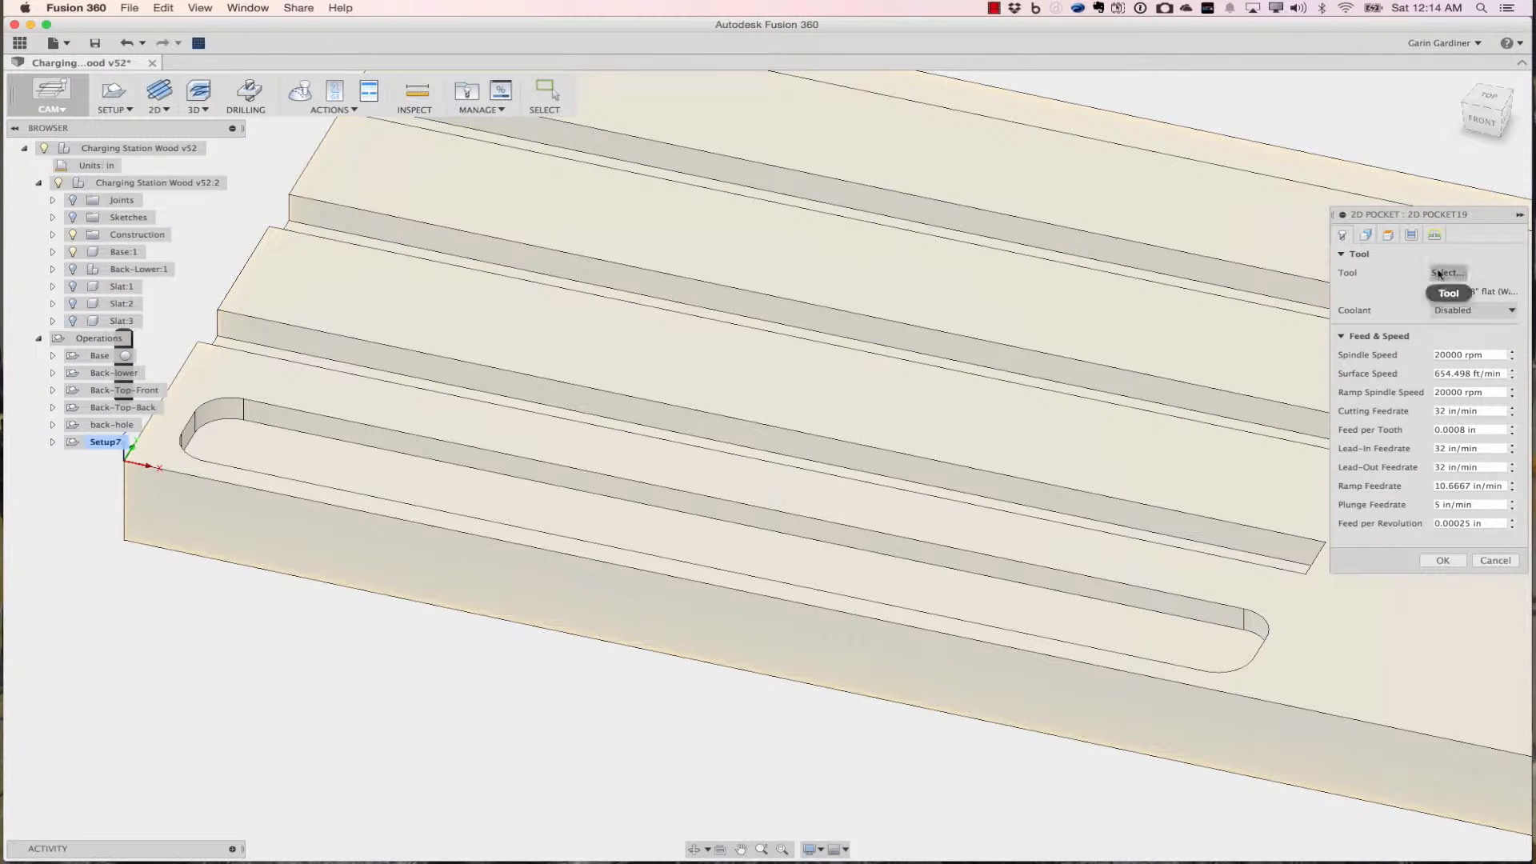
pyautogui.moveTo(1411, 233)
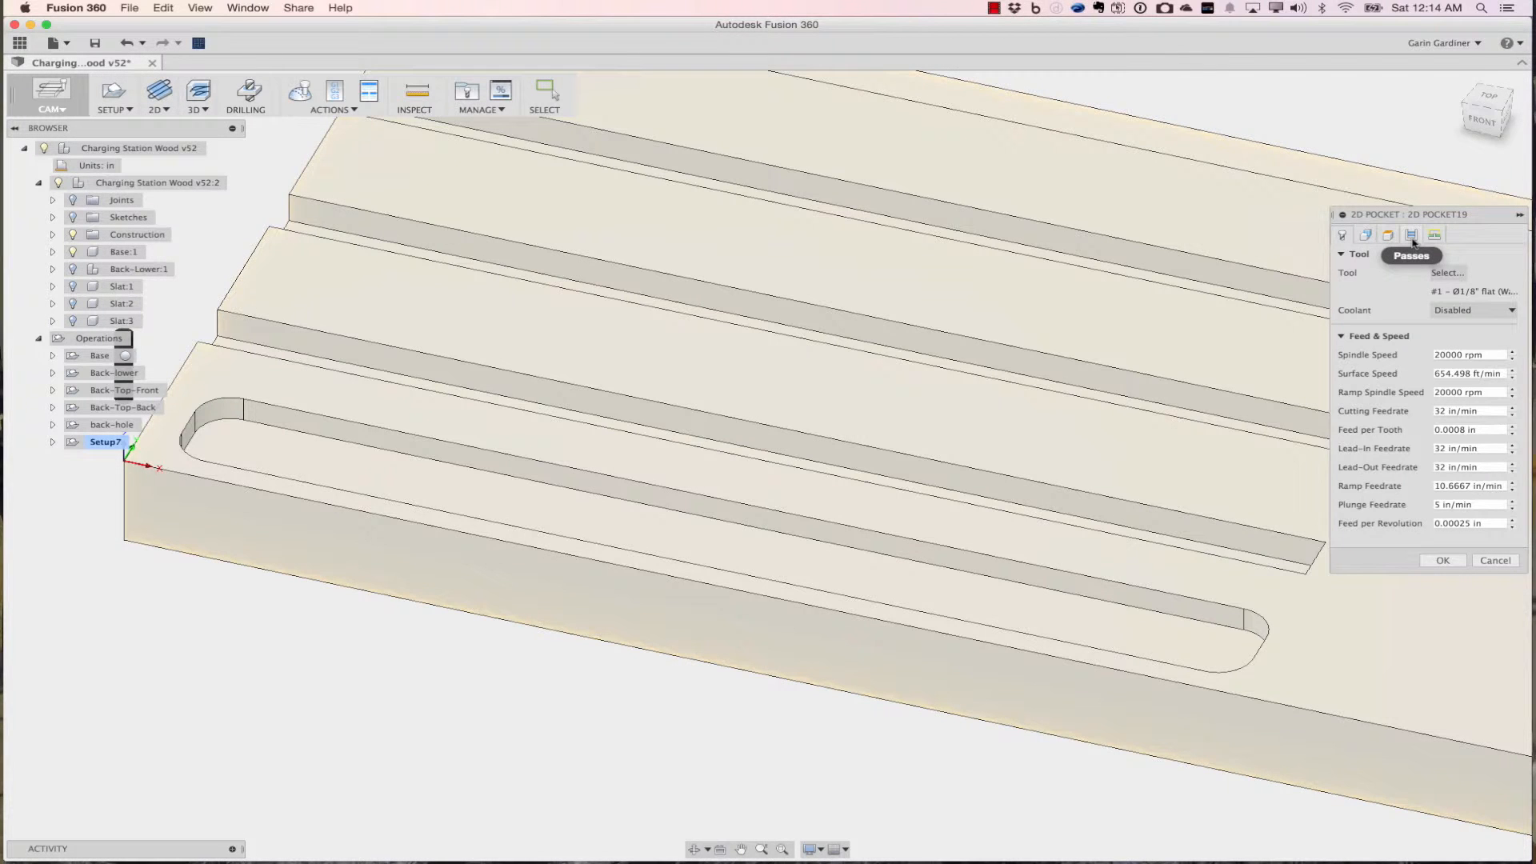
# Keep multiple depths at 0.04 in roughing stepdown and generate the 2D Pocket19 toolpath.
pyautogui.click(1434, 235)
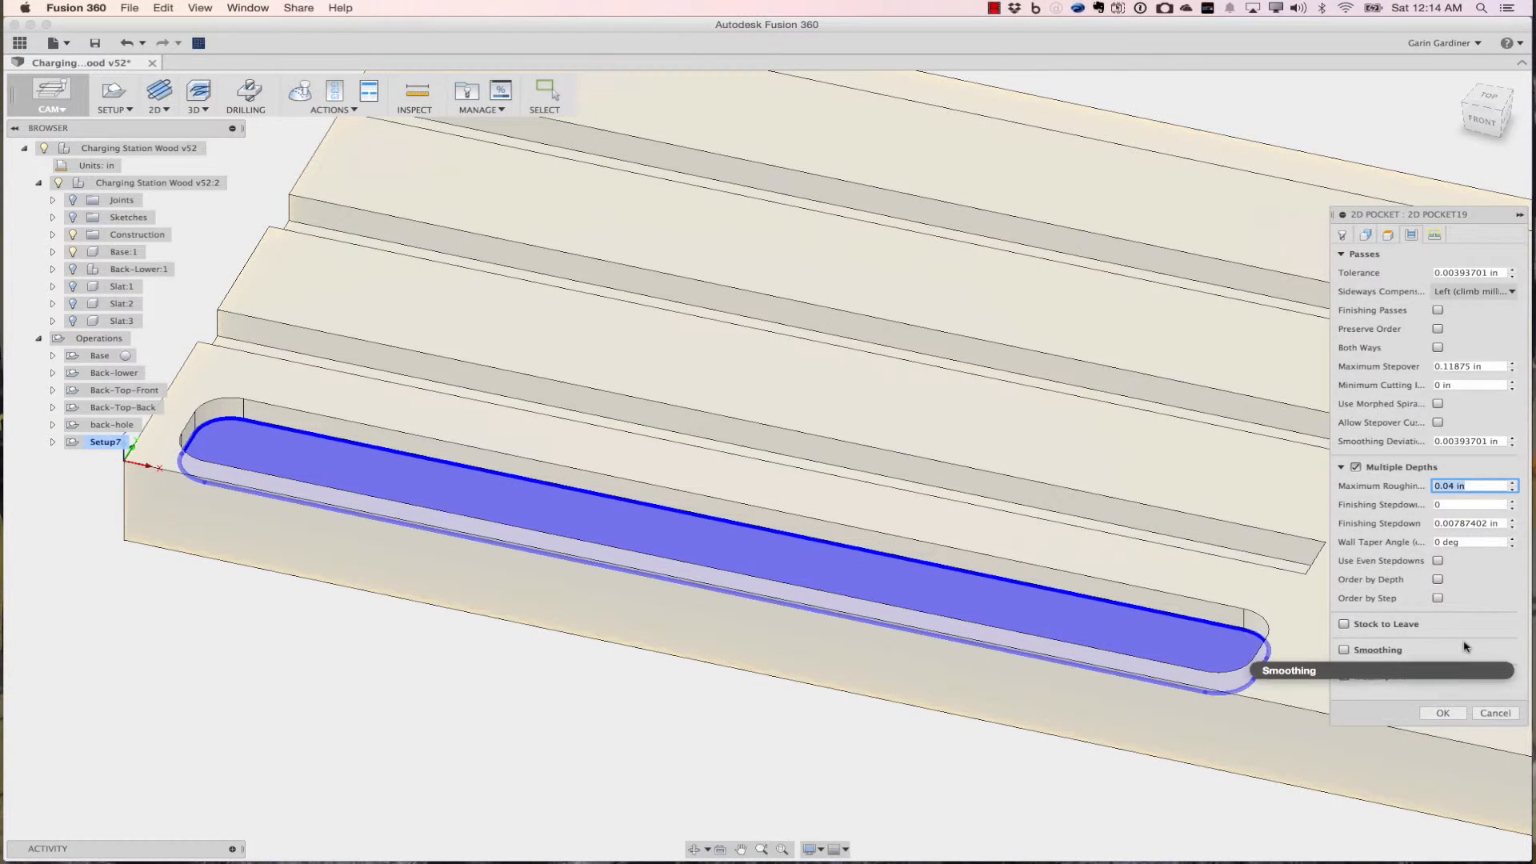
pyautogui.moveTo(1468, 598)
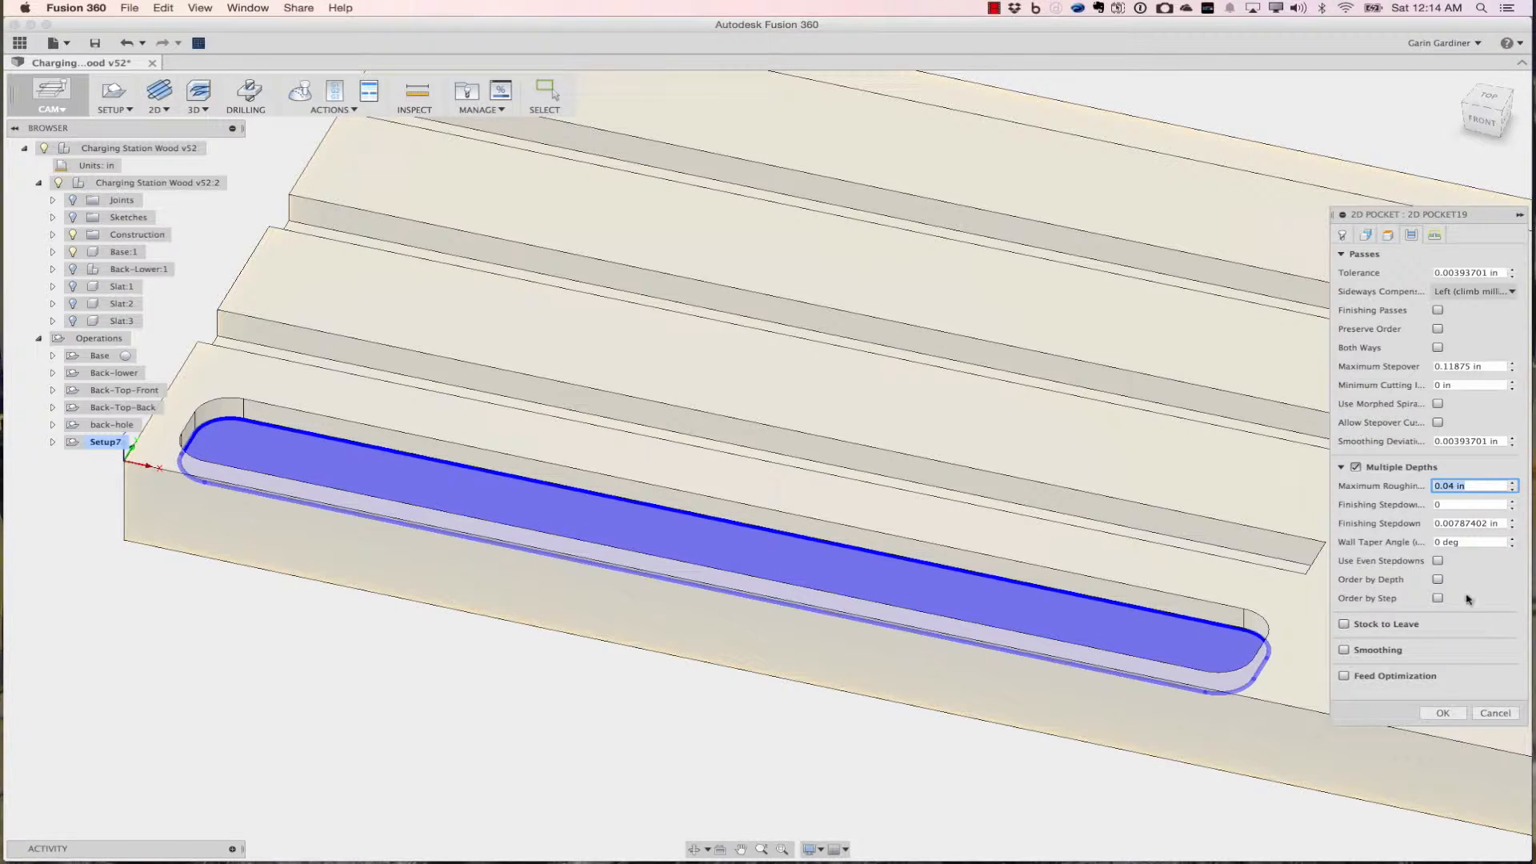
pyautogui.moveTo(1467, 504)
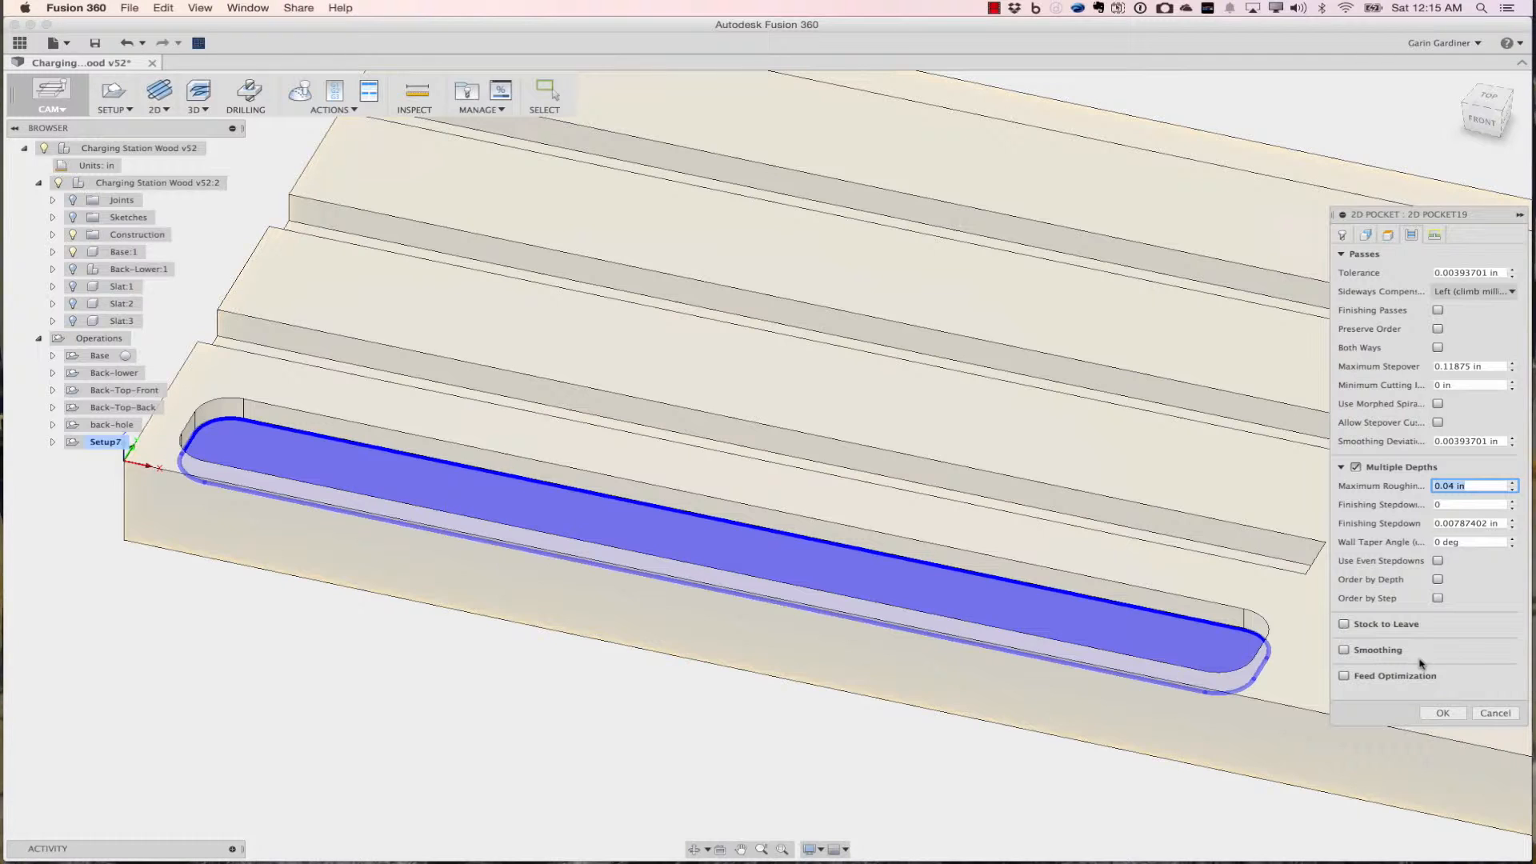
pyautogui.moveTo(1387, 665)
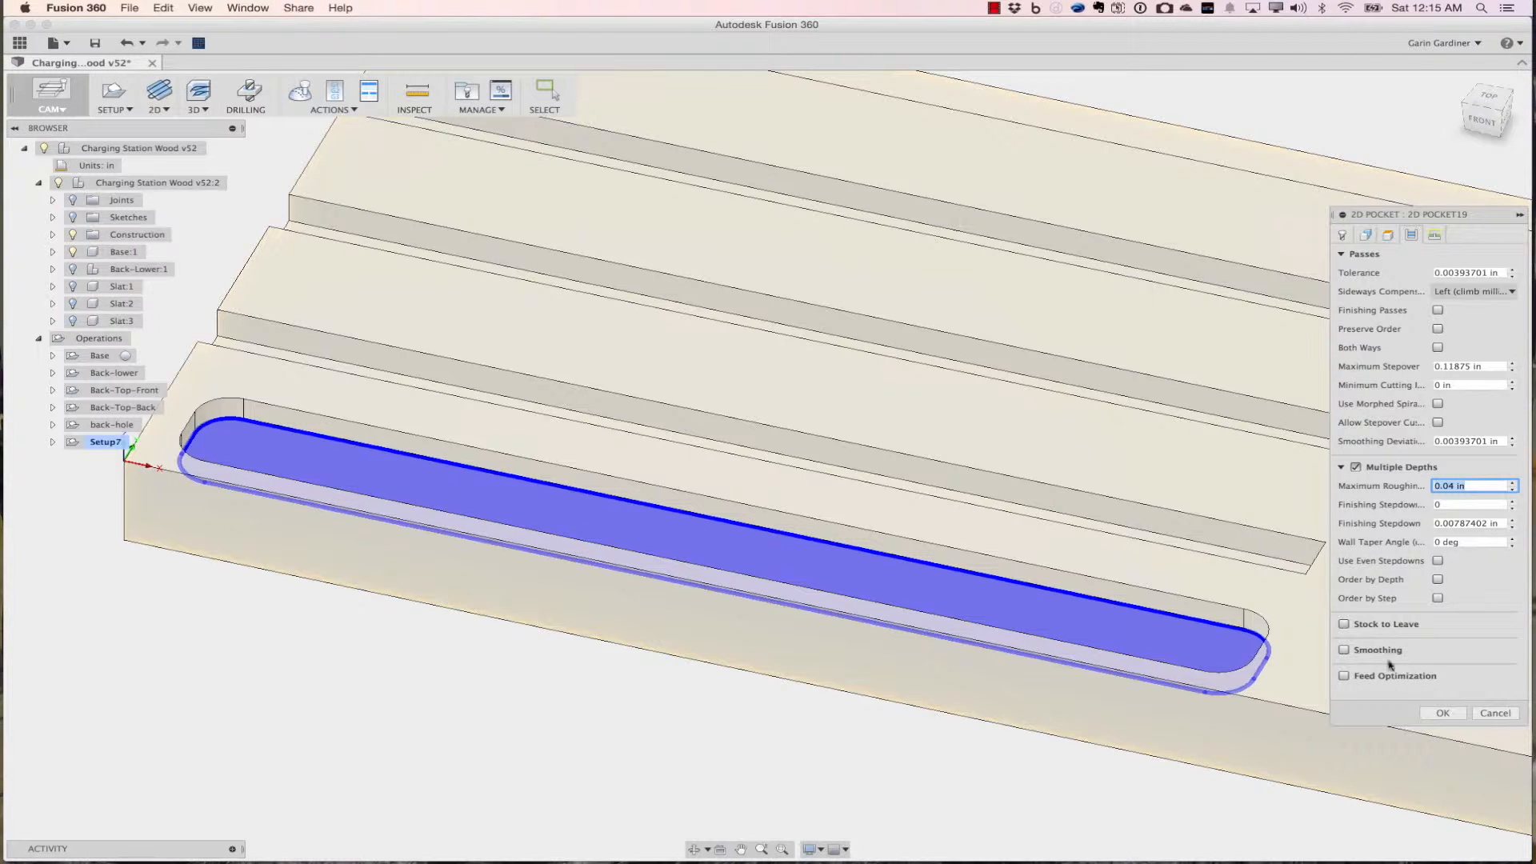
pyautogui.click(1440, 712)
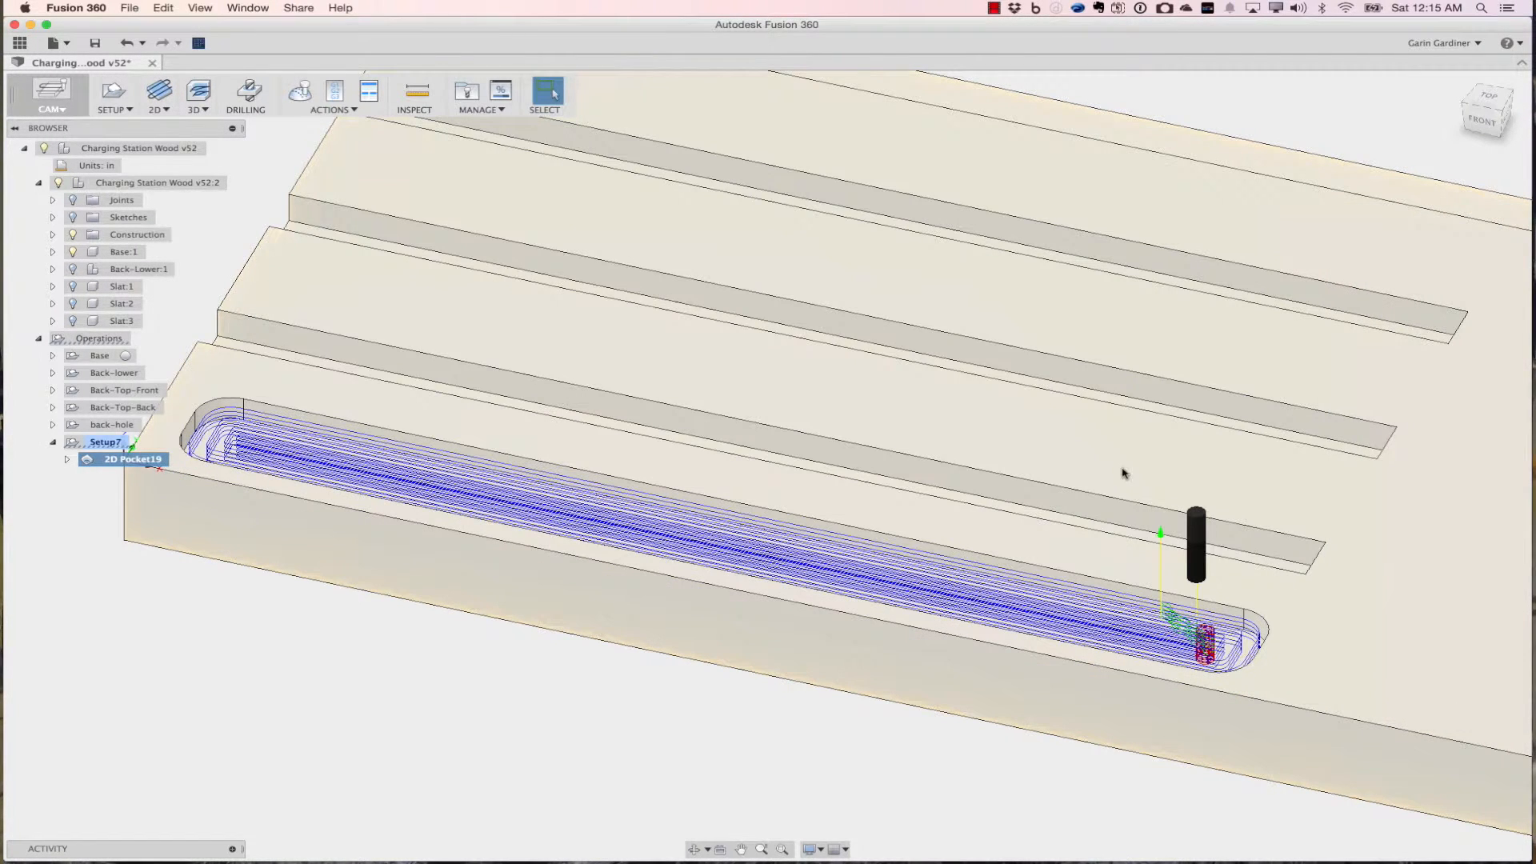
pyautogui.moveTo(123, 356)
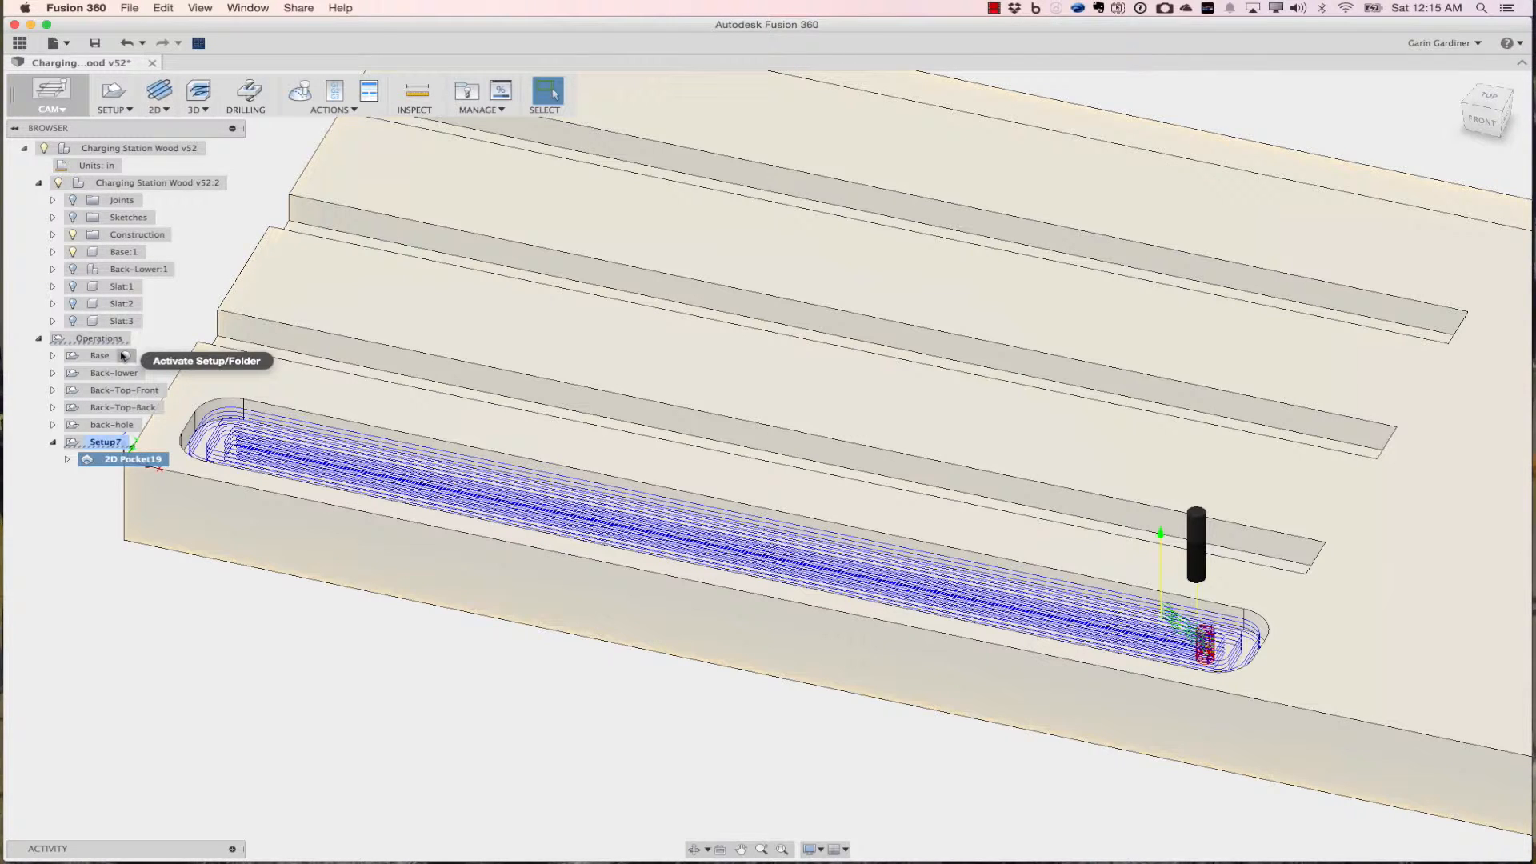
# Activate the Base setup, then delete Setup7 along with its 2D Pocket19 operation.
pyautogui.click(99, 356)
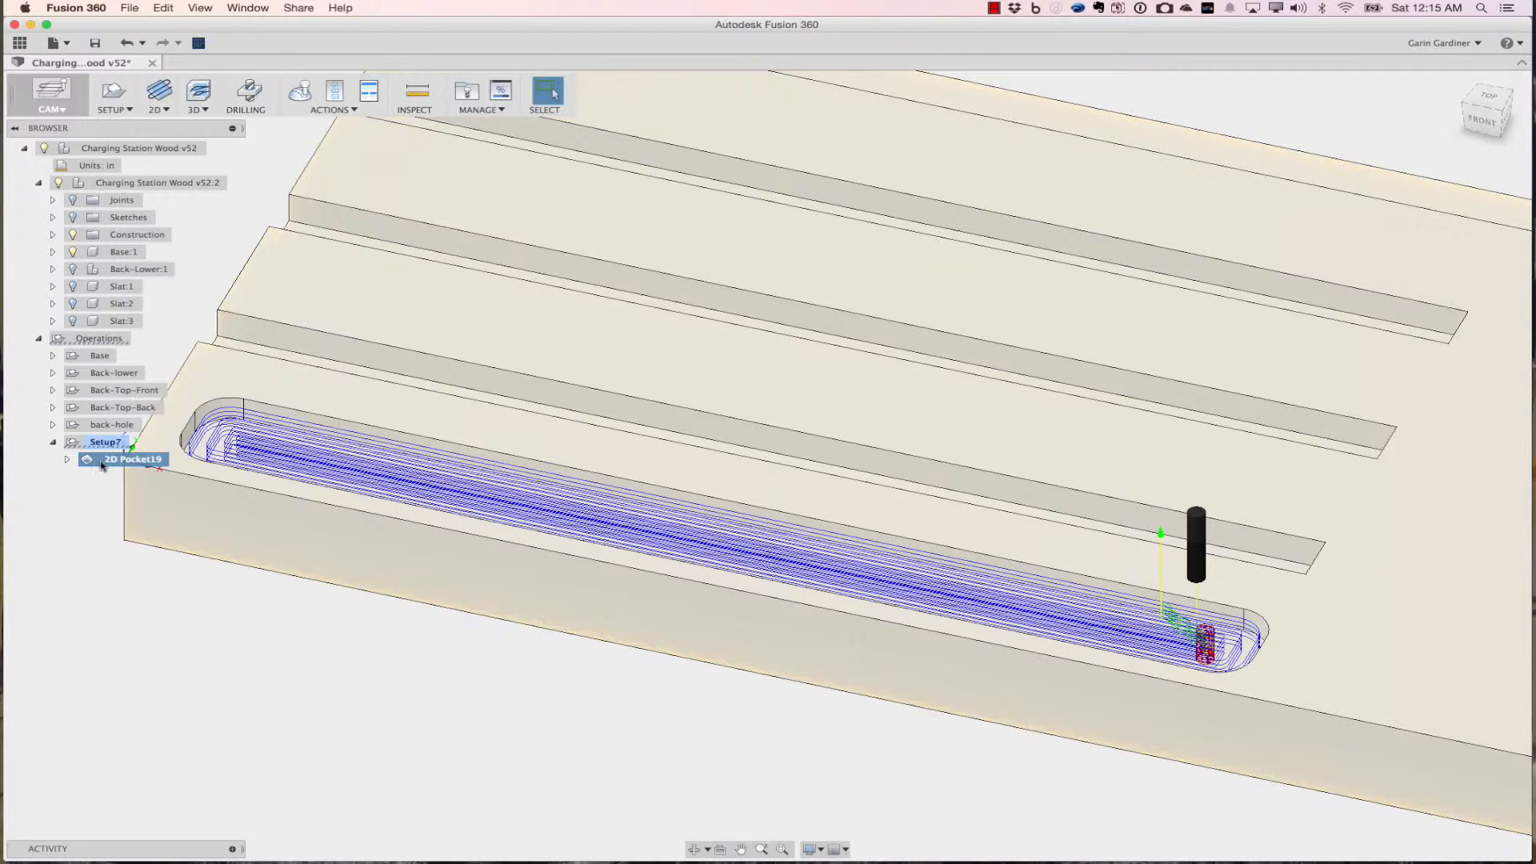
pyautogui.click(105, 442)
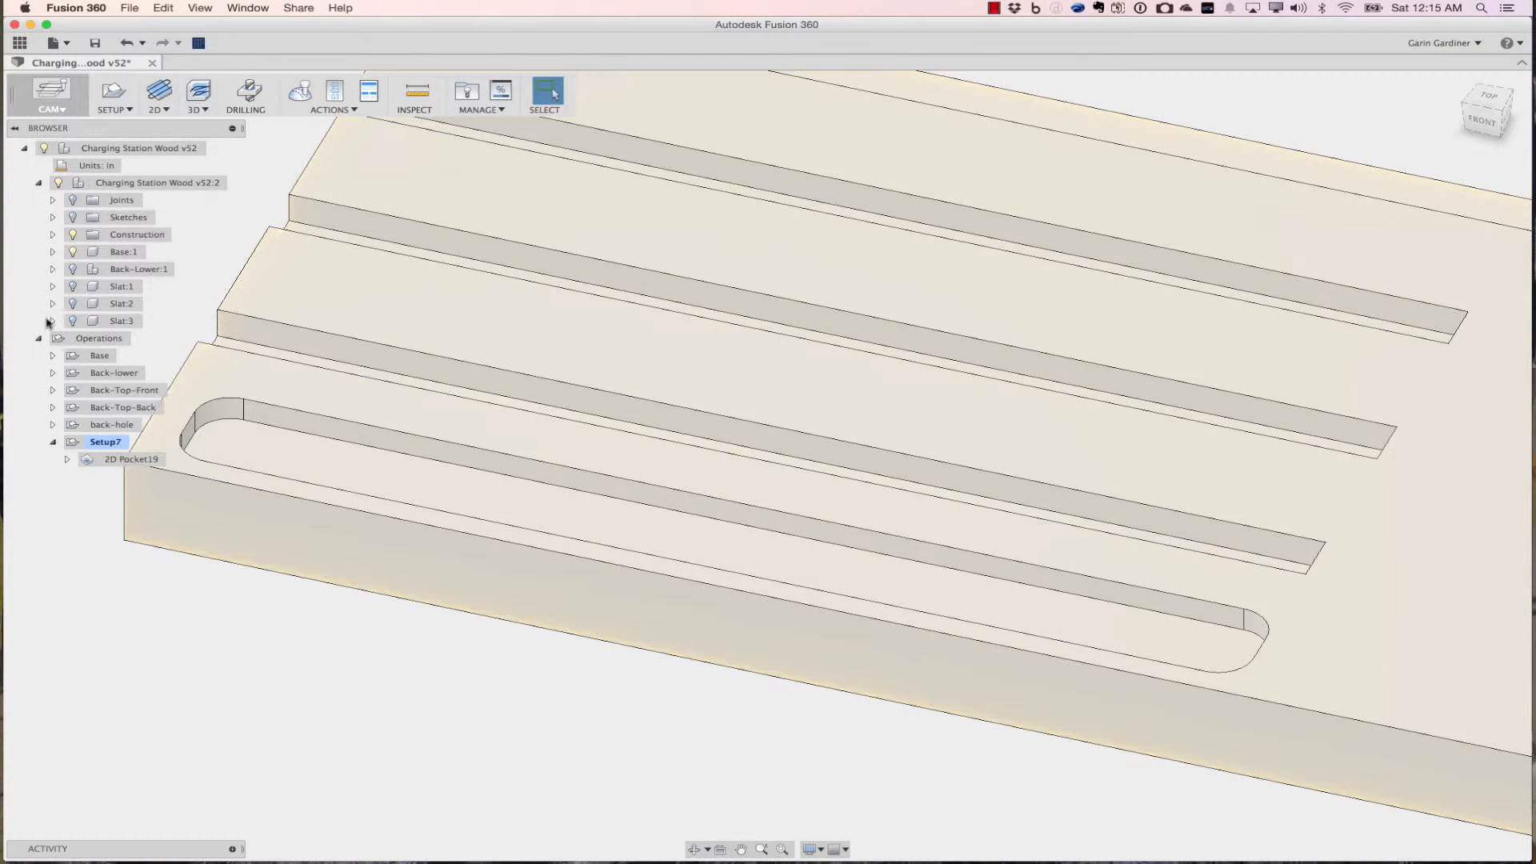
pyautogui.rightClick(105, 441)
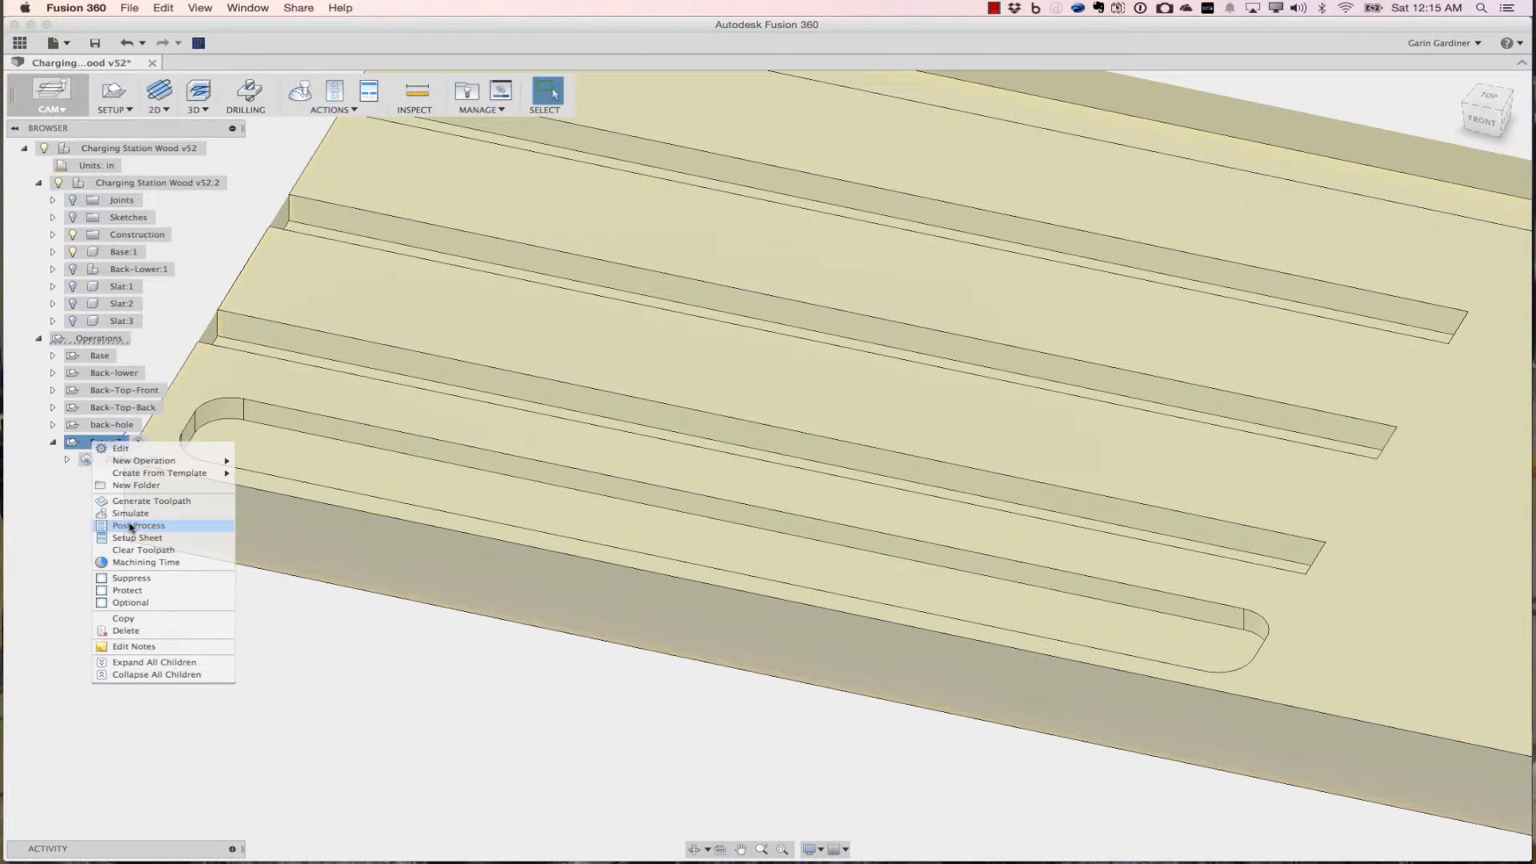
pyautogui.moveTo(138, 630)
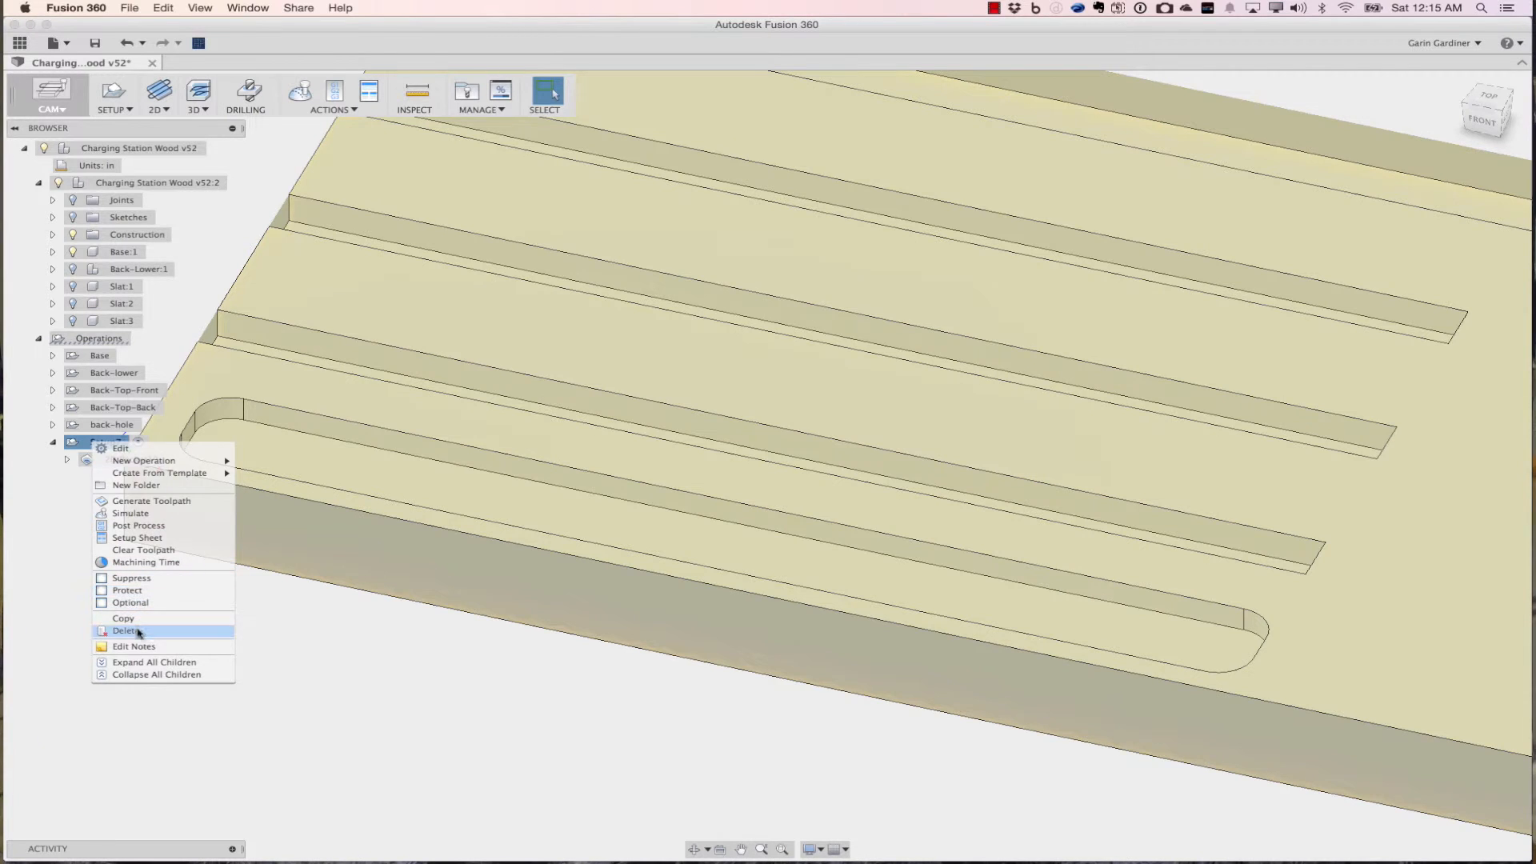
pyautogui.click(125, 630)
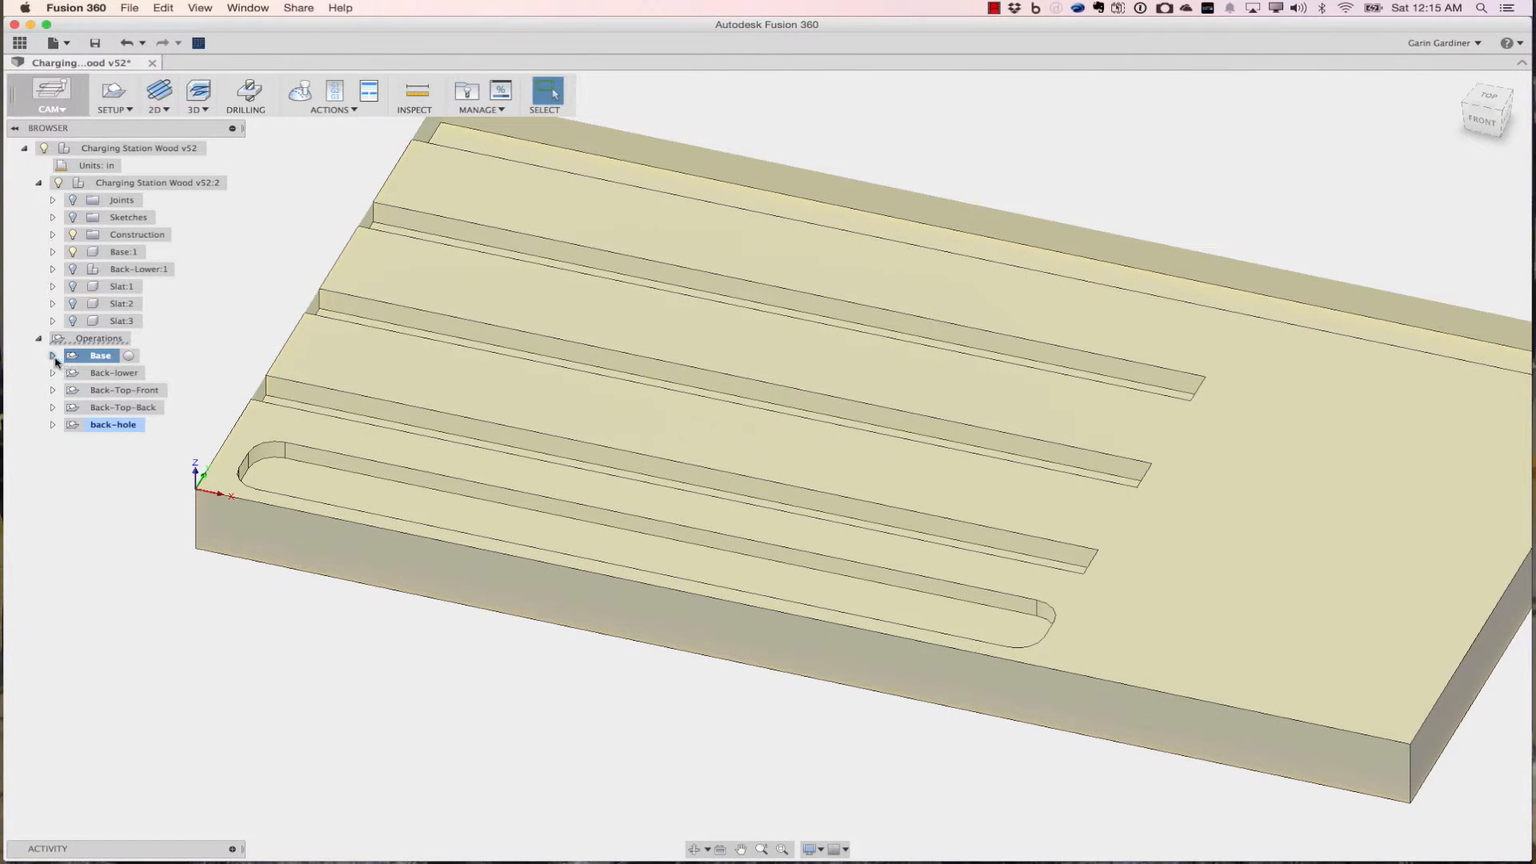
# Expand Base, view the 2D Pocket8 toolpath, and launch a simulation of the Base setup.
pyautogui.click(53, 355)
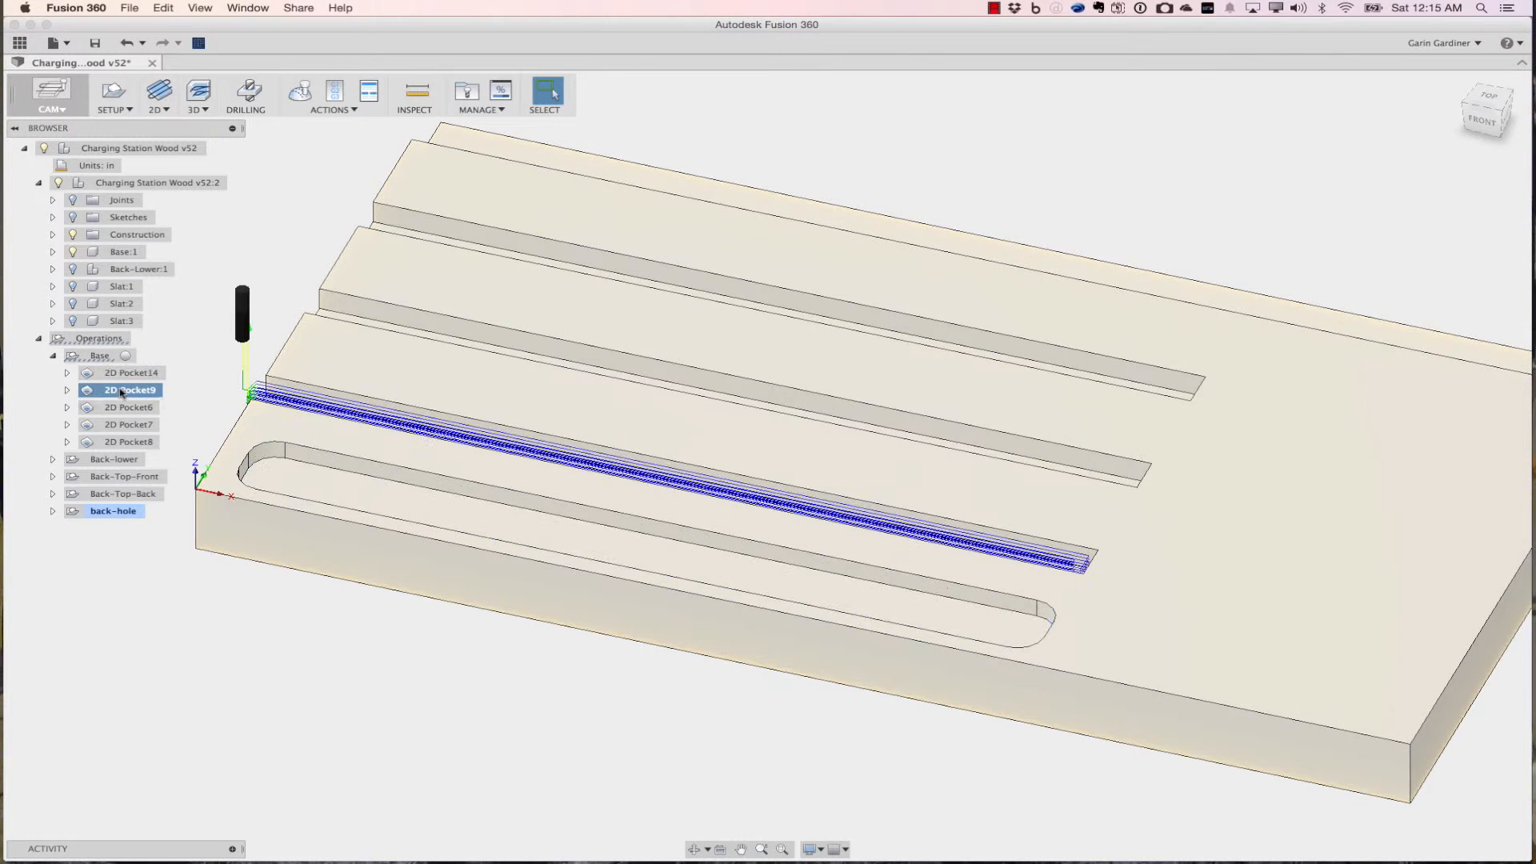
pyautogui.click(128, 442)
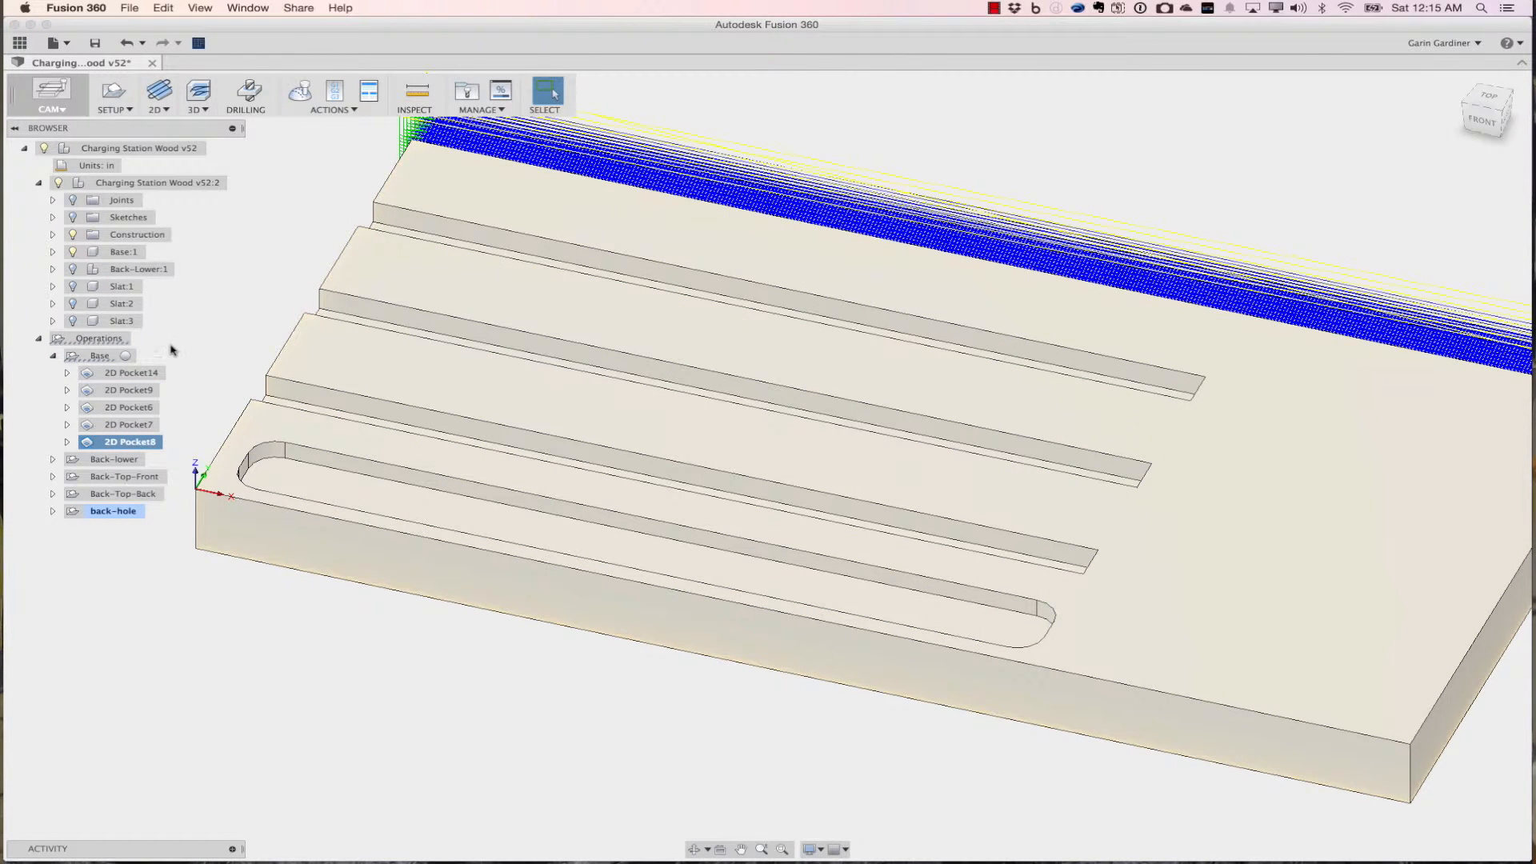
pyautogui.rightClick(98, 355)
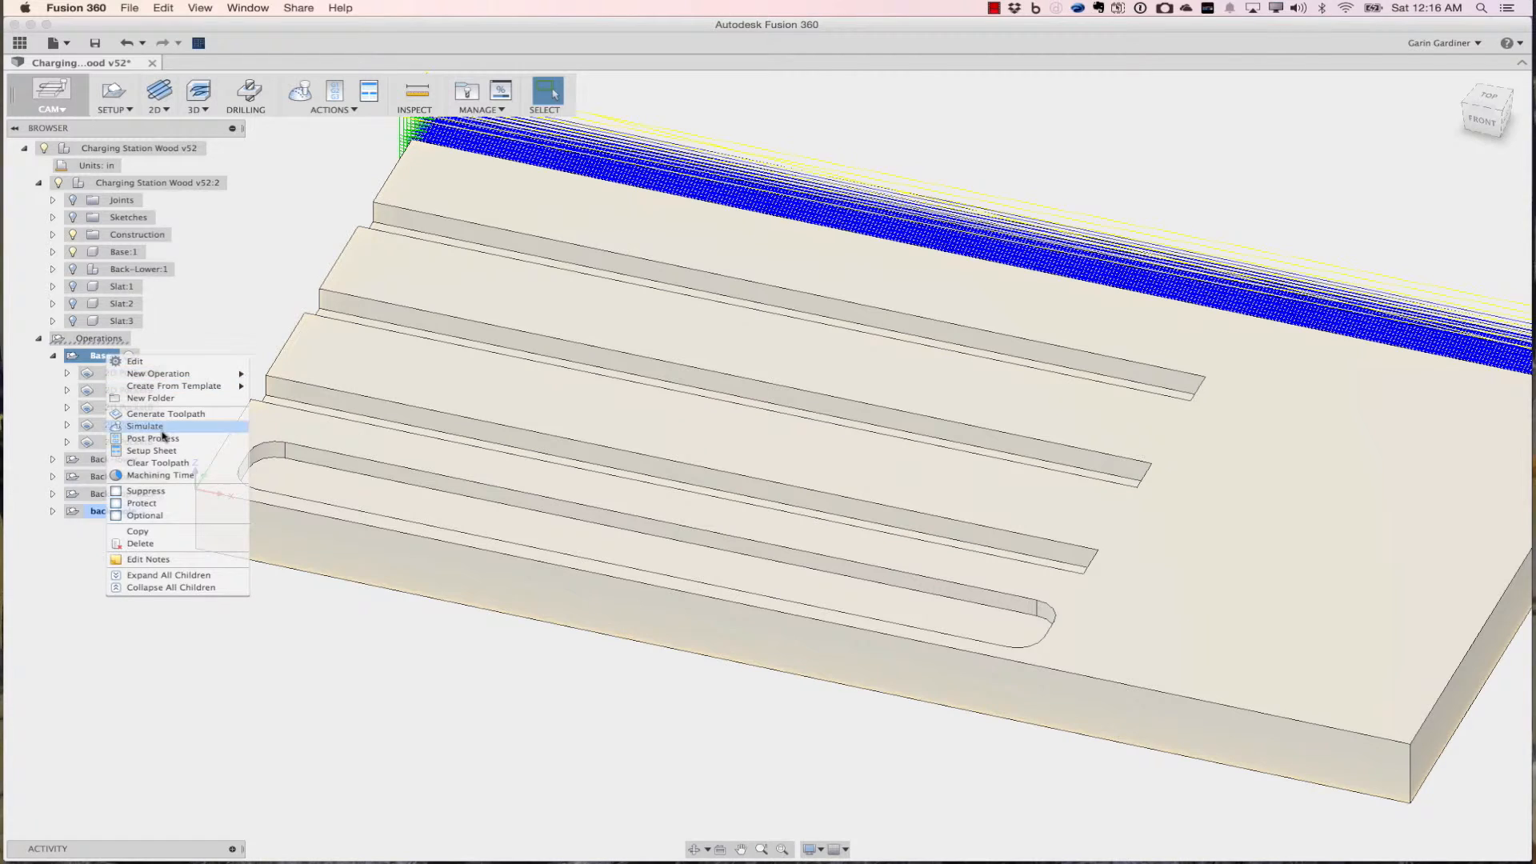
pyautogui.moveTo(152, 439)
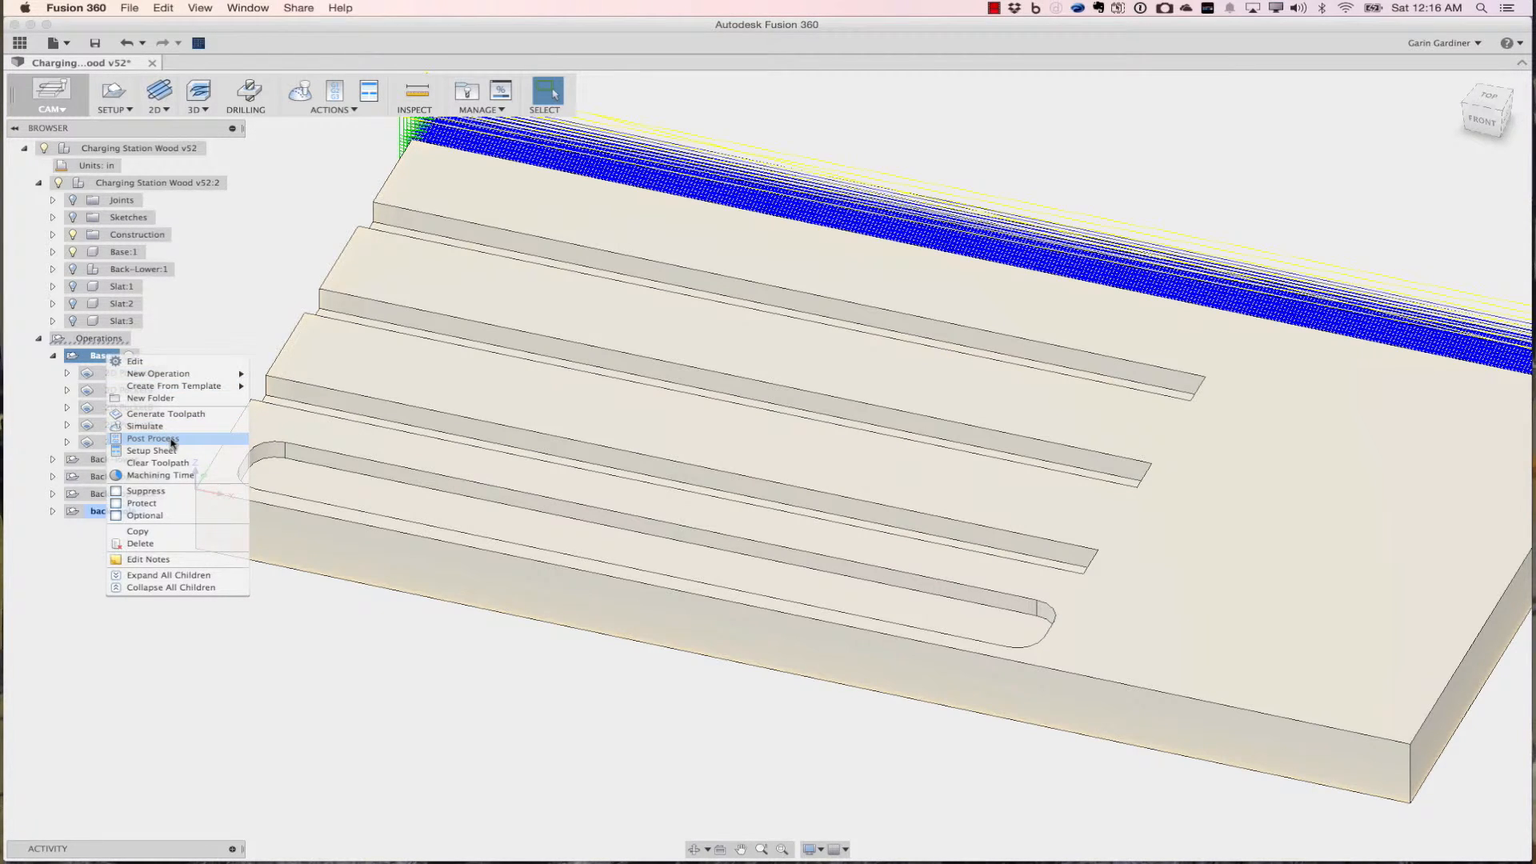
pyautogui.click(159, 463)
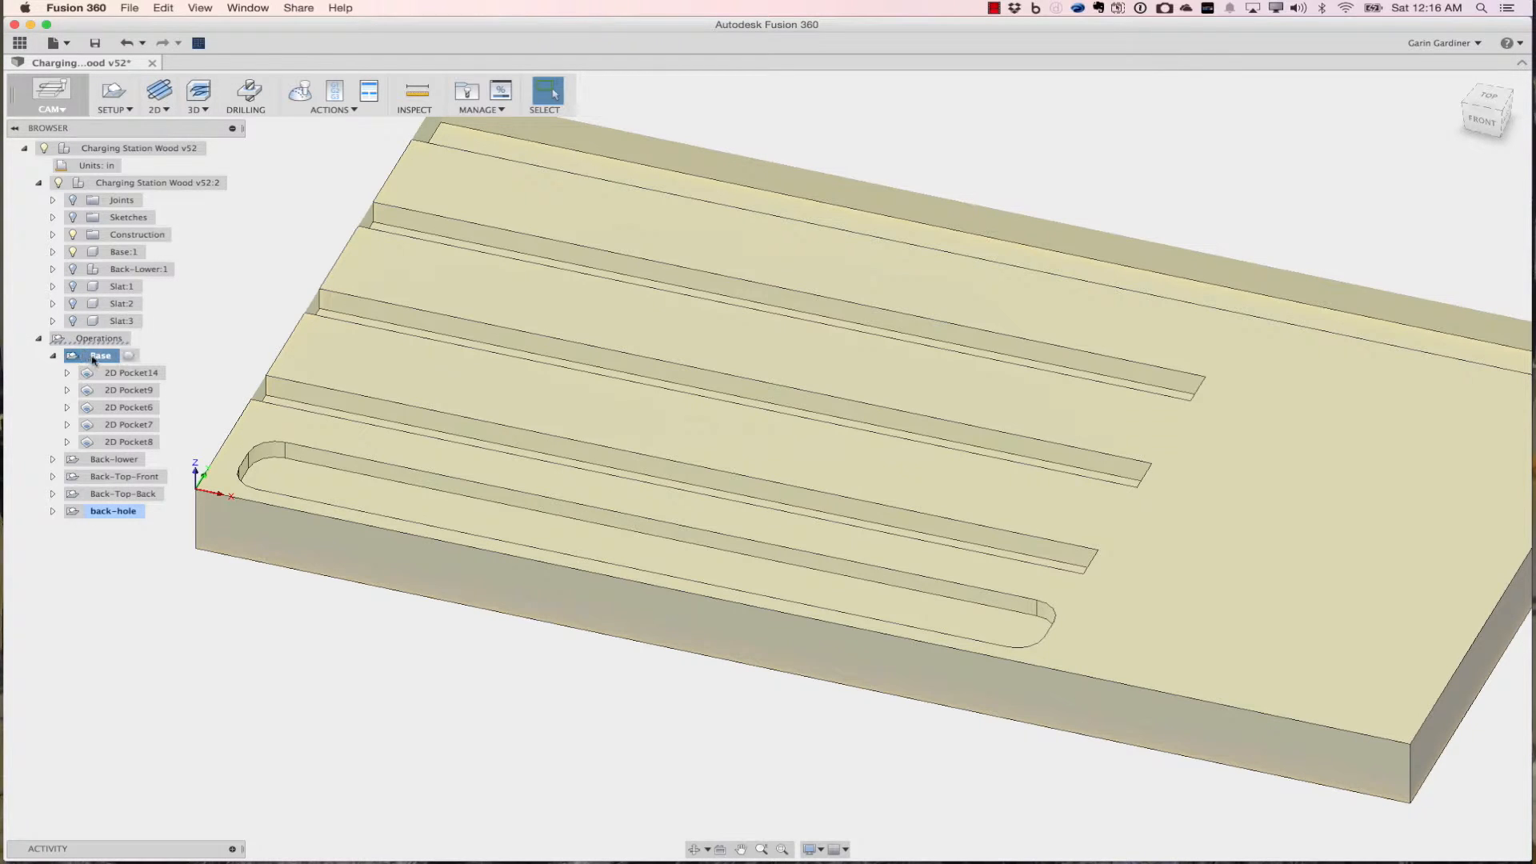
pyautogui.rightClick(99, 355)
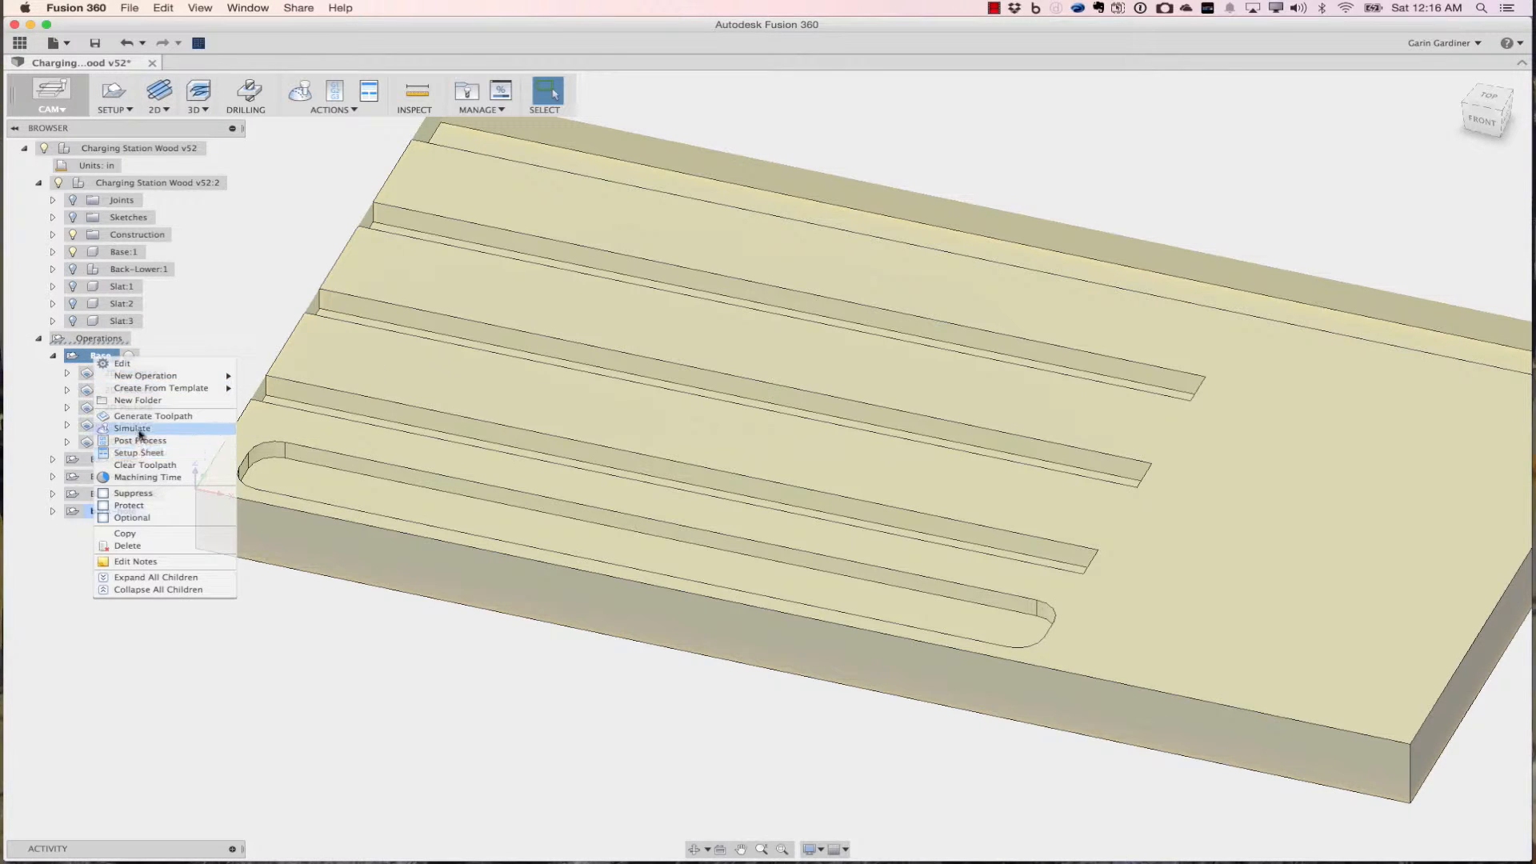
pyautogui.click(131, 429)
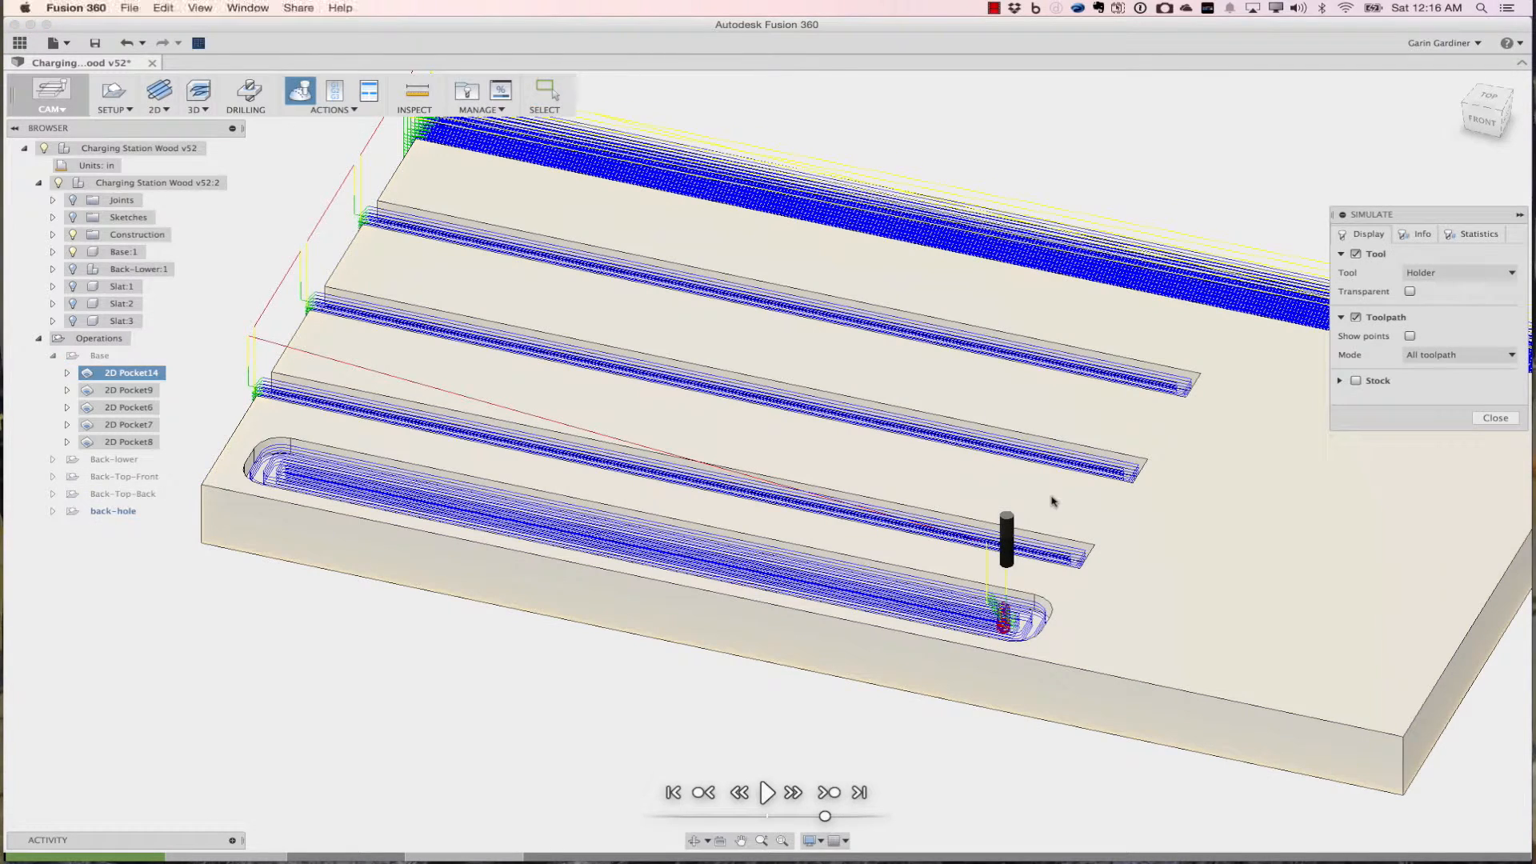
# Show stock in the simulation and step through the operations until all five pockets are cut.
pyautogui.click(767, 792)
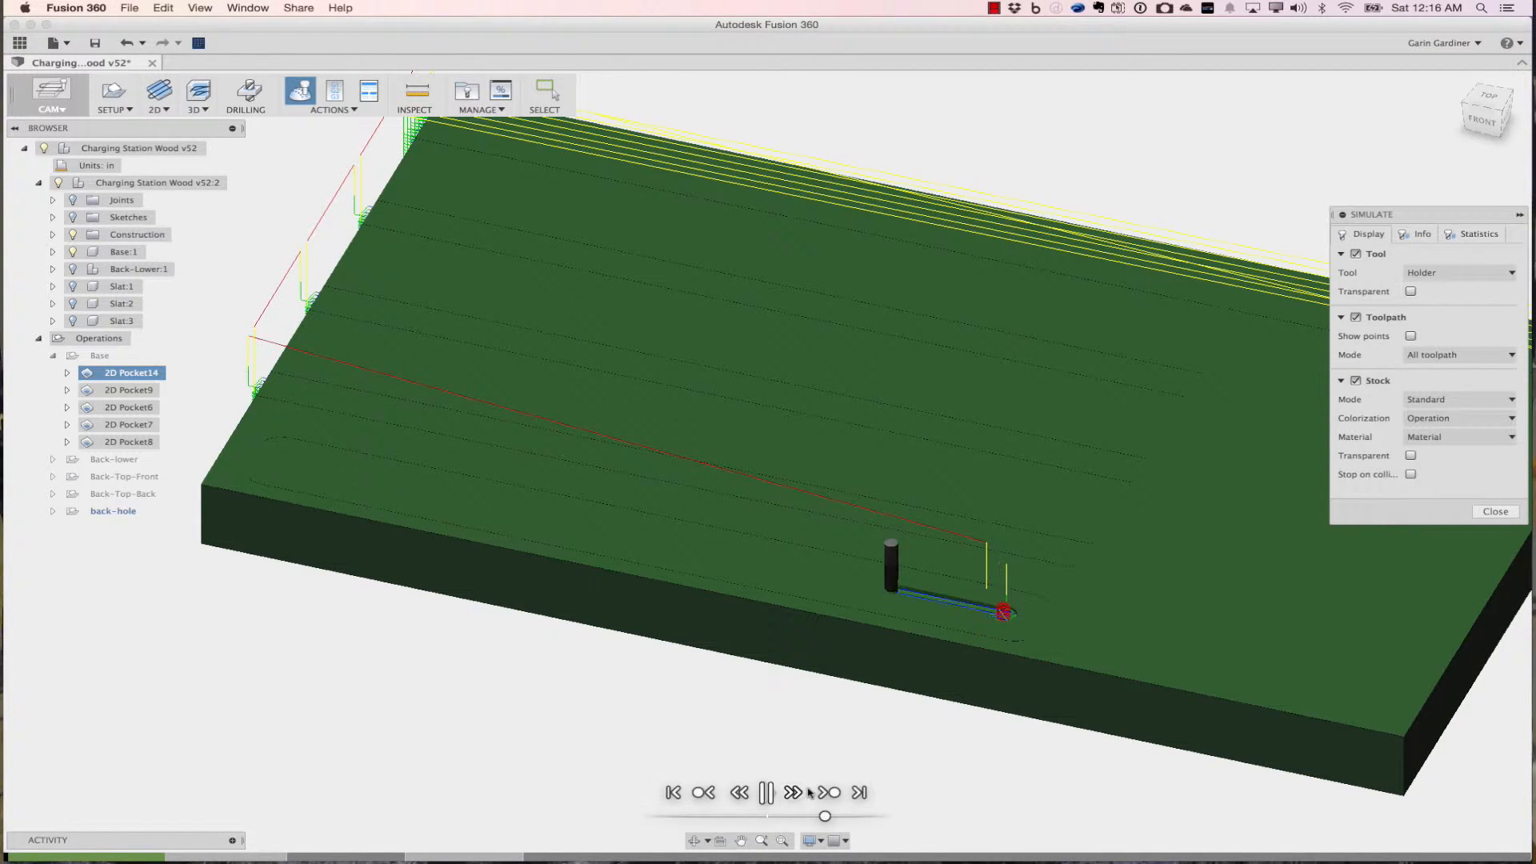
pyautogui.click(764, 792)
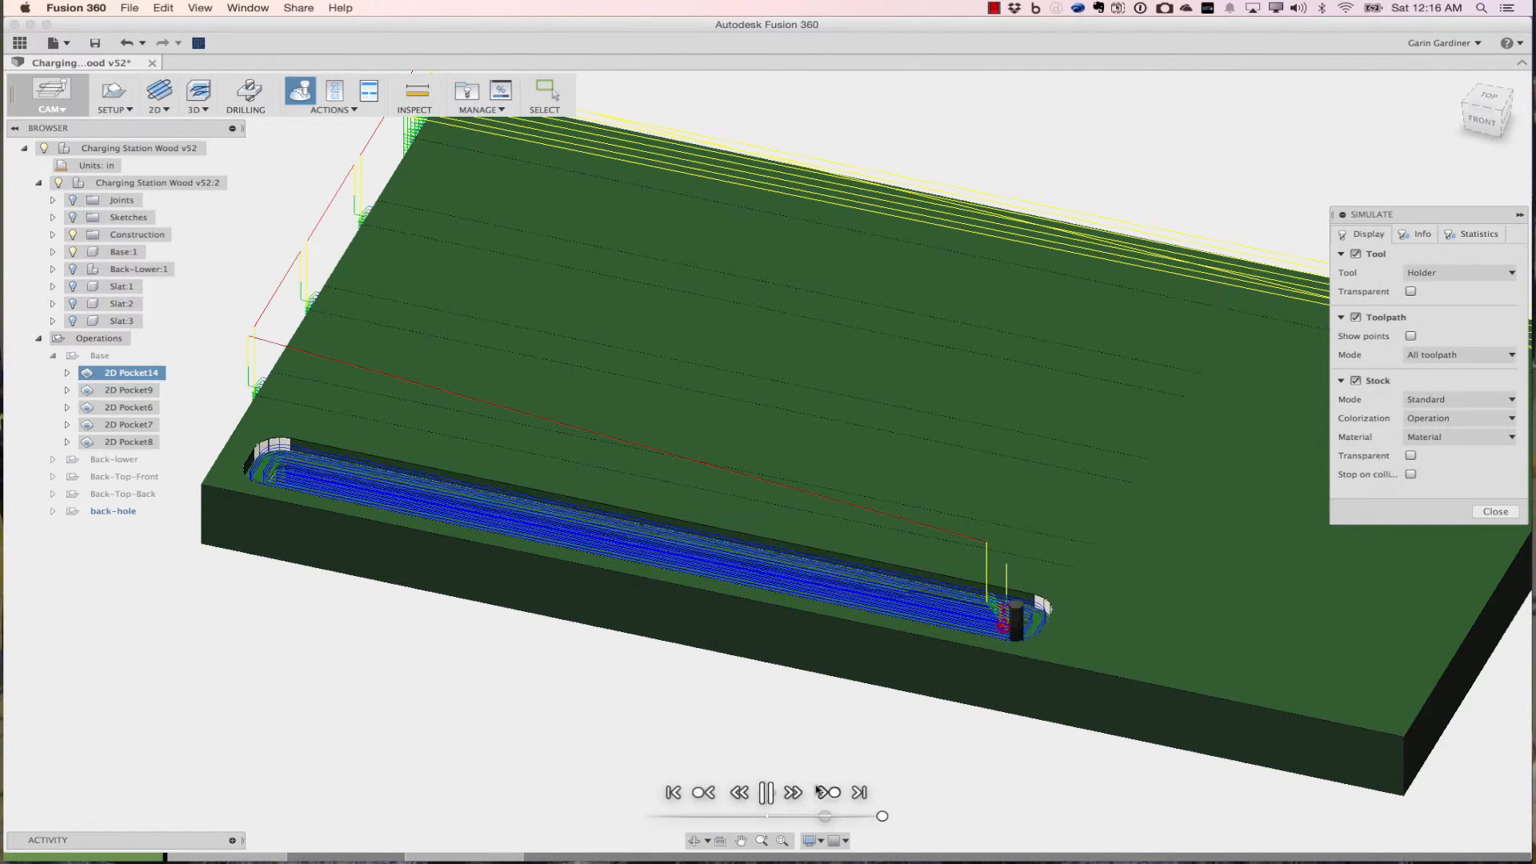
pyautogui.click(826, 792)
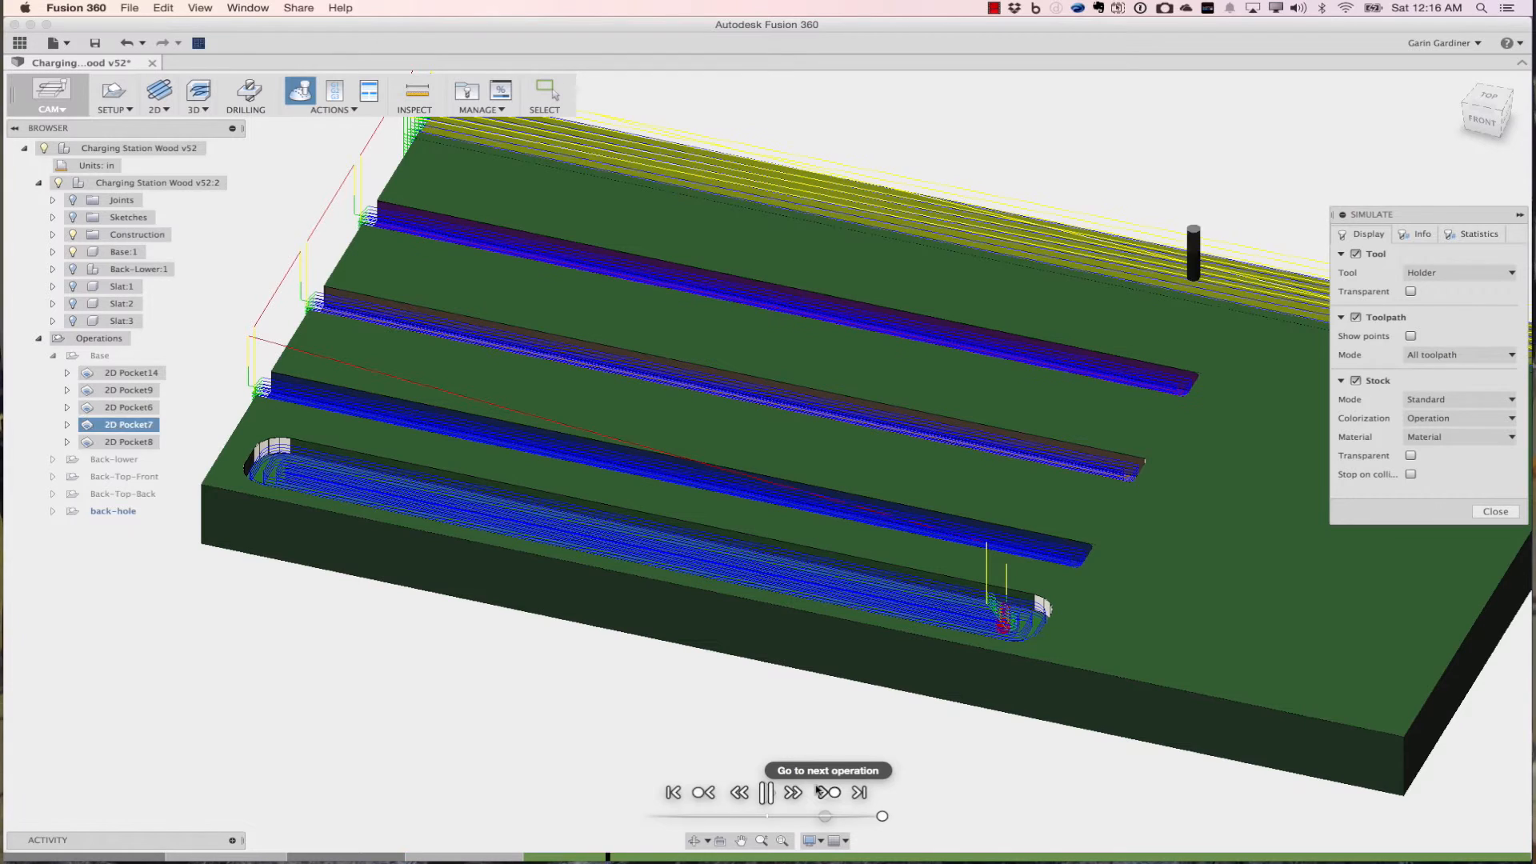
pyautogui.click(827, 792)
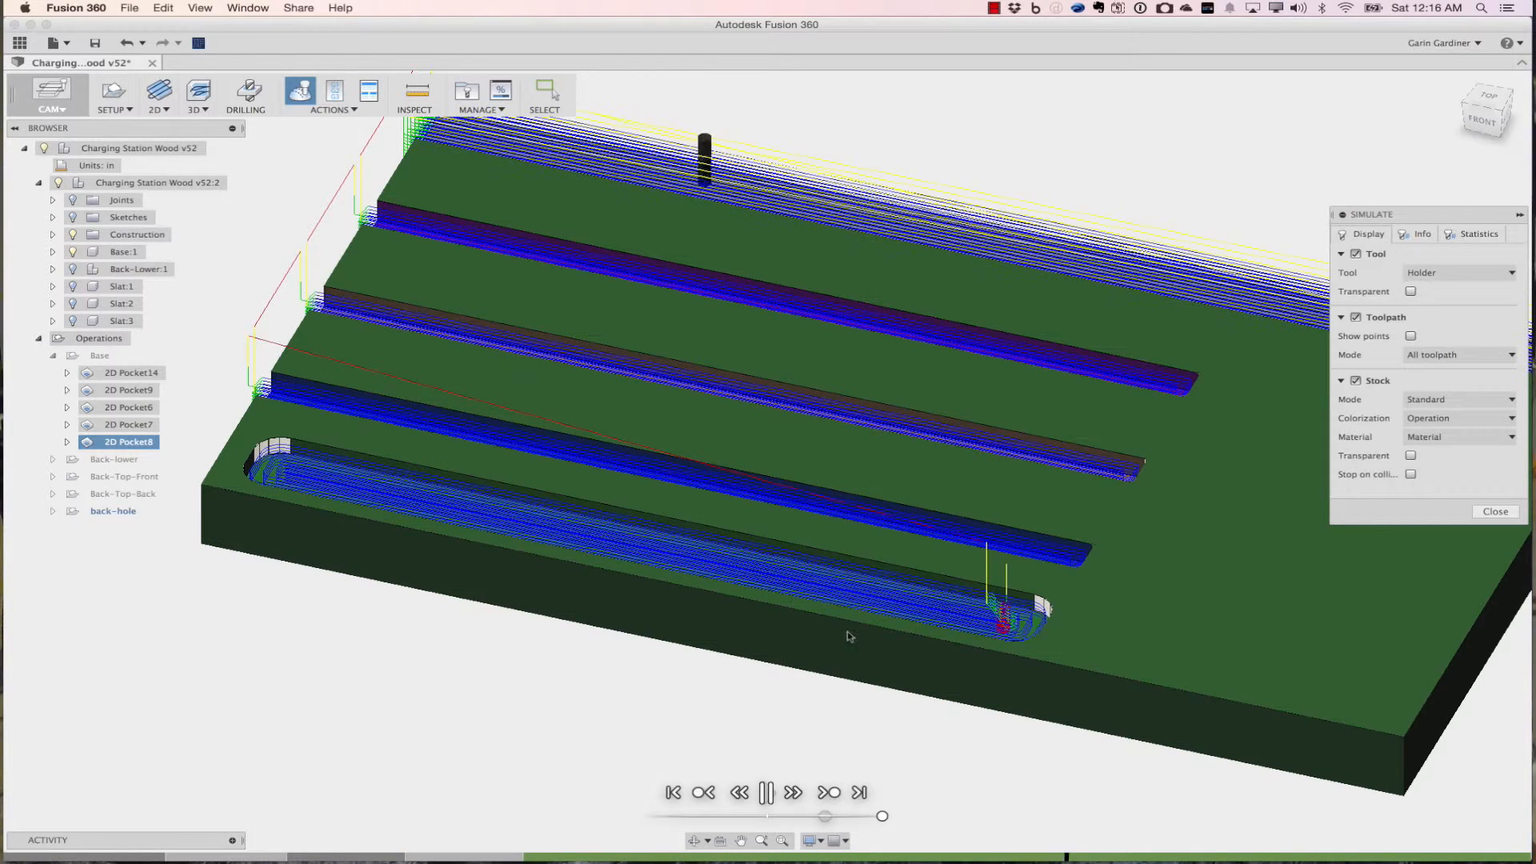
pyautogui.click(767, 792)
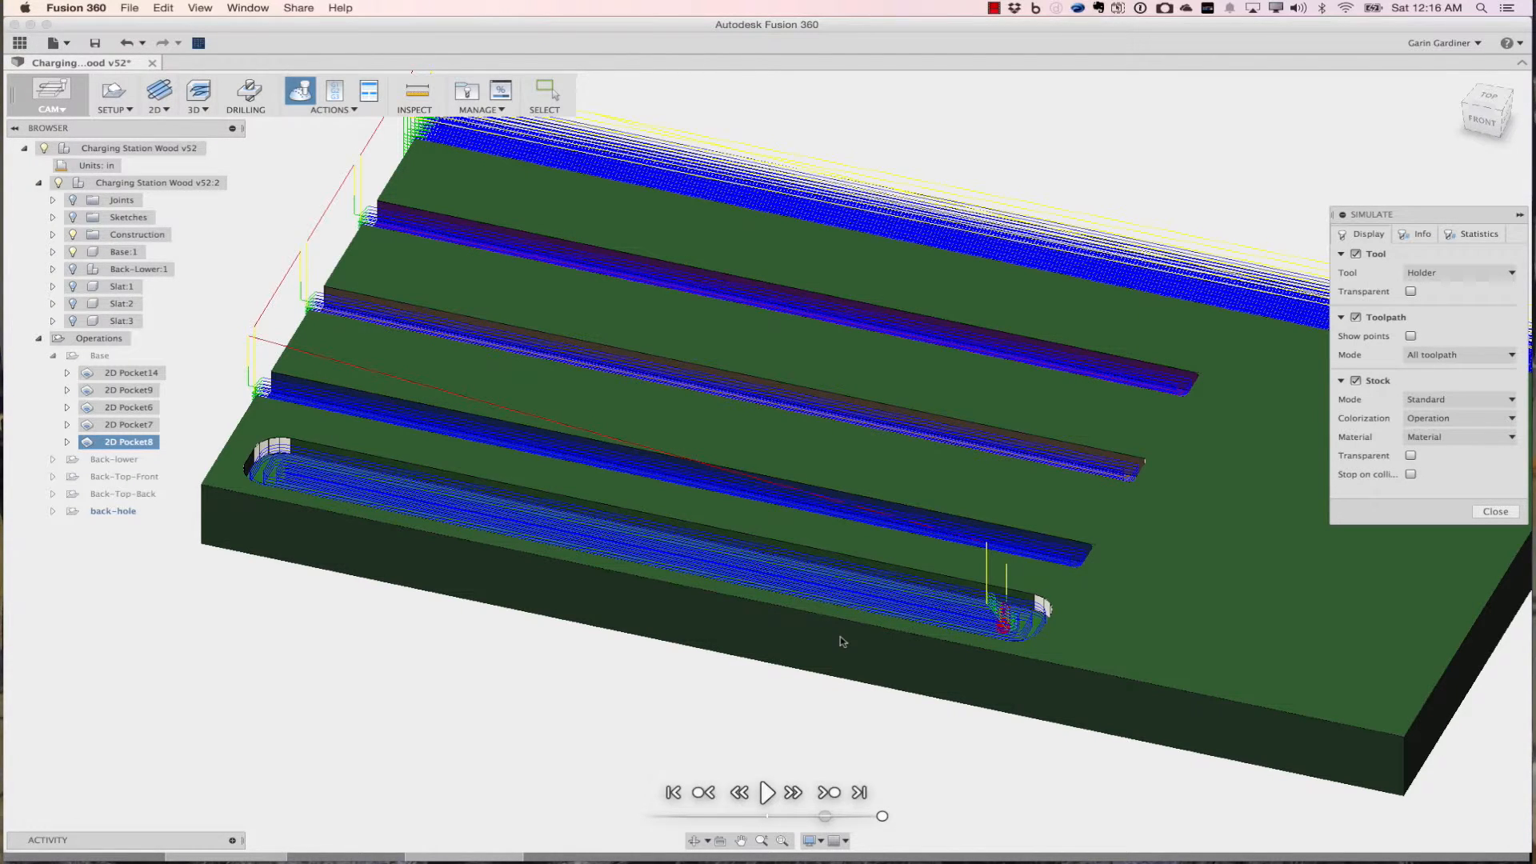
pyautogui.moveTo(525, 725)
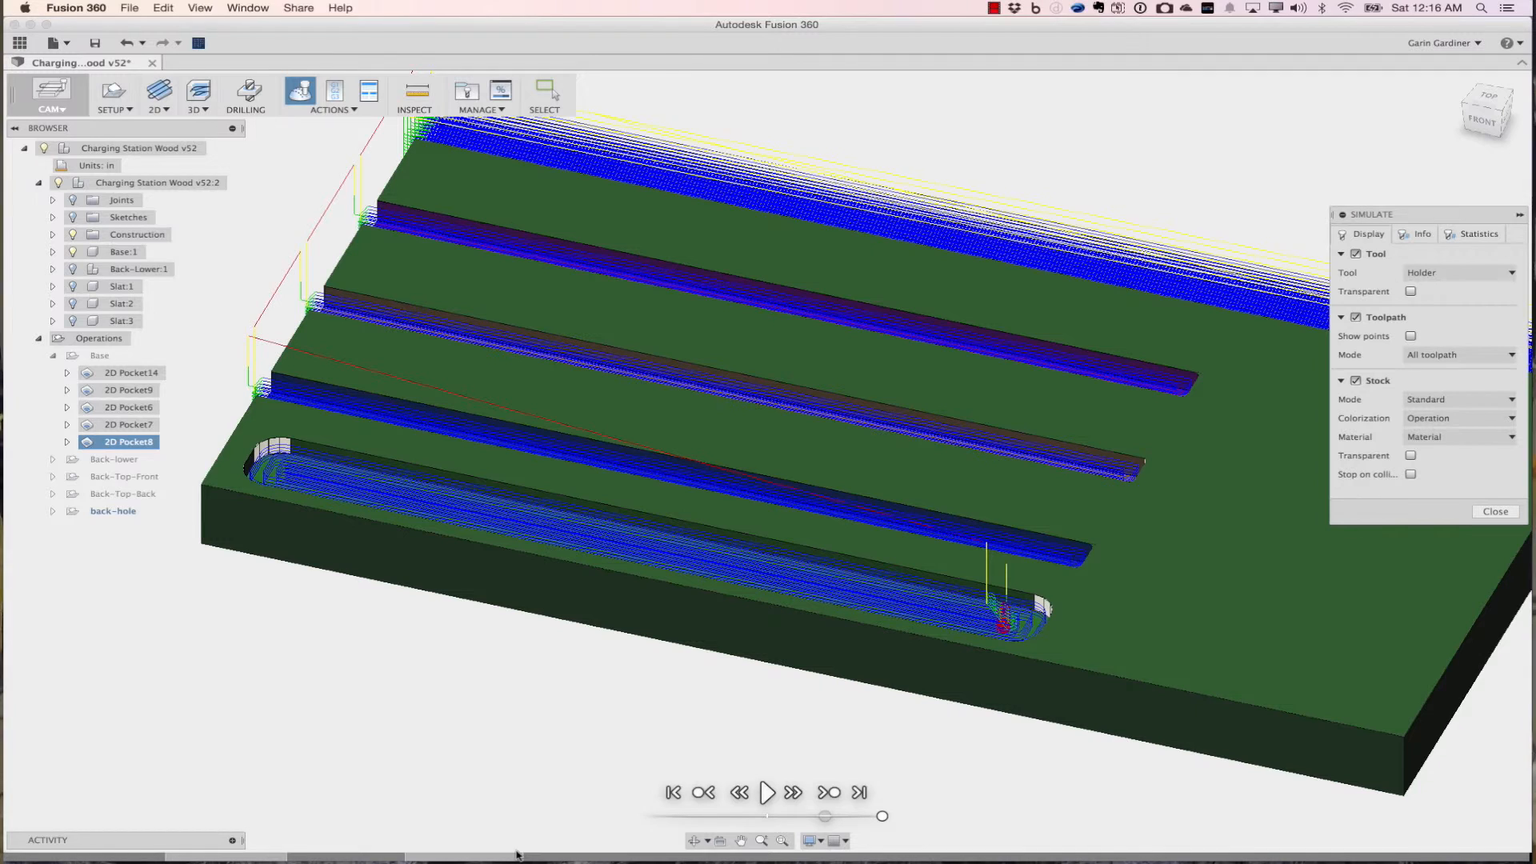
# Review statistics (1:25:17 machining time, 2884.22 in, 5 operations, 1 tool change) and close the simulation.
pyautogui.click(1478, 234)
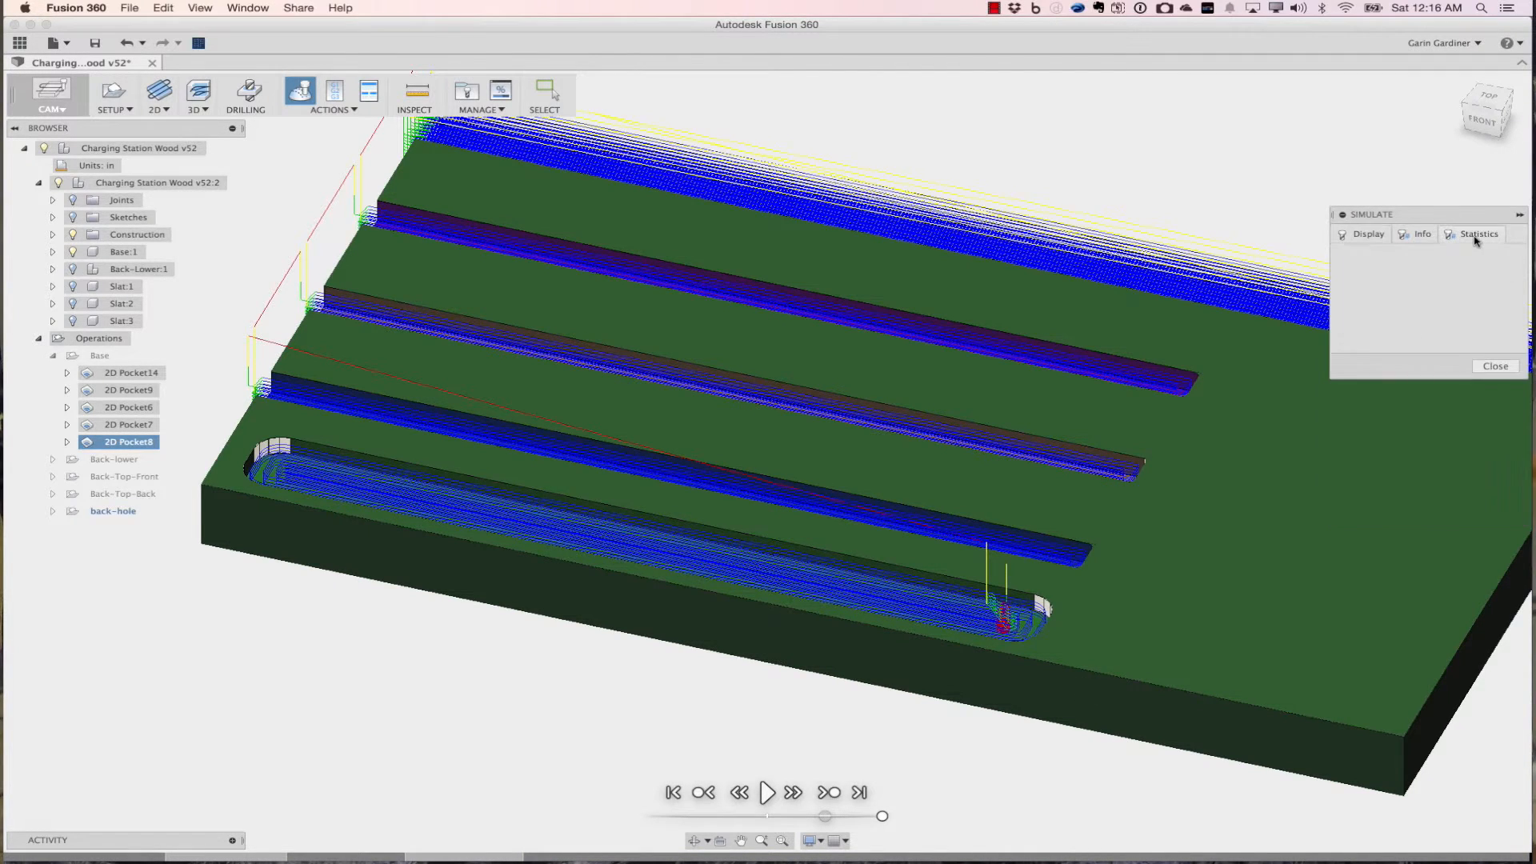
pyautogui.click(1479, 233)
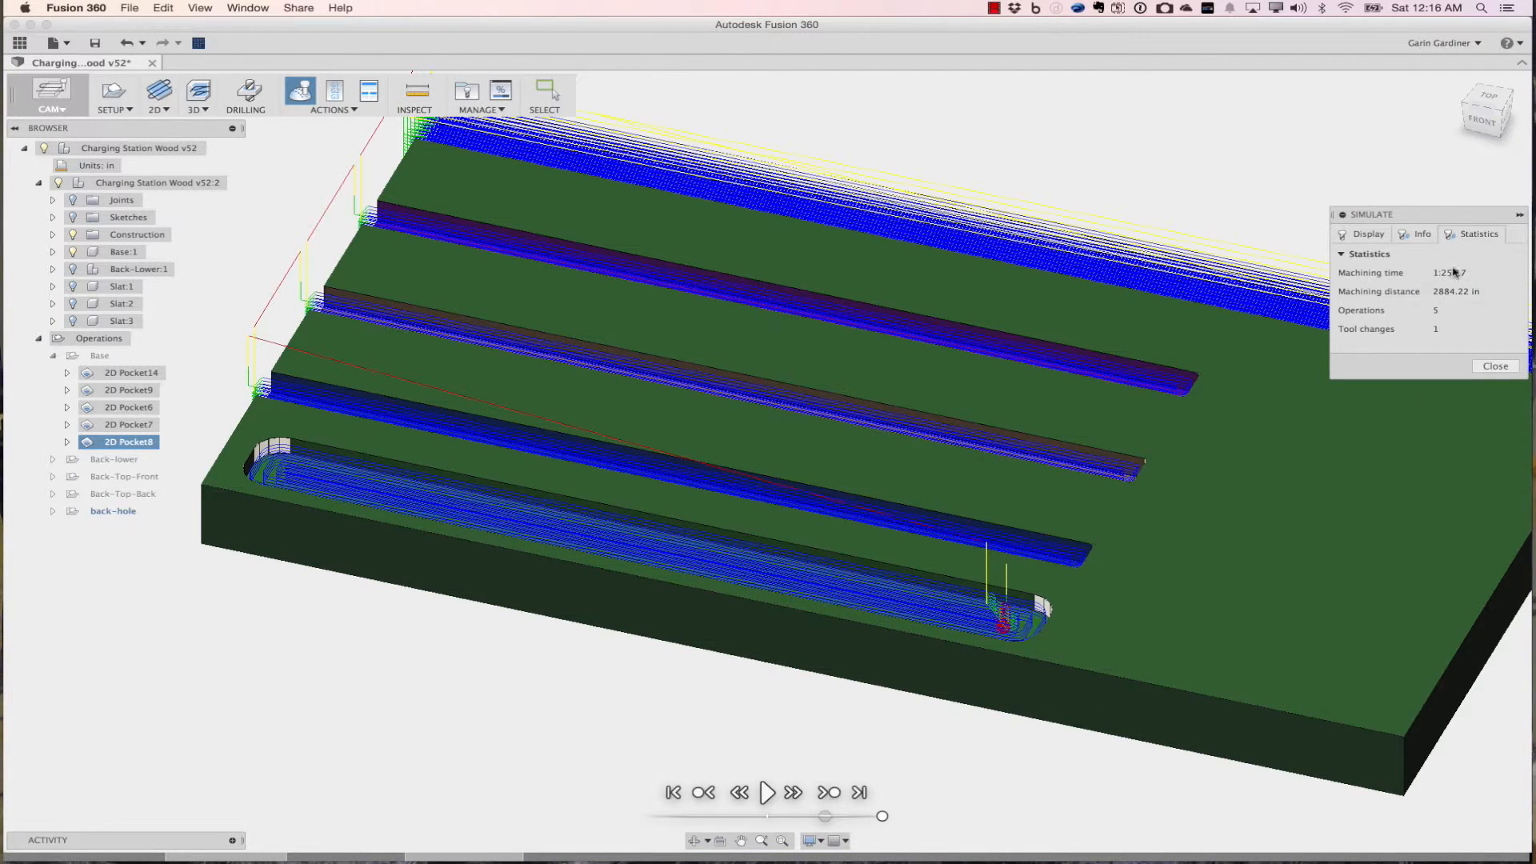
pyautogui.moveTo(1424, 331)
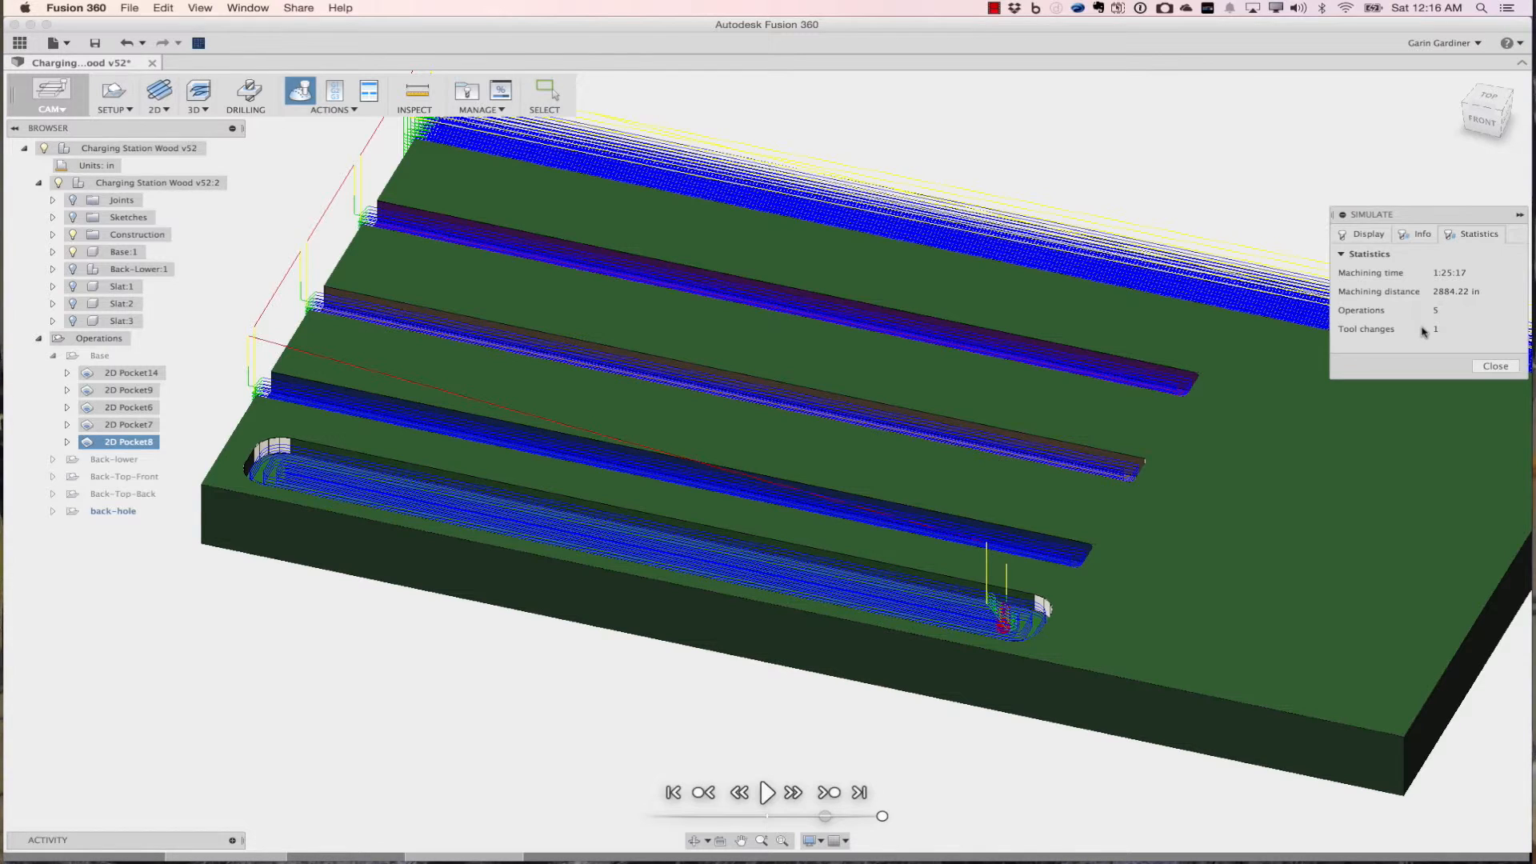
pyautogui.click(1495, 365)
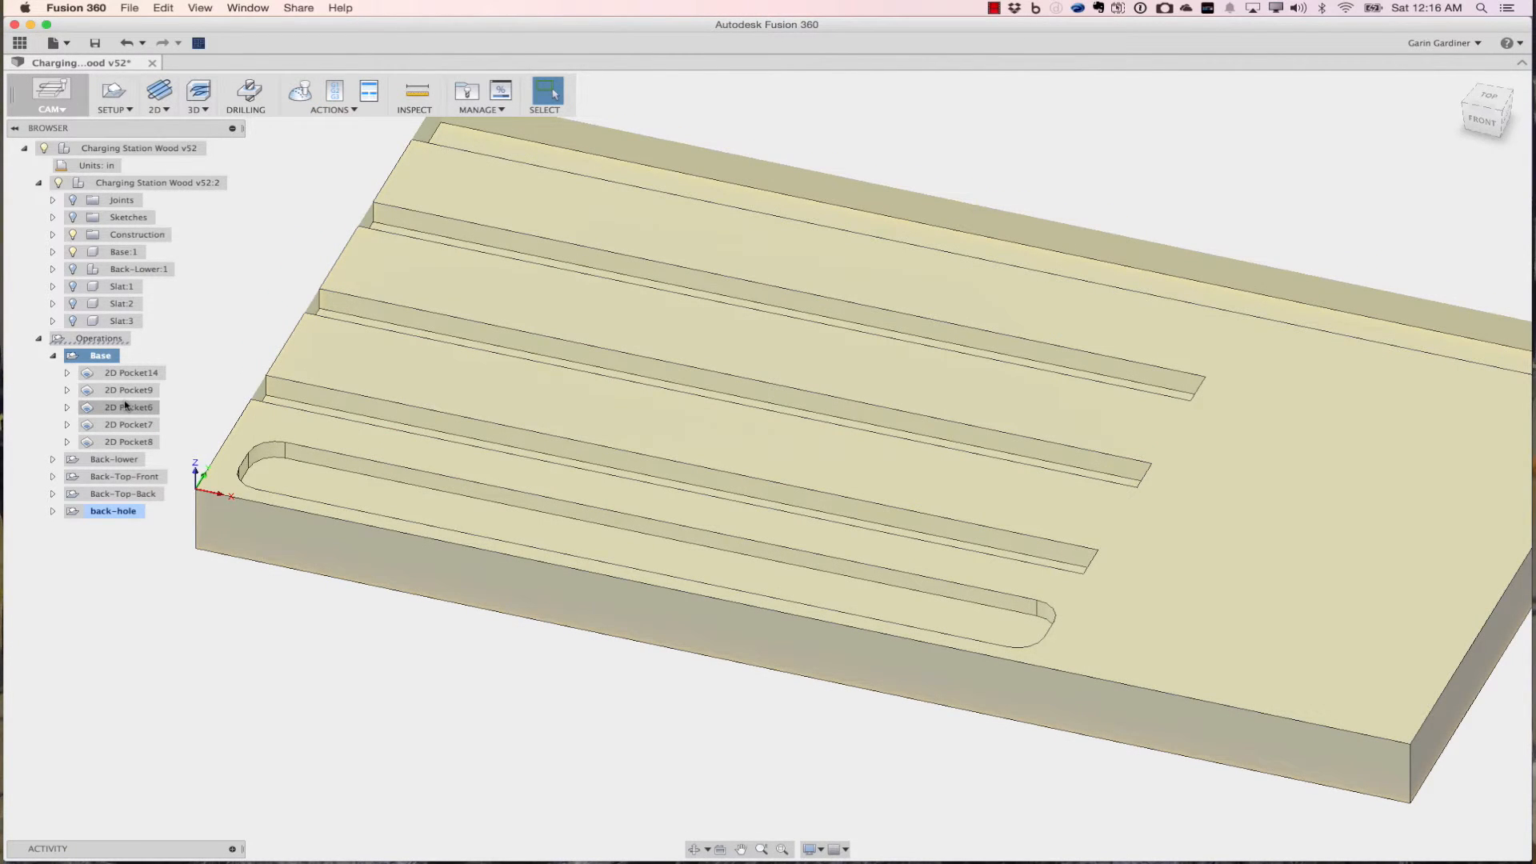
pyautogui.moveTo(101, 355)
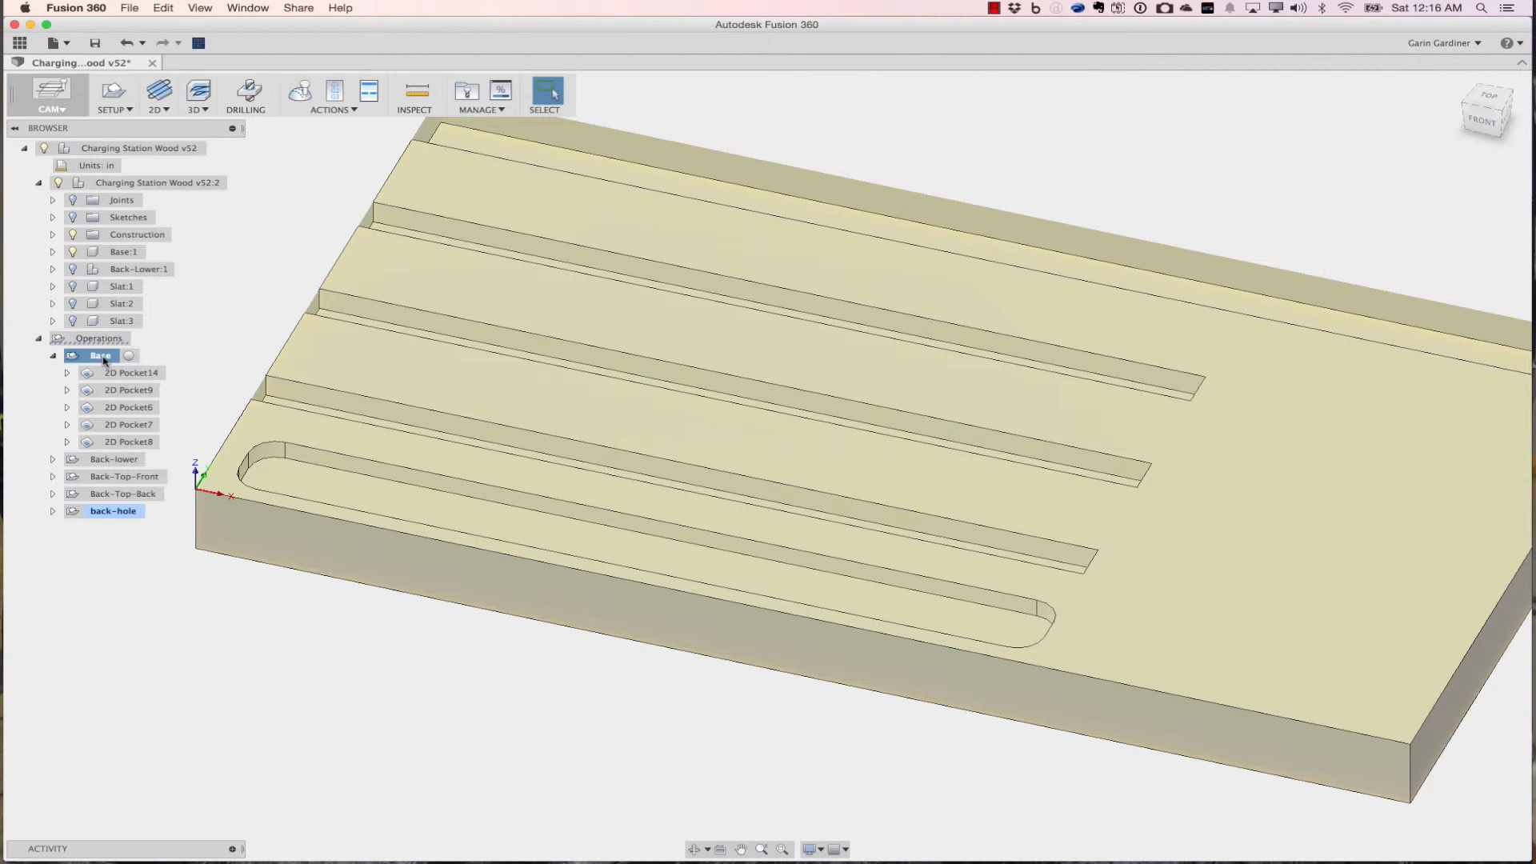
# Post-process the Base setup with the Generic Grbl (grbl.cps) post, reaching the save dialog.
pyautogui.rightClick(99, 355)
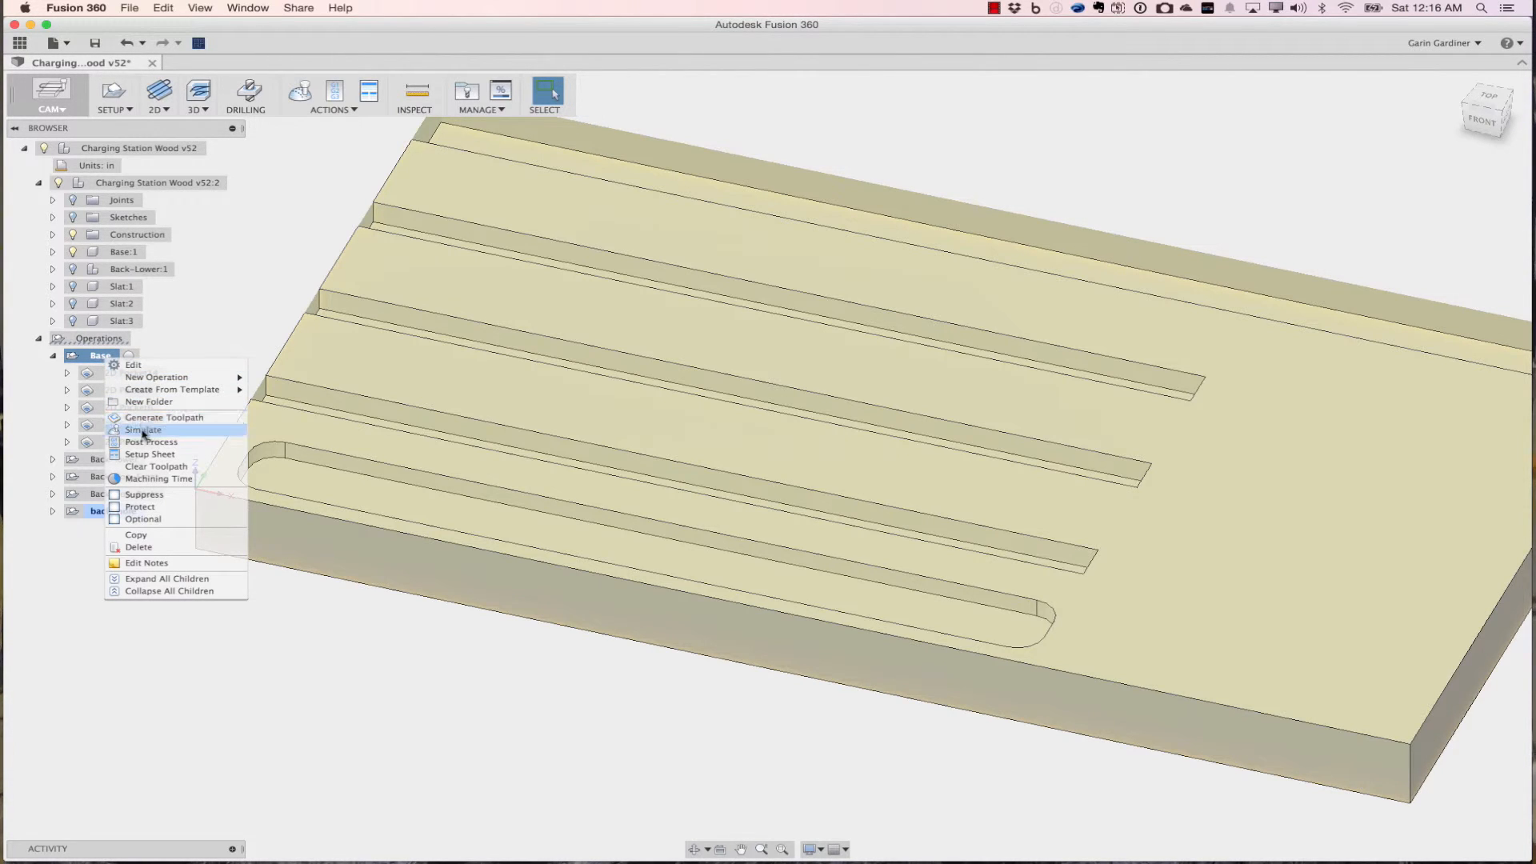
pyautogui.click(151, 442)
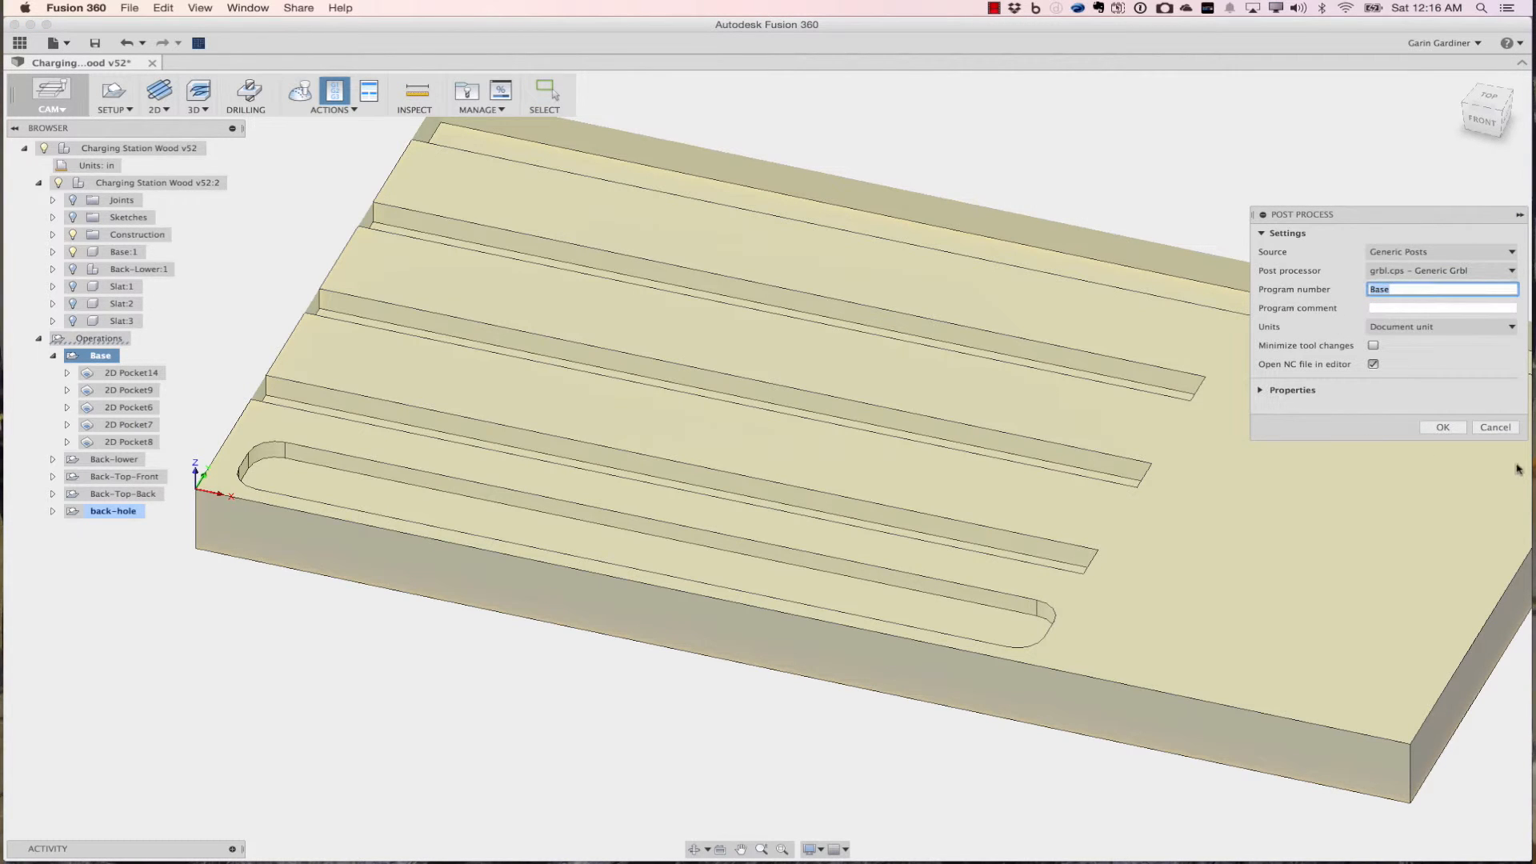
pyautogui.click(1441, 428)
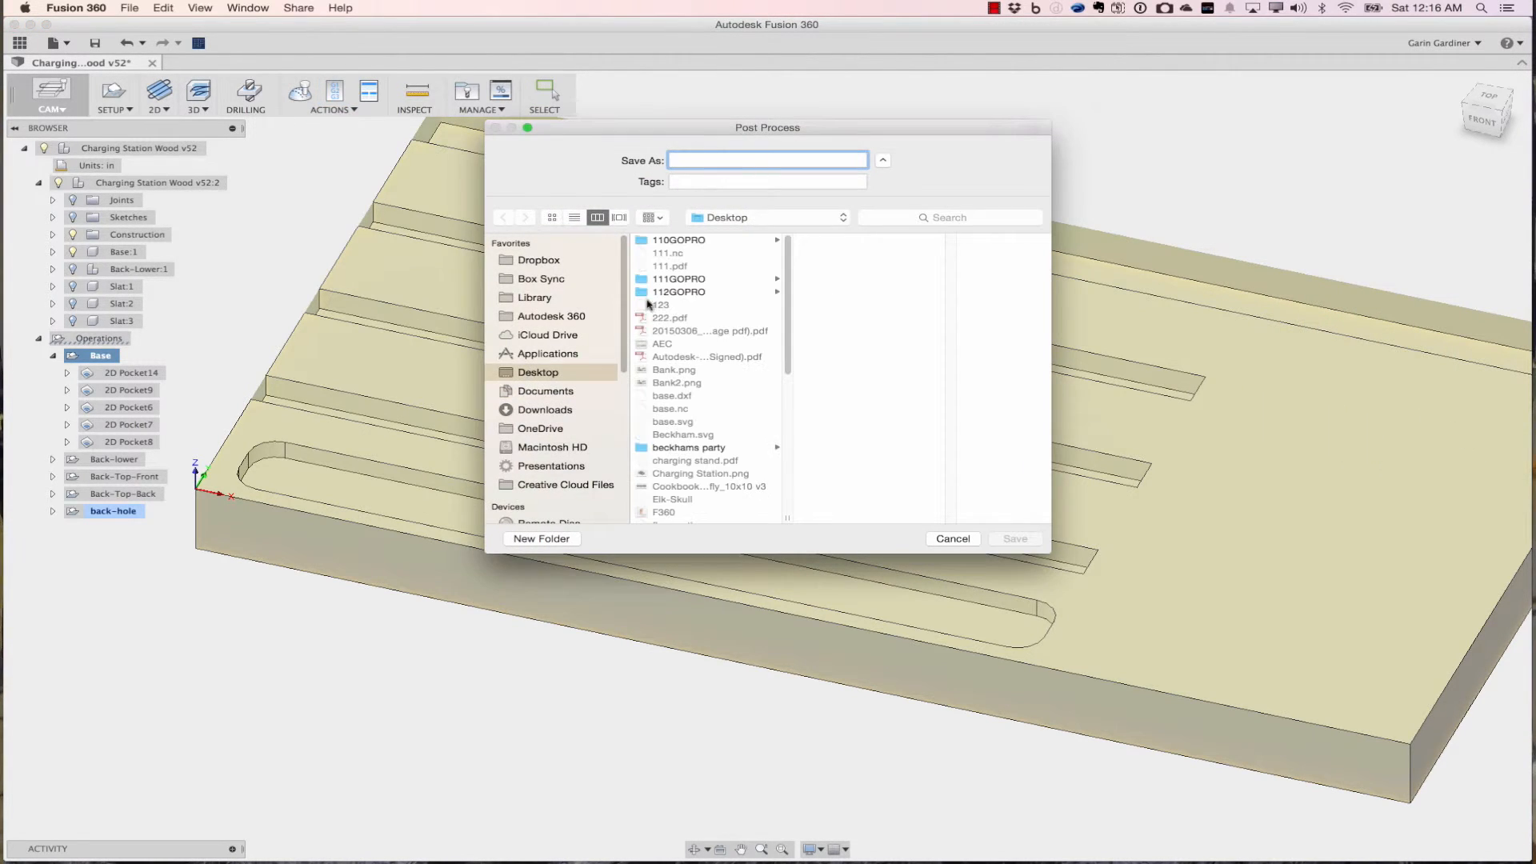
pyautogui.moveTo(701, 416)
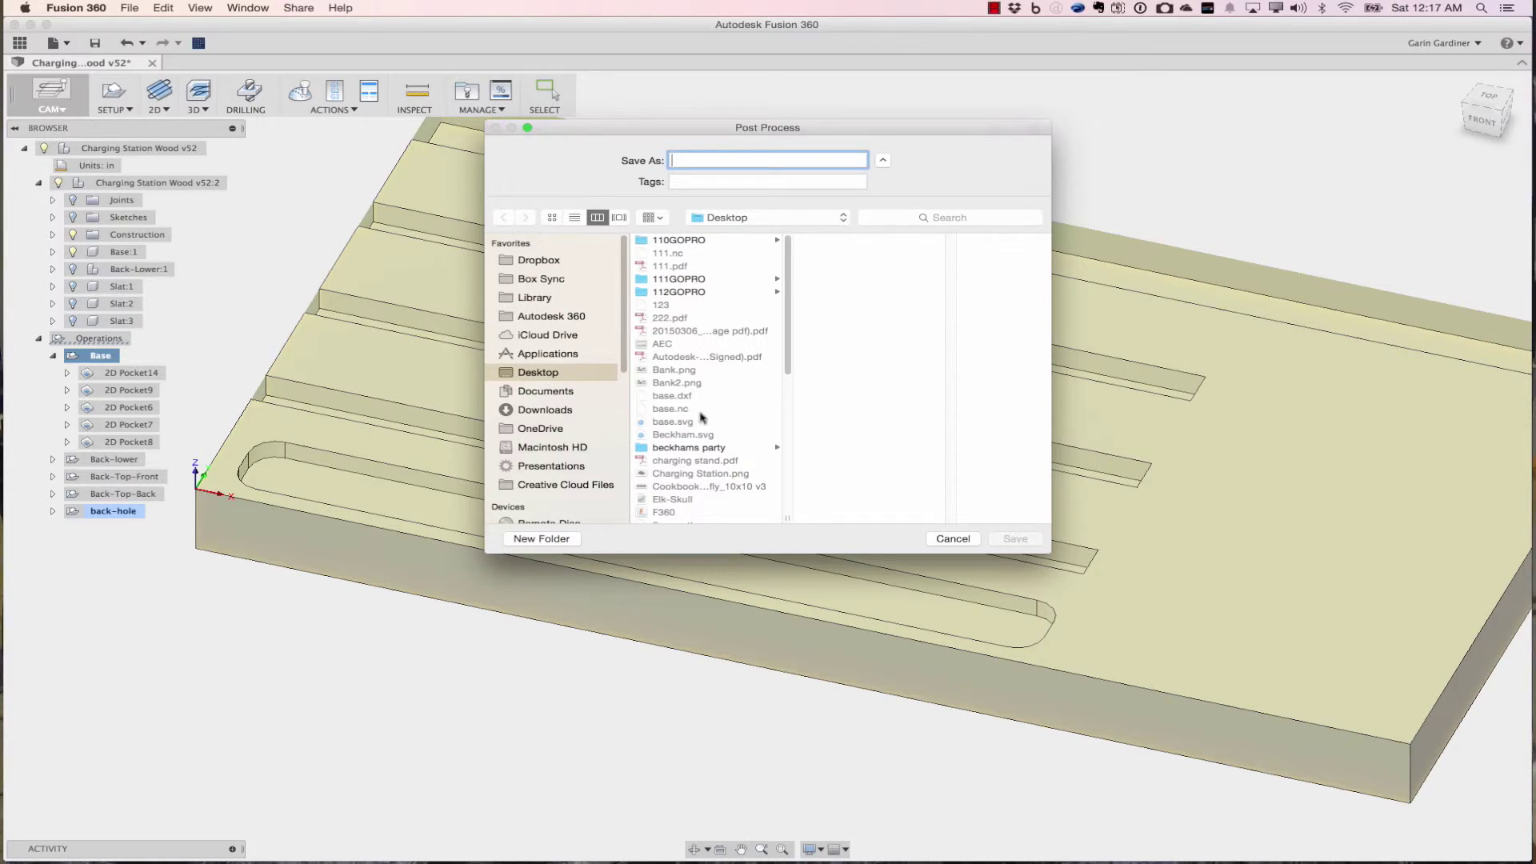